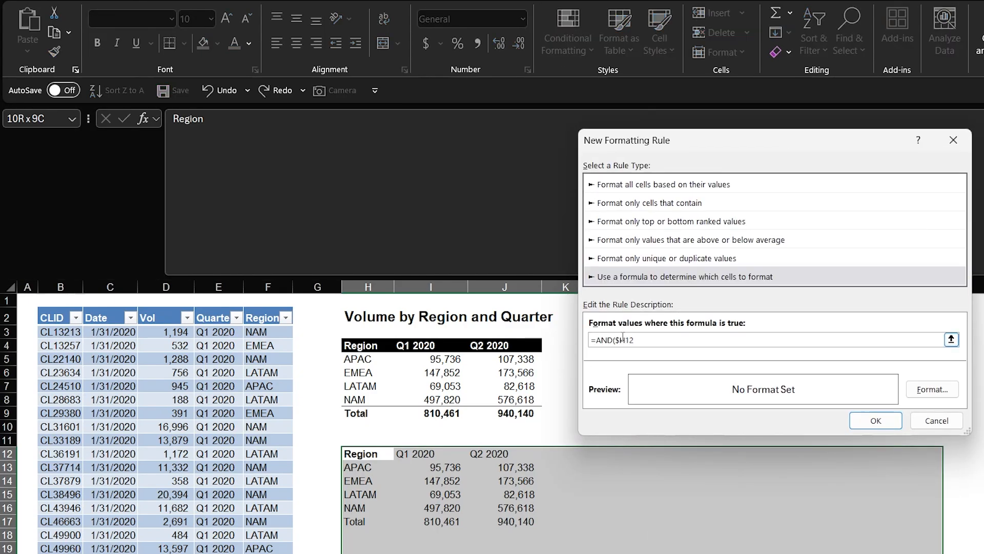
# Step: Cancel the New Formatting Rule dialog and delete the copied table starting at H12
pyautogui.click(935, 420)
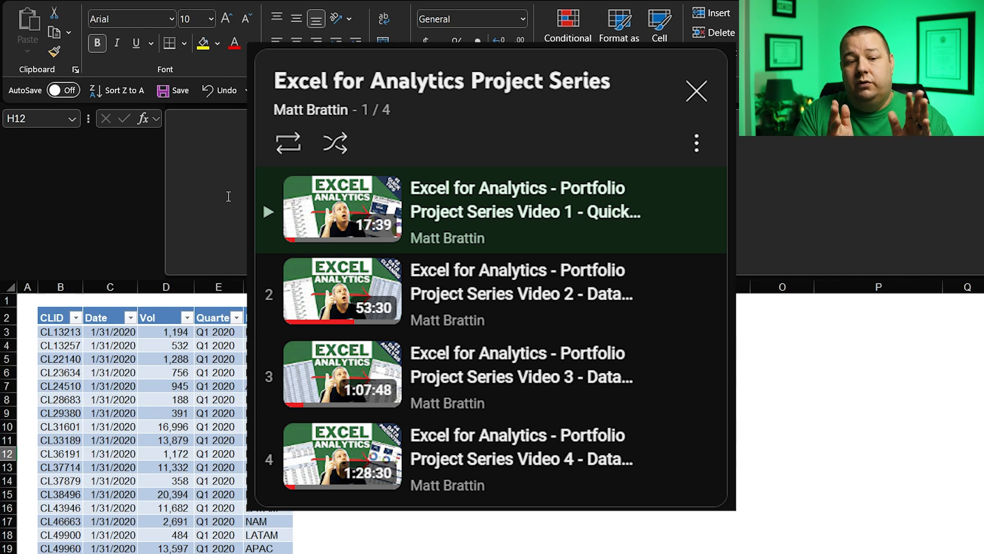
pyautogui.click(695, 91)
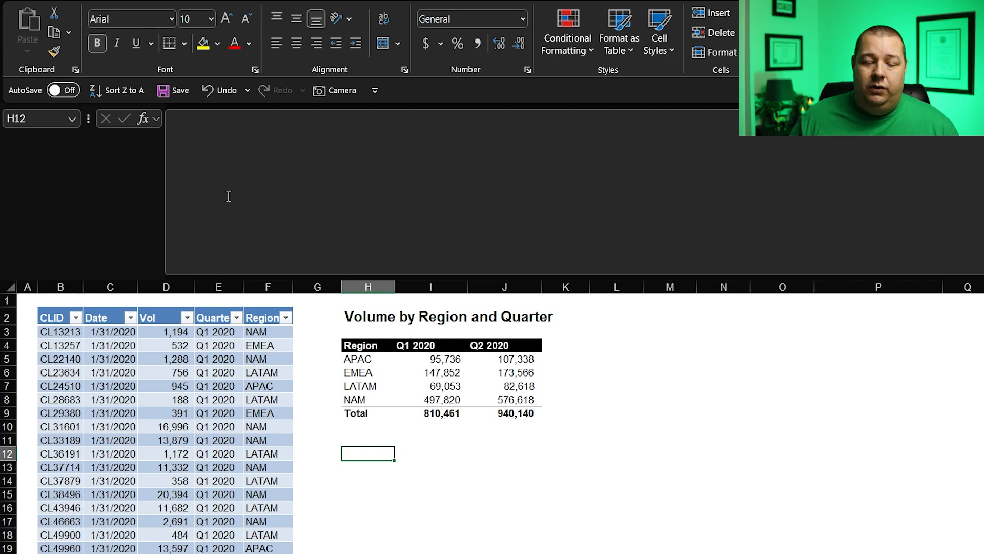
pyautogui.click(368, 359)
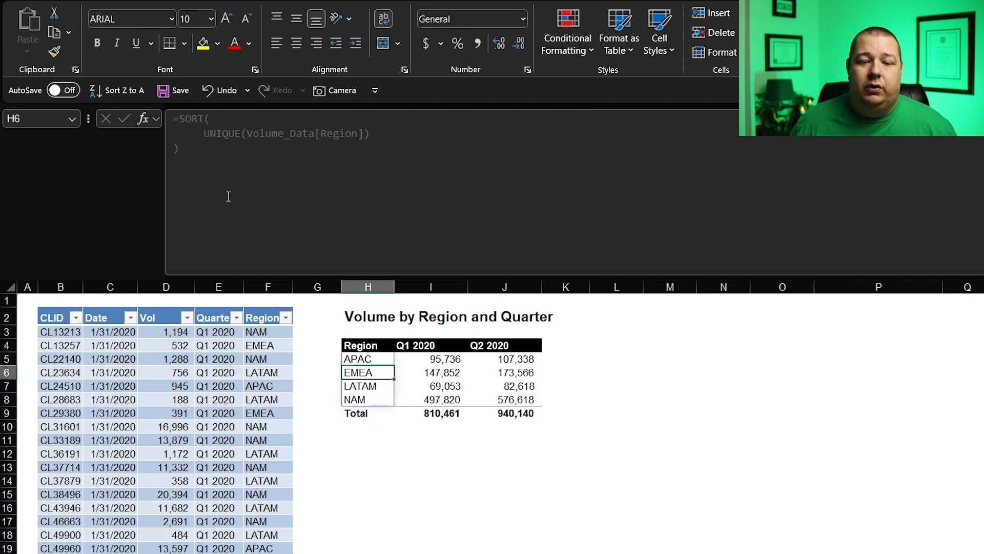
pyautogui.click(367, 346)
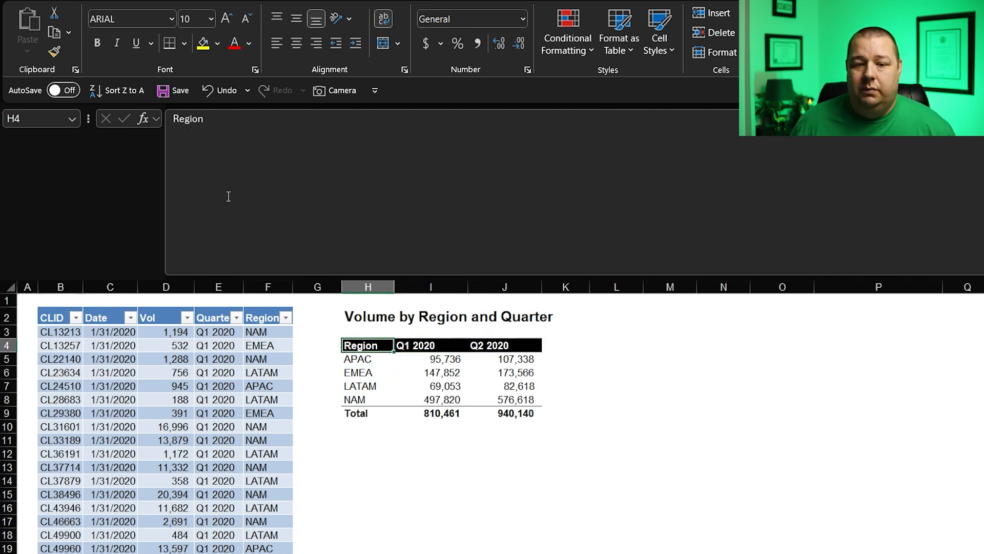
pyautogui.click(367, 358)
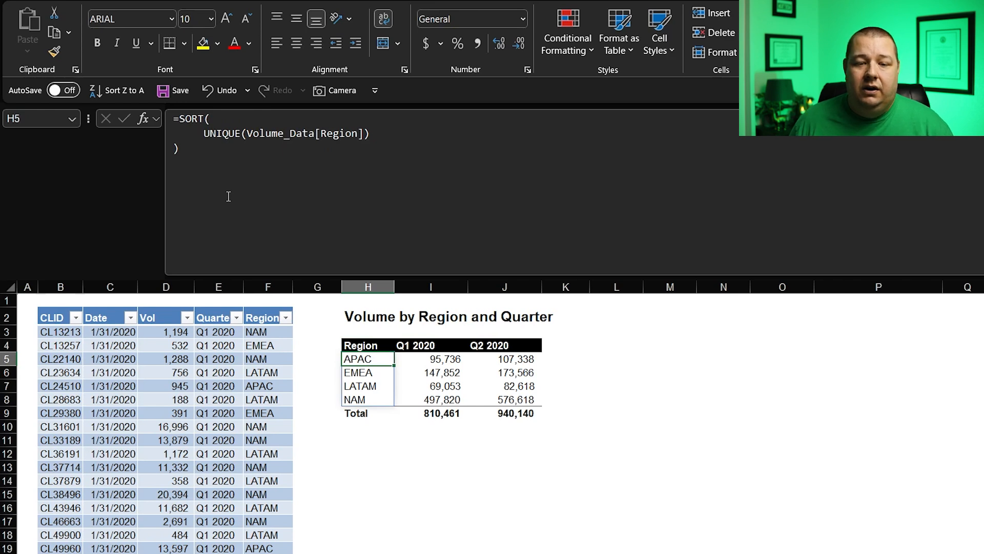
pyautogui.click(367, 345)
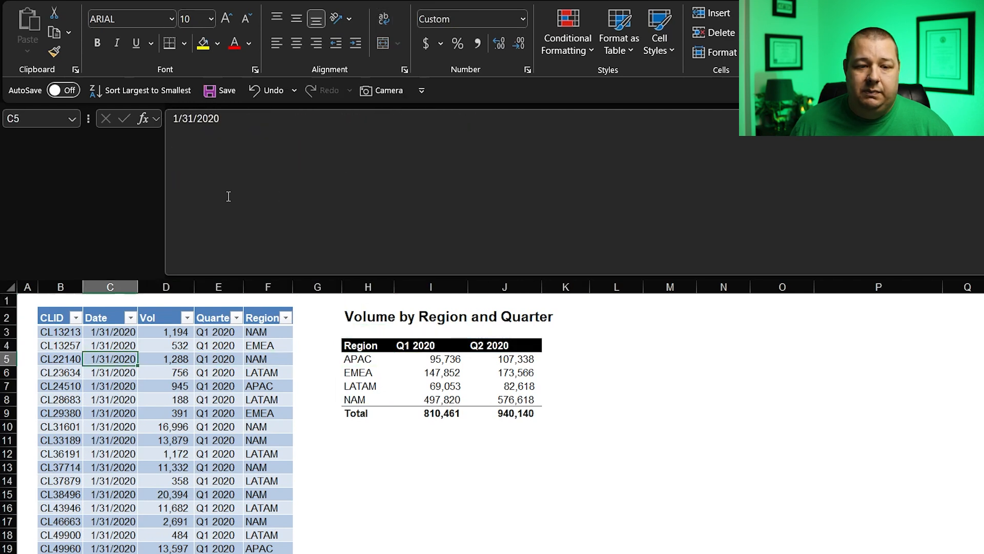
pyautogui.click(110, 317)
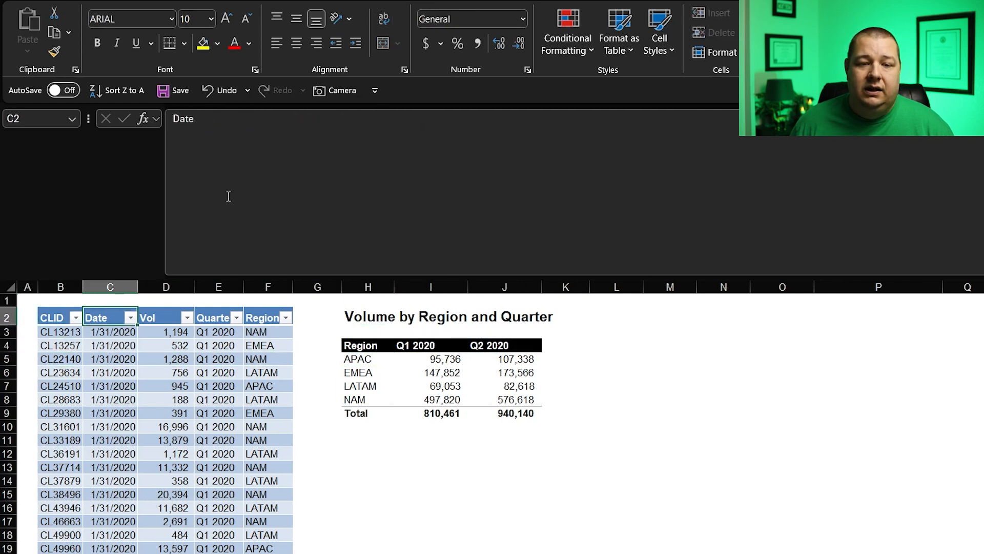
pyautogui.click(261, 317)
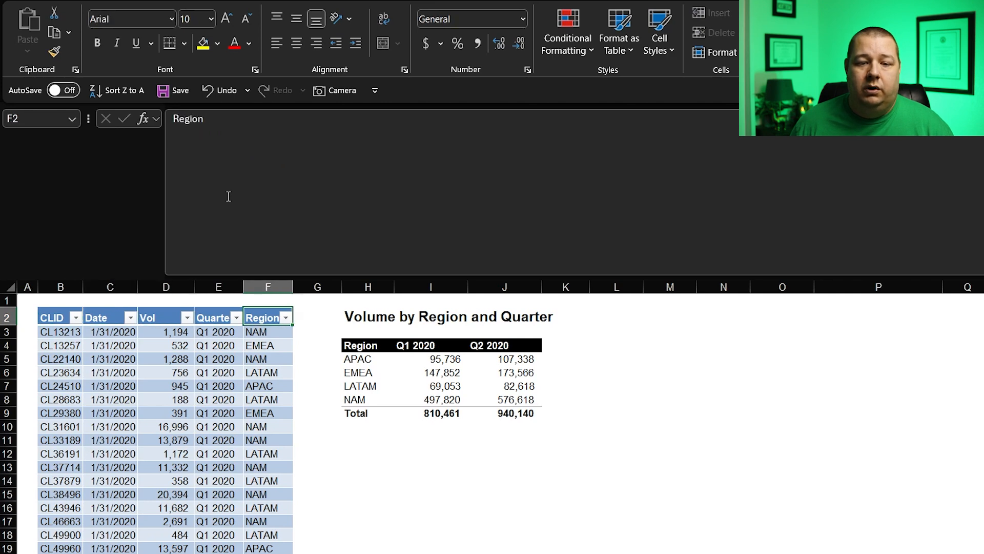
pyautogui.click(268, 332)
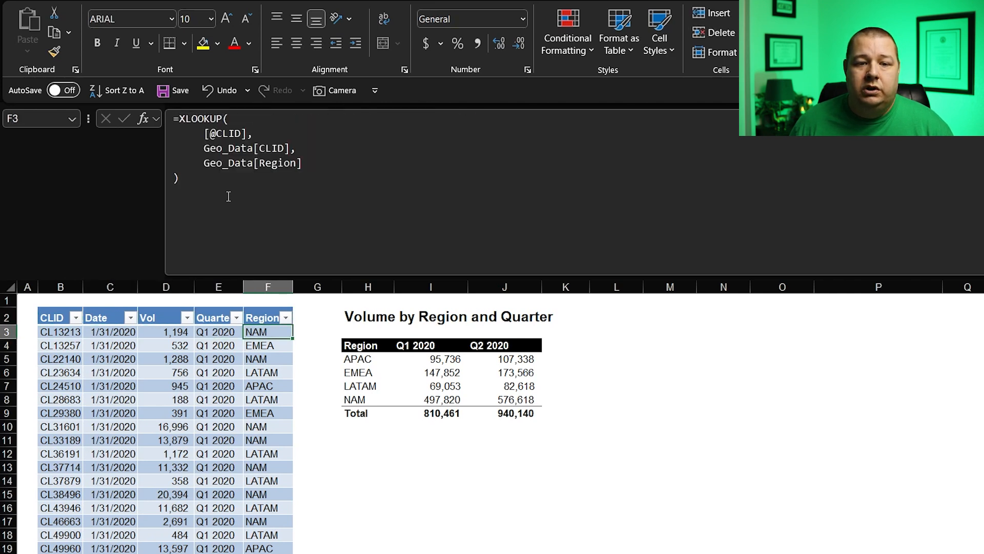
pyautogui.click(218, 331)
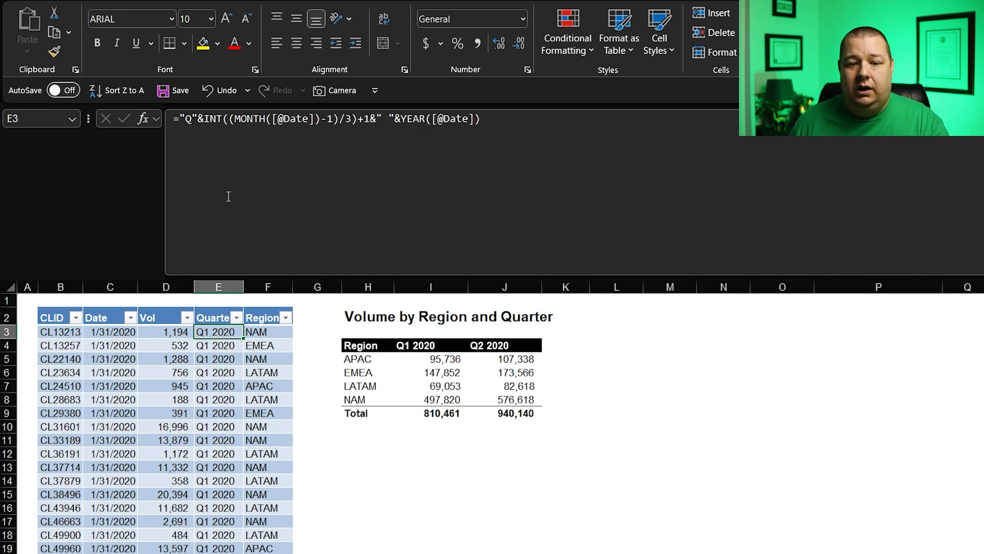
pyautogui.click(268, 331)
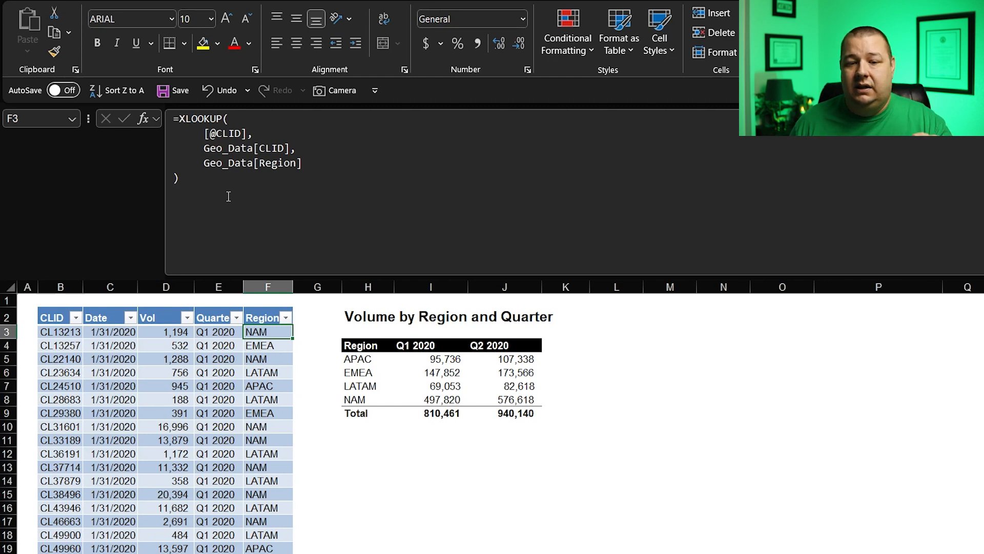
pyautogui.click(359, 359)
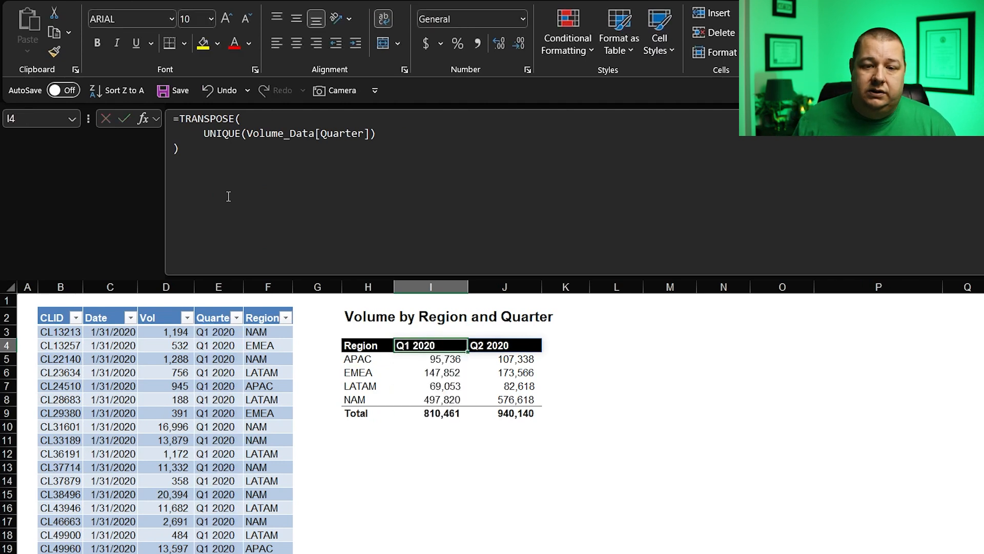
pyautogui.click(504, 345)
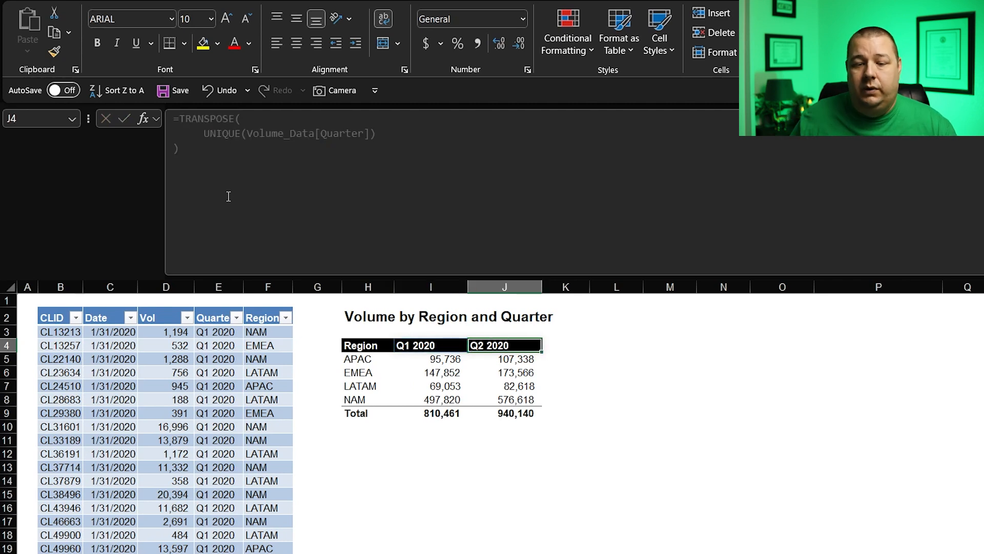
pyautogui.click(430, 359)
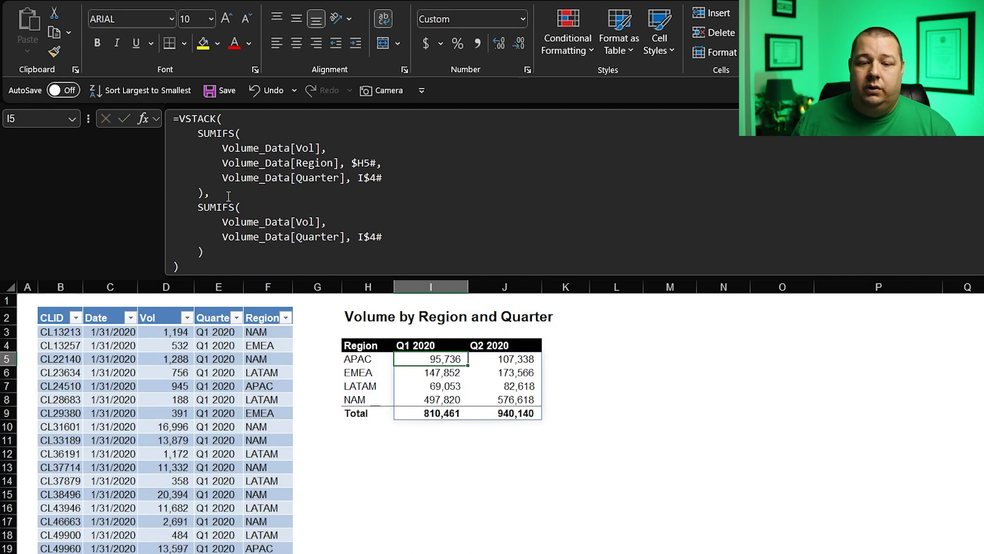
pyautogui.click(430, 413)
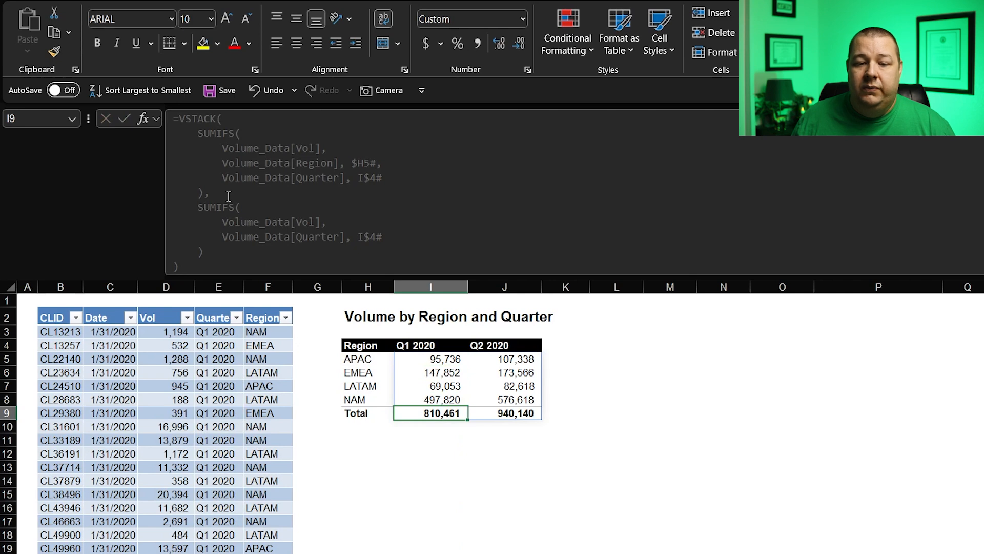
pyautogui.click(356, 414)
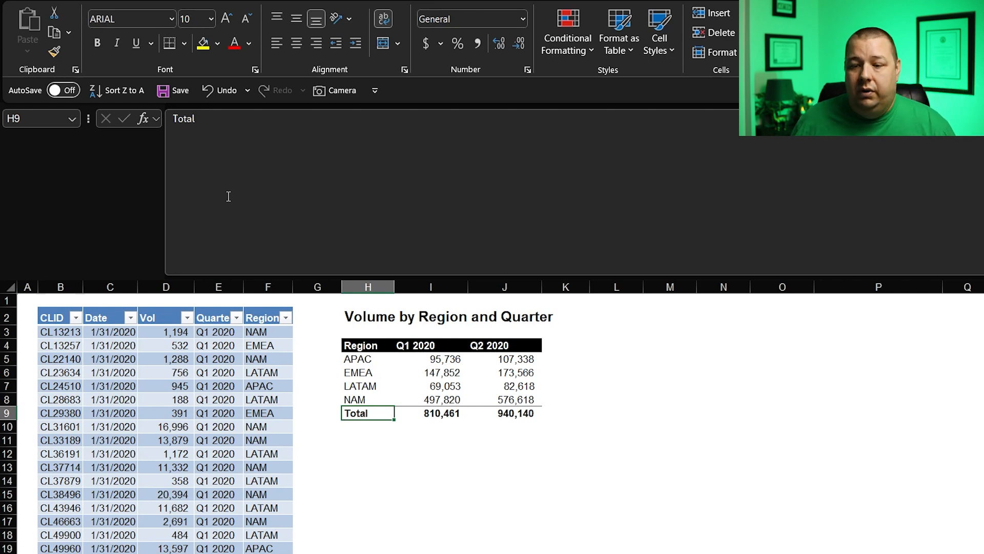
# Step: Review the H5/I5 region-list and VSTACK SUMIFS formulas, then label H12 'Region' and move to H13
pyautogui.click(368, 453)
pyautogui.write('Region')
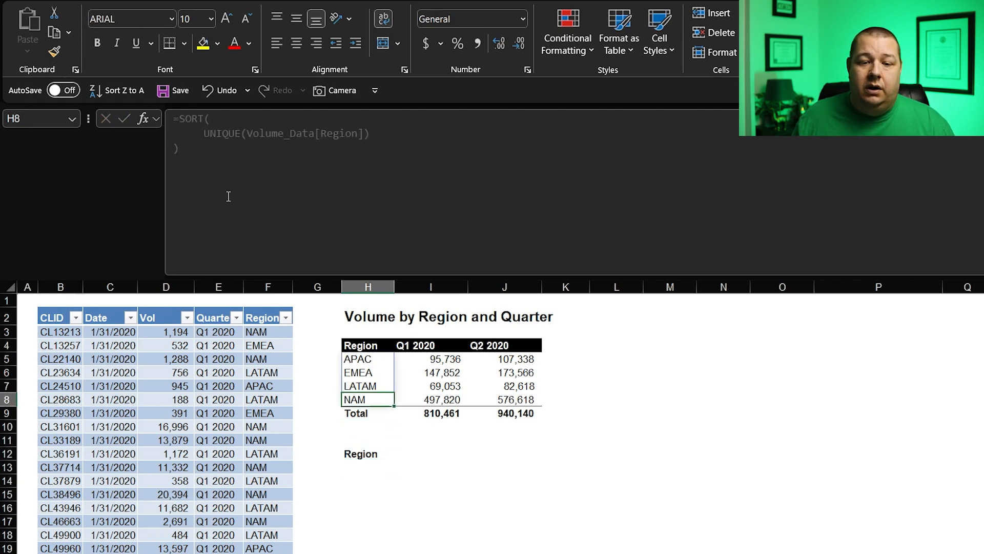
pyautogui.click(360, 359)
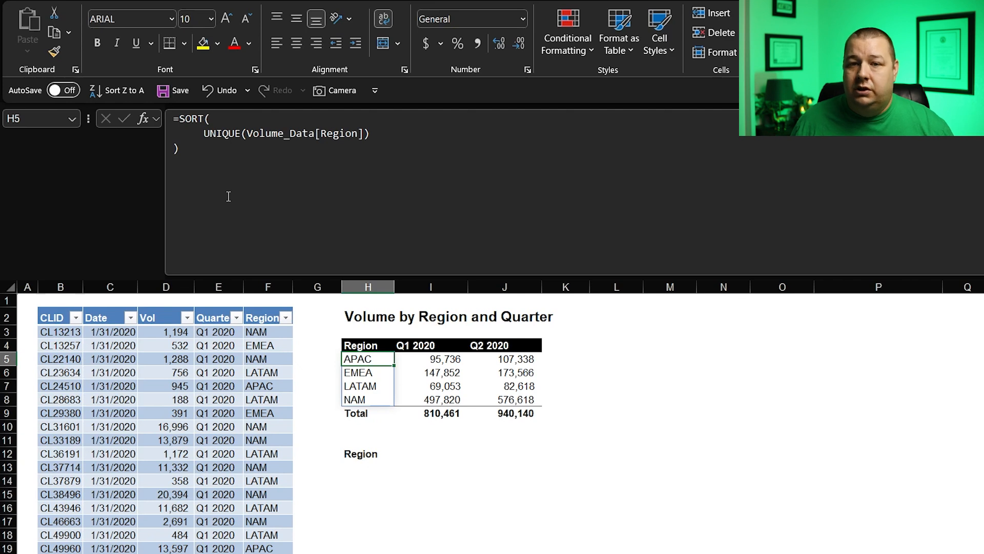
pyautogui.click(430, 359)
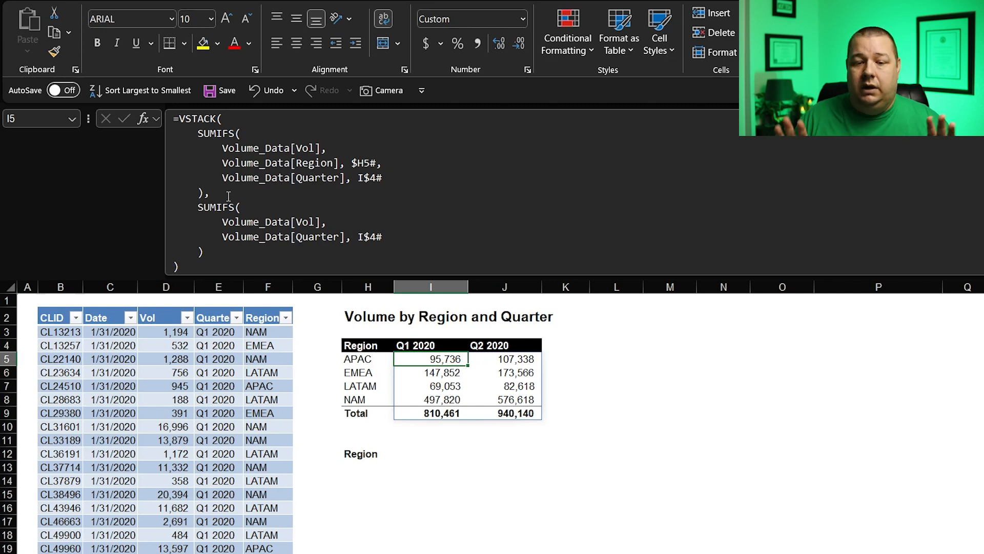
pyautogui.click(431, 399)
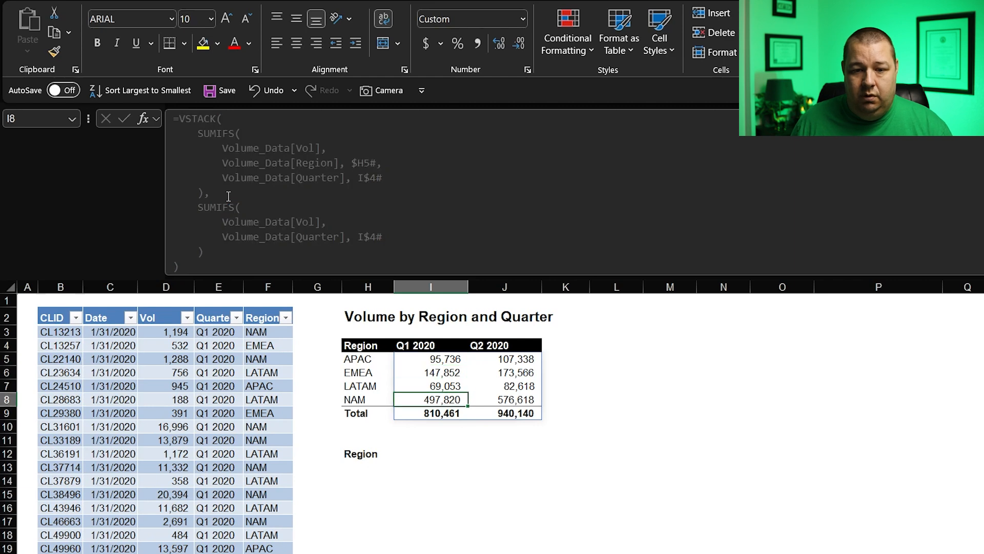
pyautogui.click(368, 467)
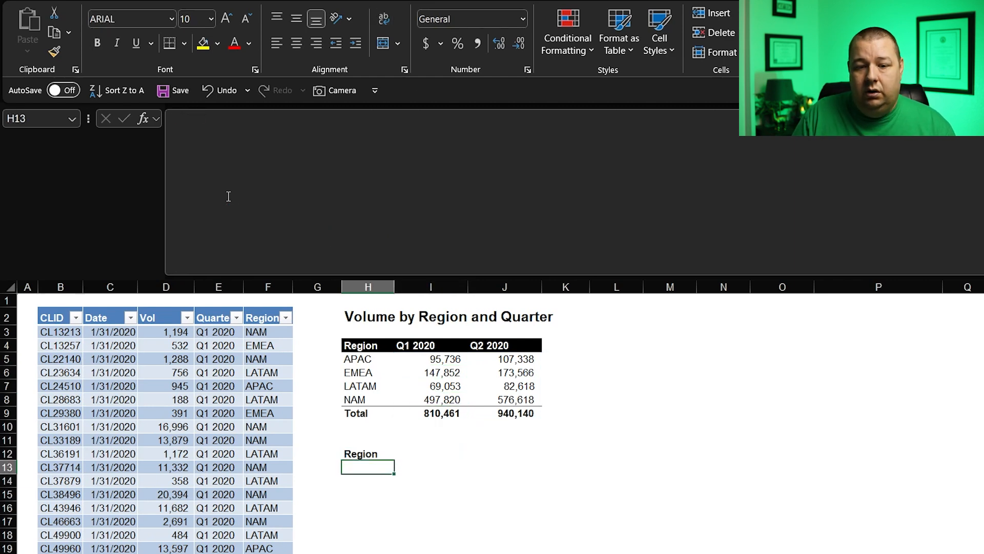
# Step: Enter =SORT(UNIQUE(Volume_Data[Region])) in H13 so APAC, EMEA, LATAM and NAM spill down
pyautogui.write('=s')
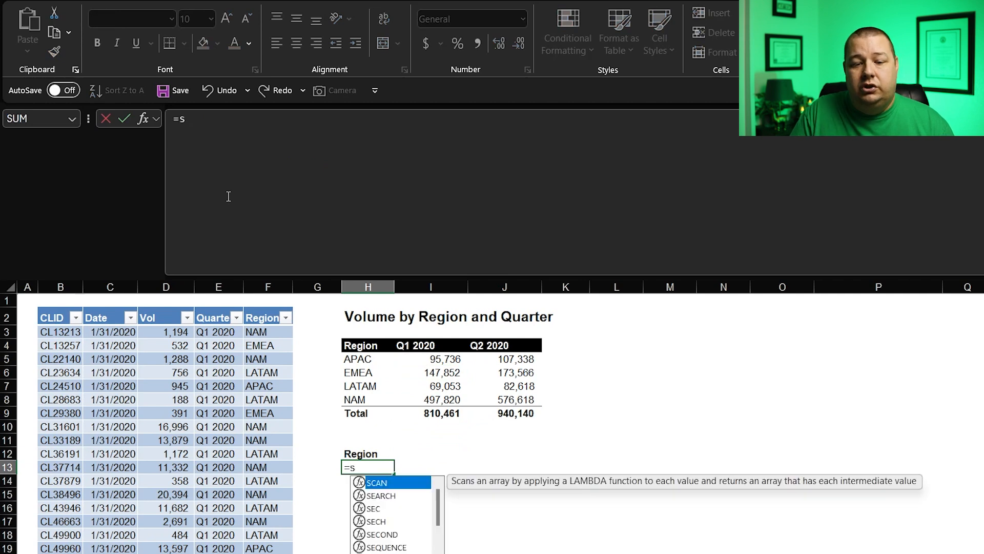
pyautogui.write('ORT(')
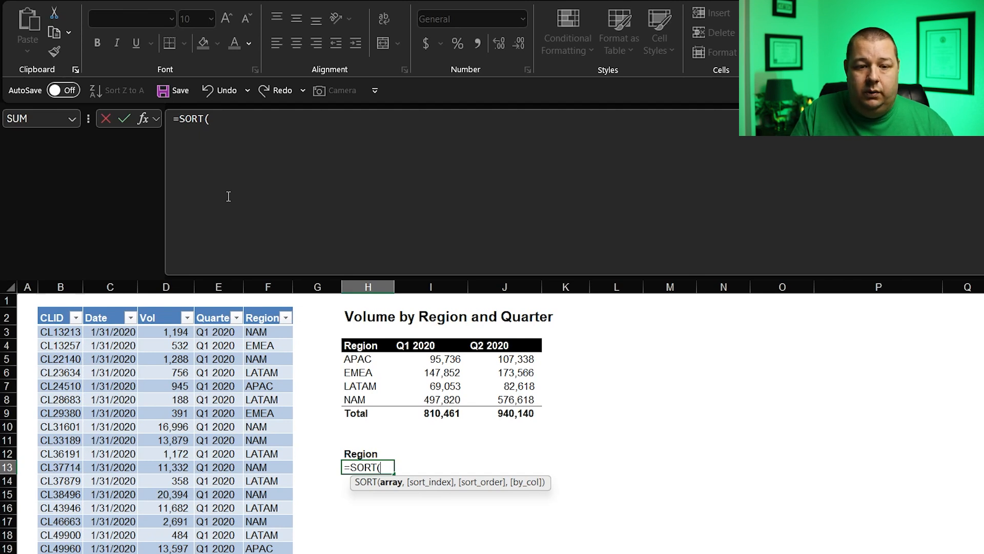
pyautogui.write('UNIQUE(Volume_Data[Region')
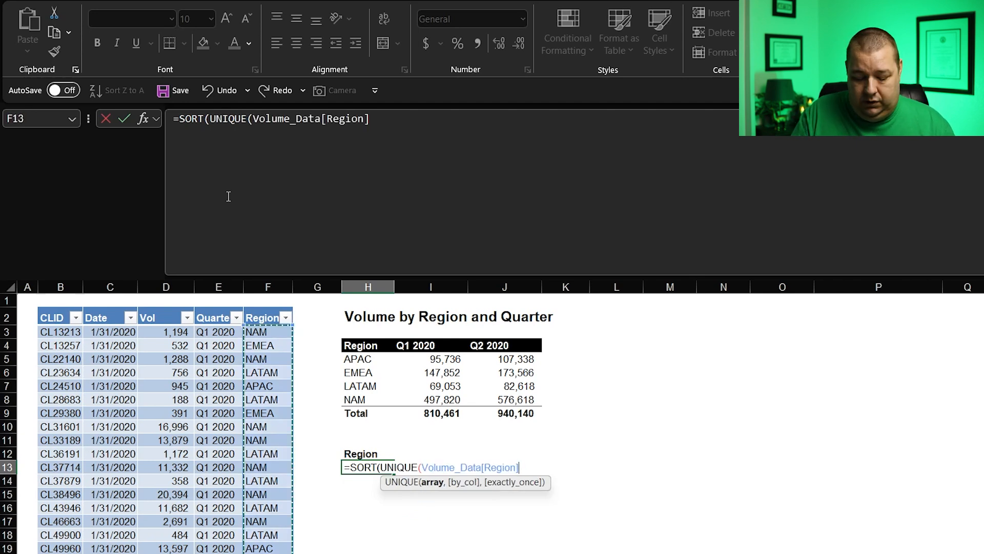
pyautogui.write(')')
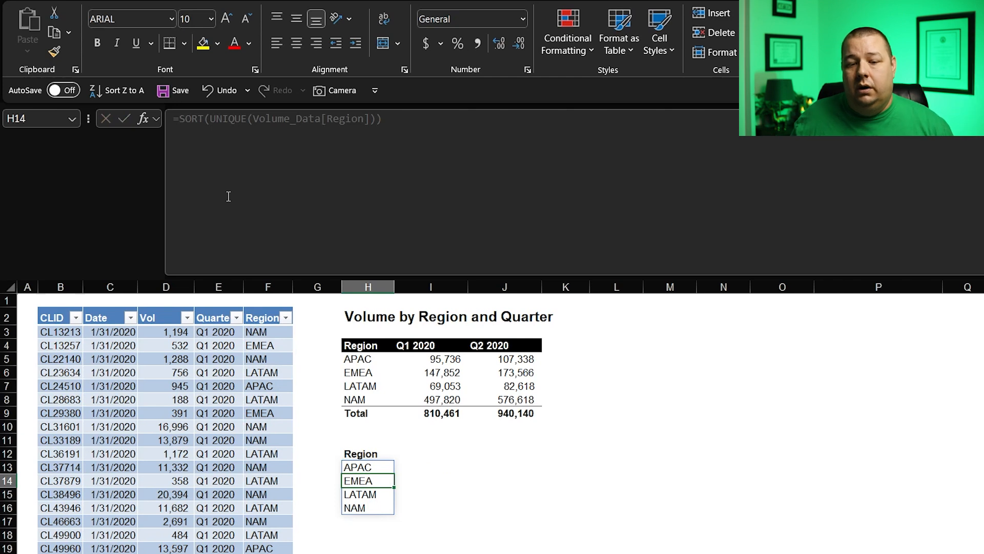
pyautogui.click(368, 507)
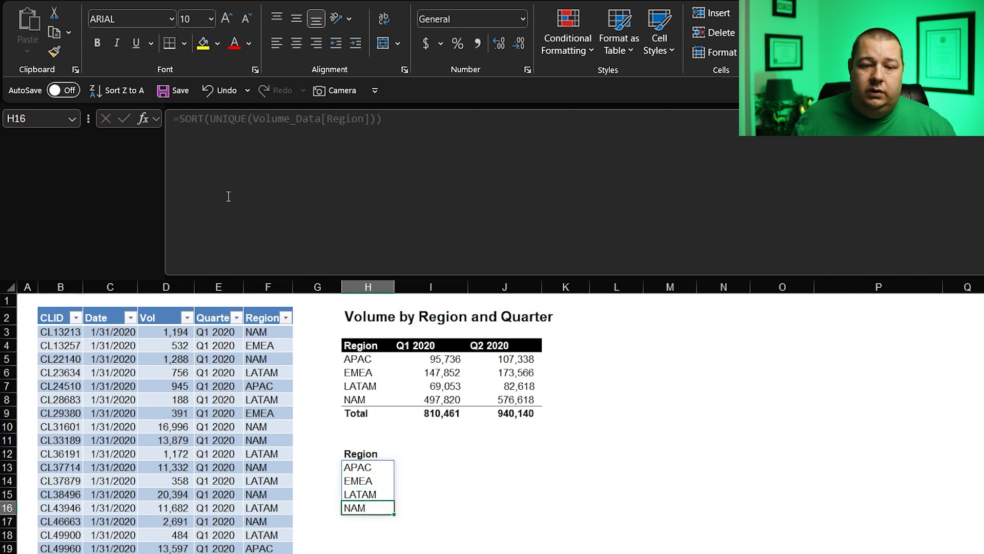
pyautogui.click(364, 346)
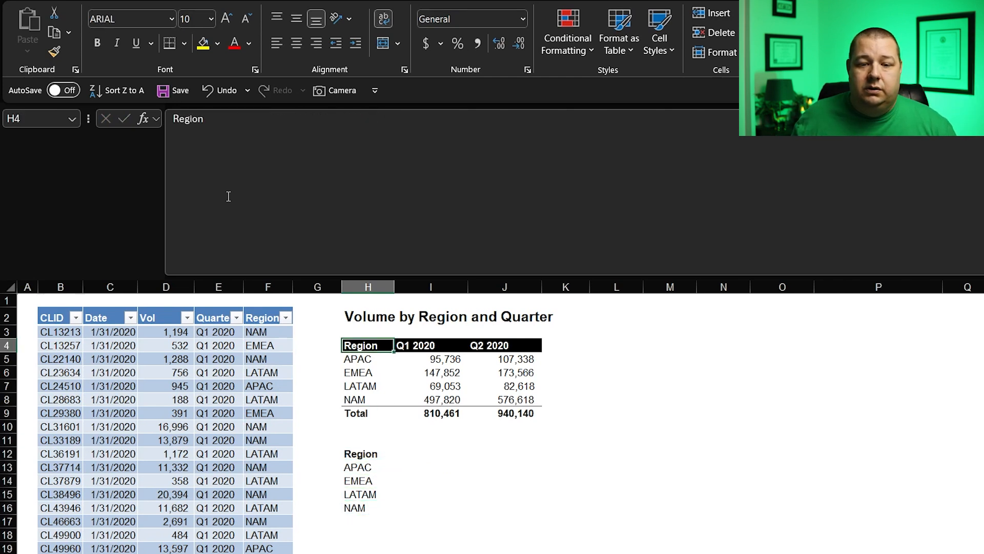
# Step: Enter =TRANSPOSE(UNIQUE(Volume_Data[Quarter])) in I12 so Q1 2020 and Q2 2020 spill across the header row
pyautogui.click(368, 453)
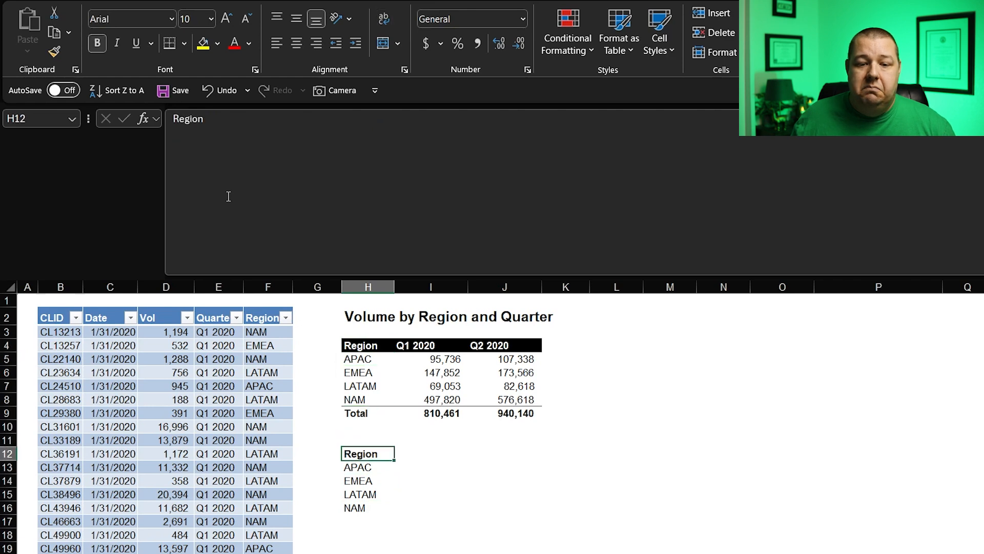
pyautogui.click(431, 453)
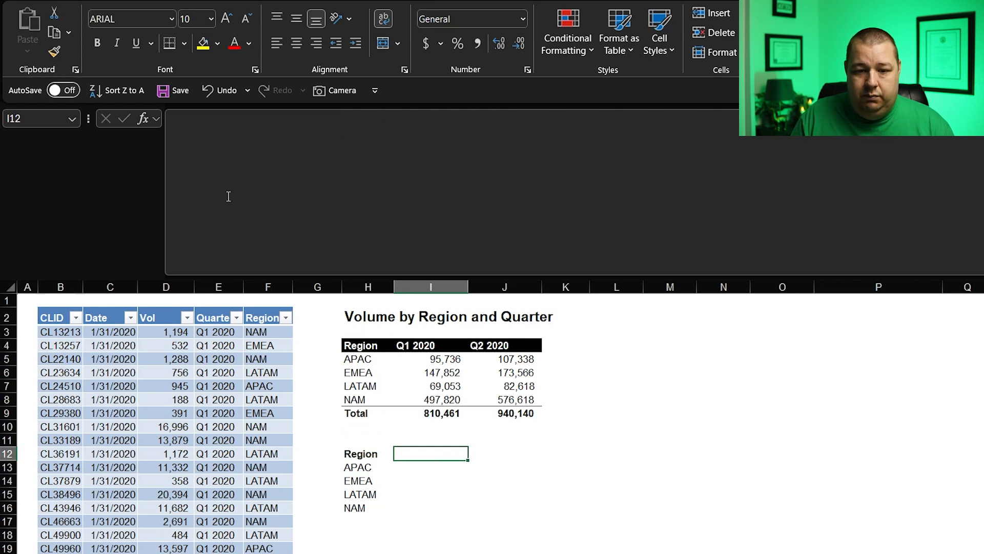
pyautogui.write('=UNIQUE(Volume_Data[Quarter')
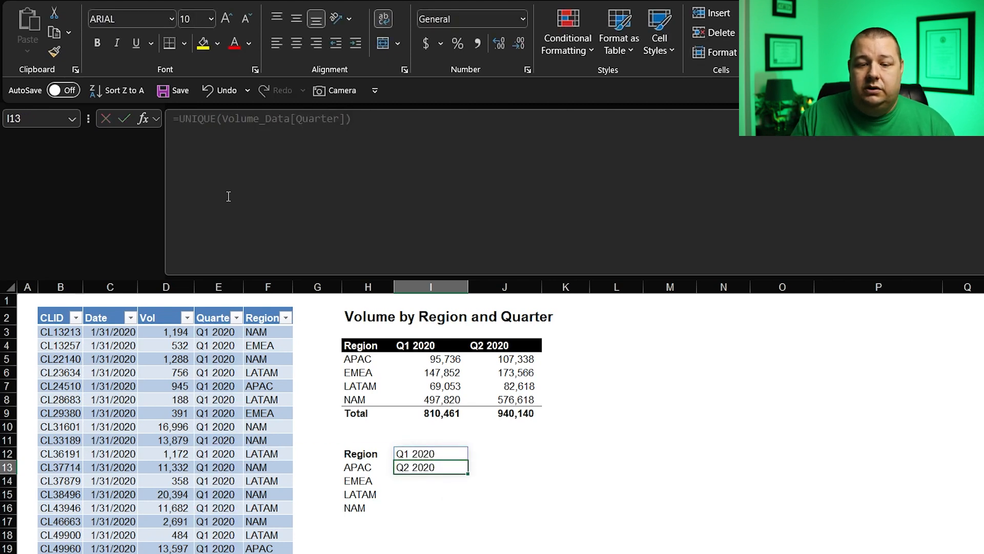
pyautogui.click(431, 453)
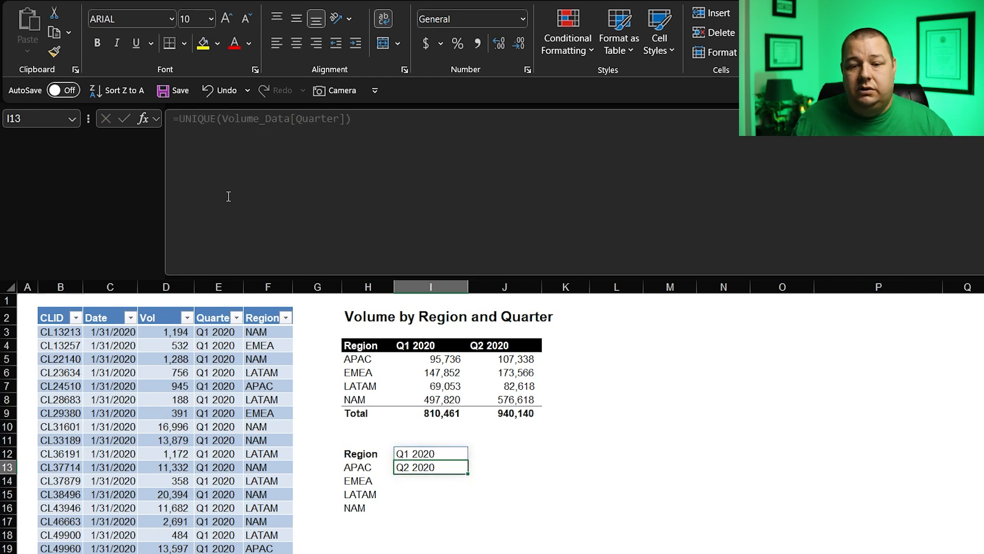
pyautogui.click(431, 453)
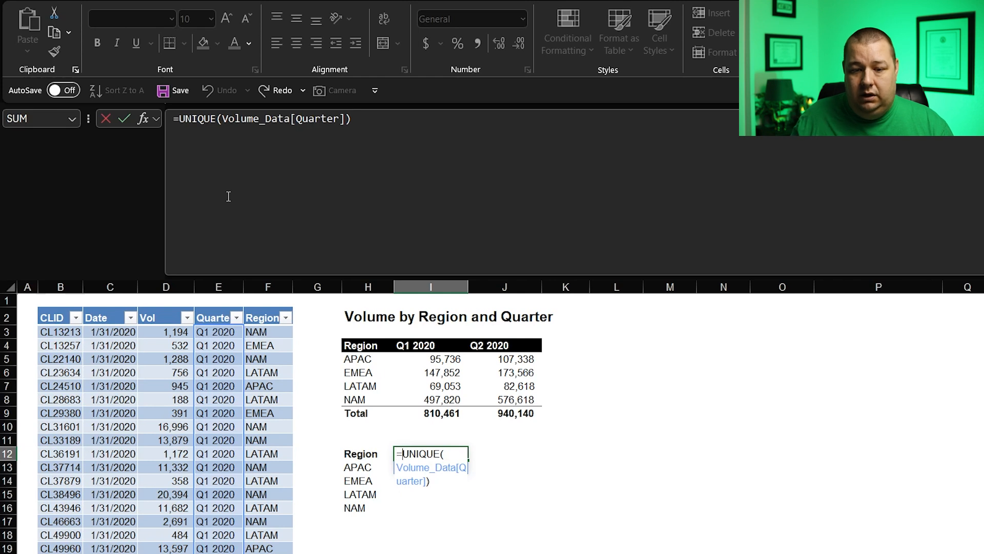
pyautogui.write('tra')
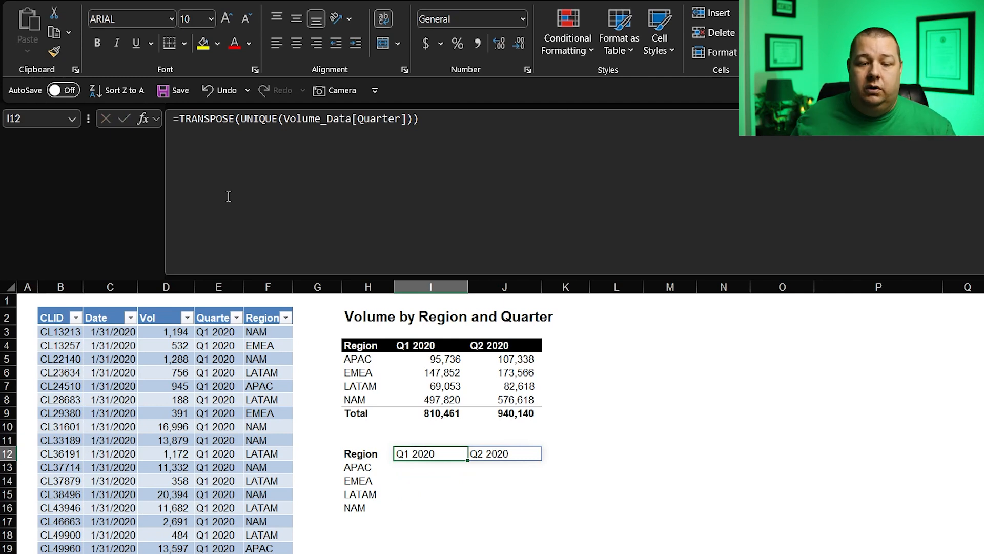
pyautogui.click(368, 521)
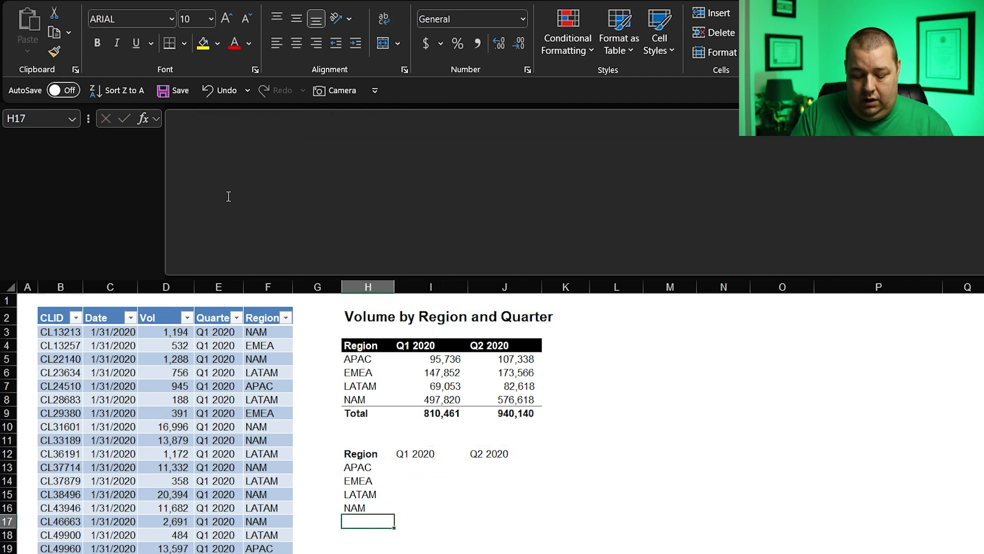
# Step: Label H17 'Total' beneath NAM and move to the first body cell I13
pyautogui.write('Total')
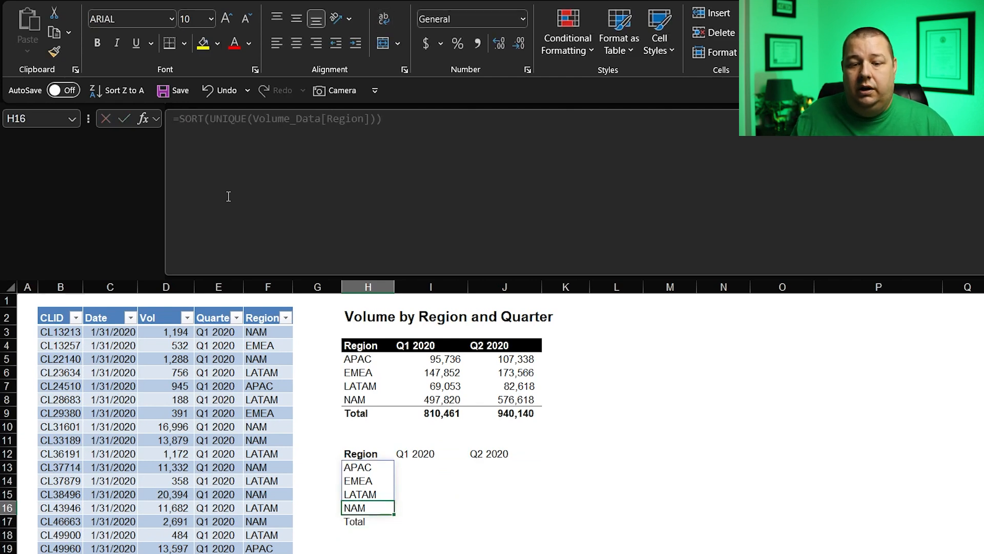
pyautogui.click(430, 480)
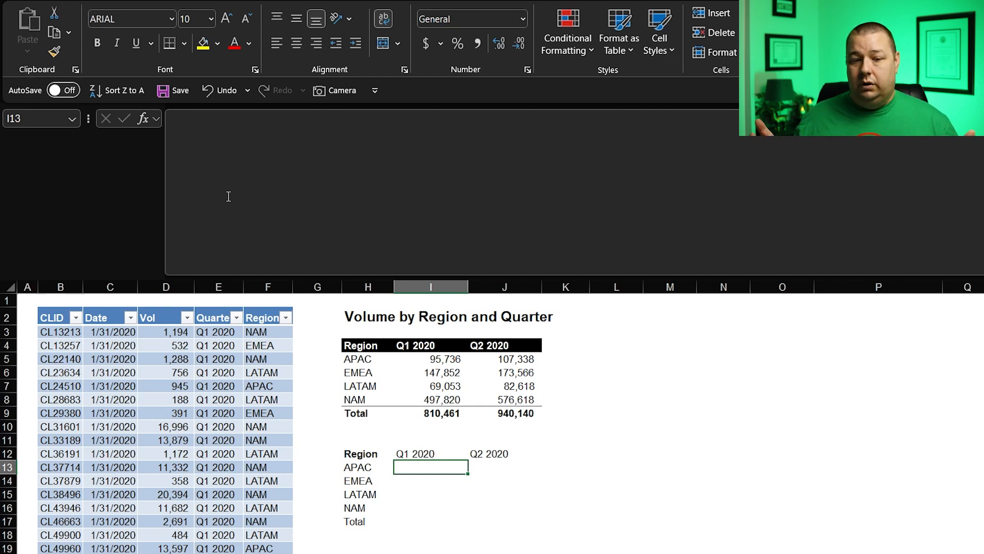
# Step: Enter =SUMIFS(Volume_Data[Vol],Volume_Data[Quarter],I12#,Volume_Data[Region],H13#) in I13 to spill region-by-quarter volumes
pyautogui.write('=')
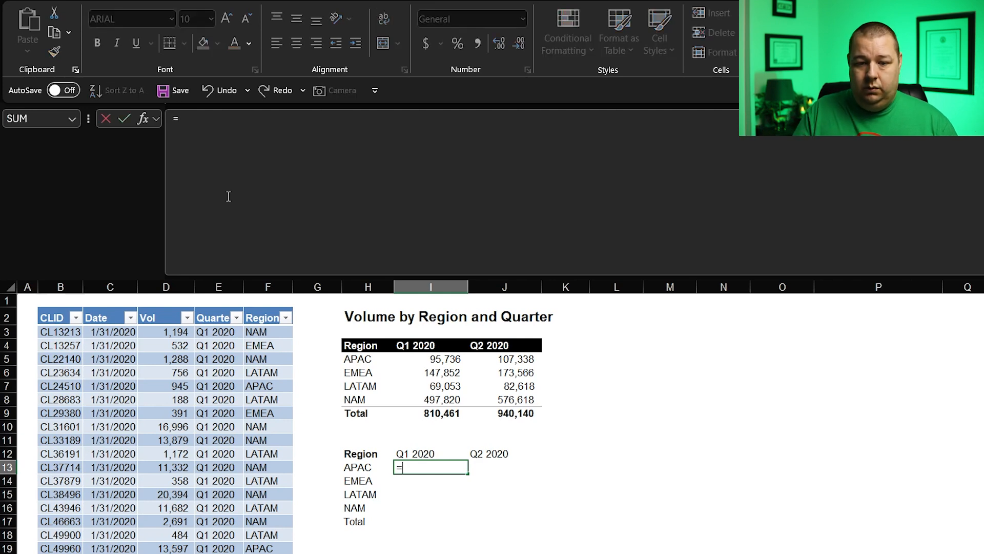
pyautogui.write('SUMIFS(Volume_Data[Vol')
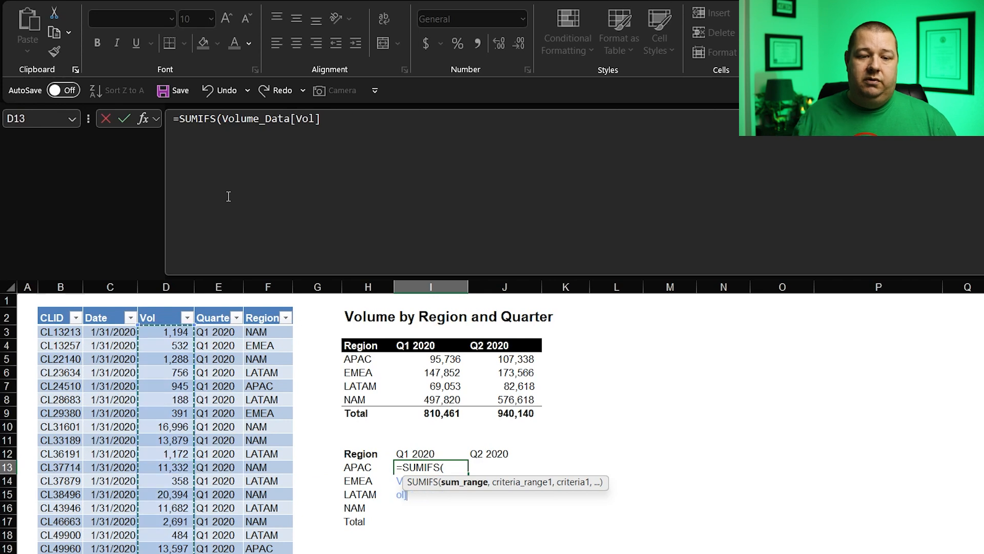
pyautogui.write(',')
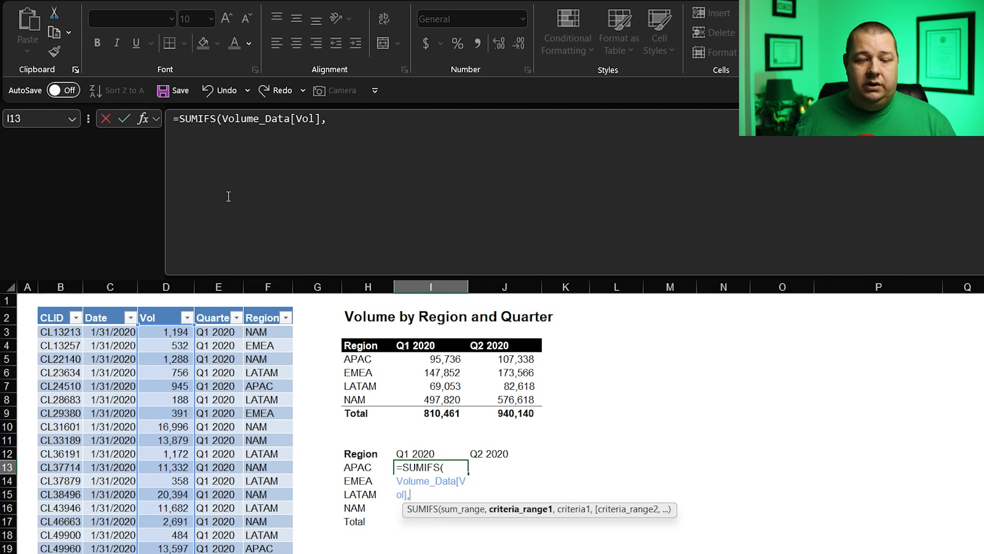
pyautogui.click(268, 468)
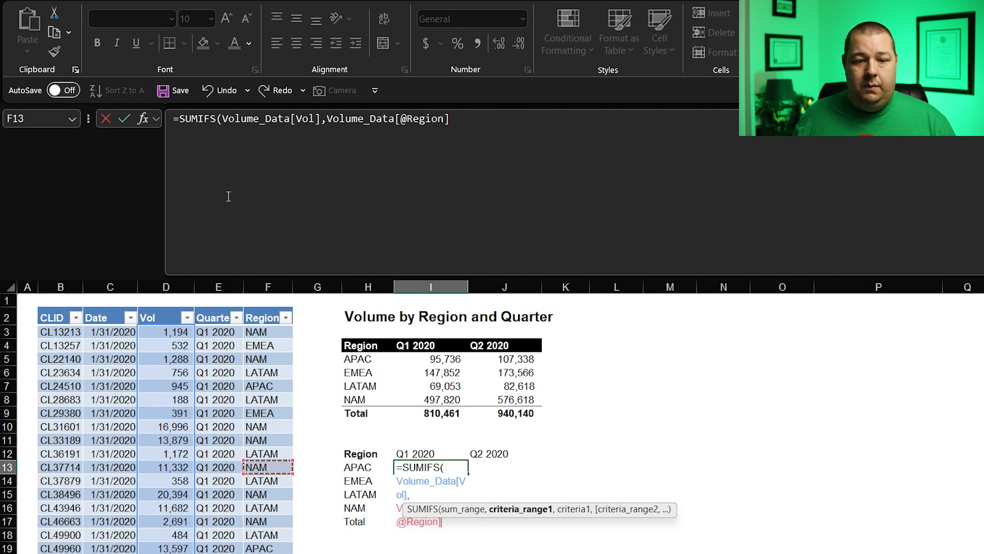
pyautogui.click(218, 468)
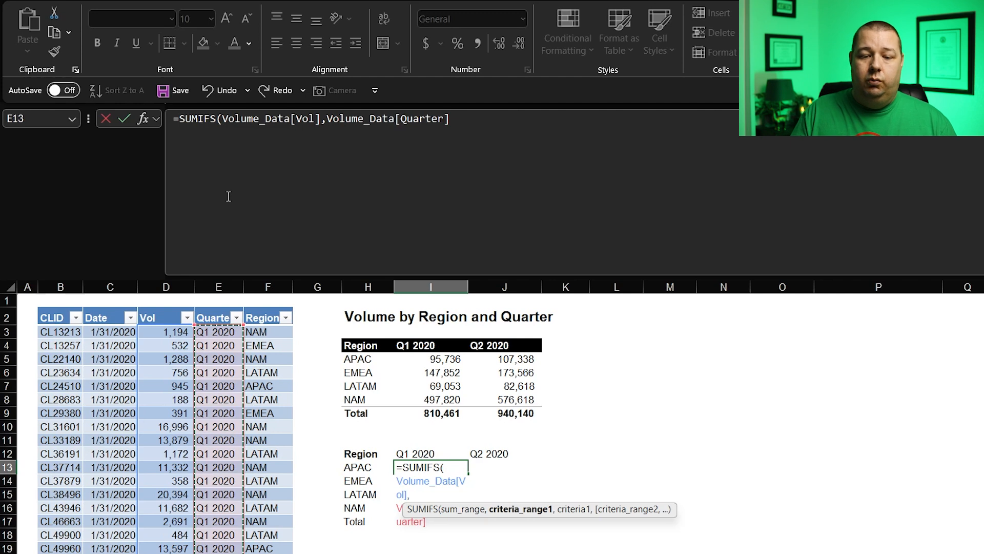
pyautogui.write(',')
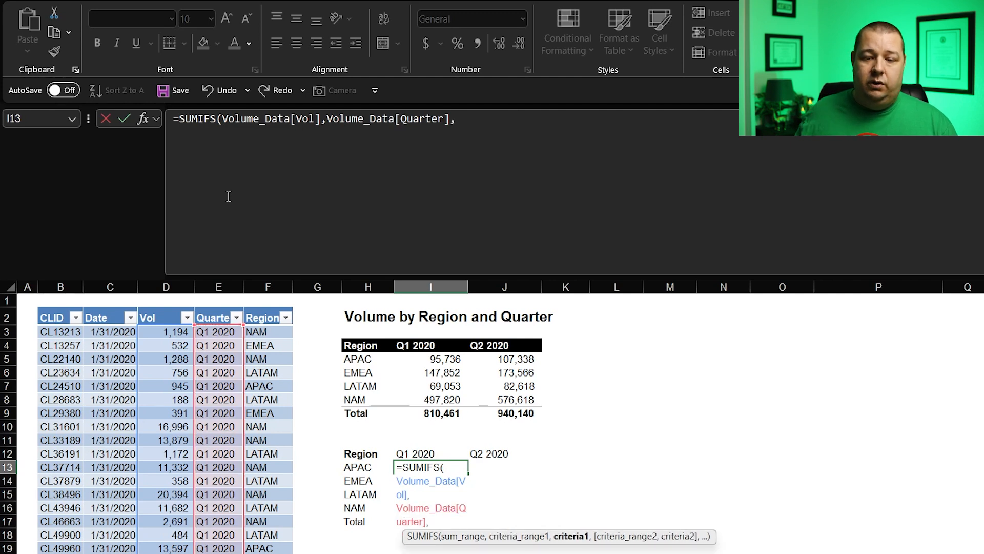
pyautogui.click(431, 454)
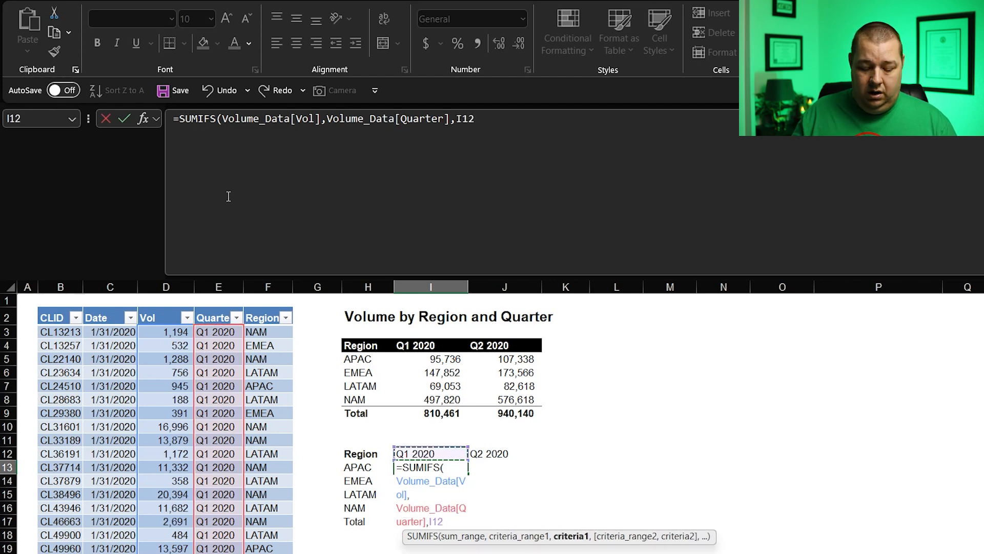
pyautogui.write('#')
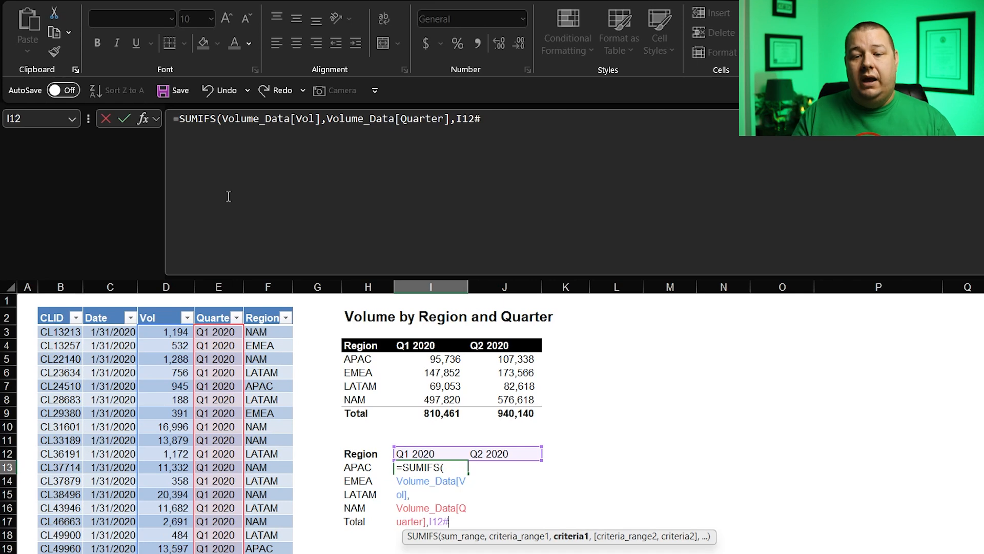
pyautogui.click(363, 468)
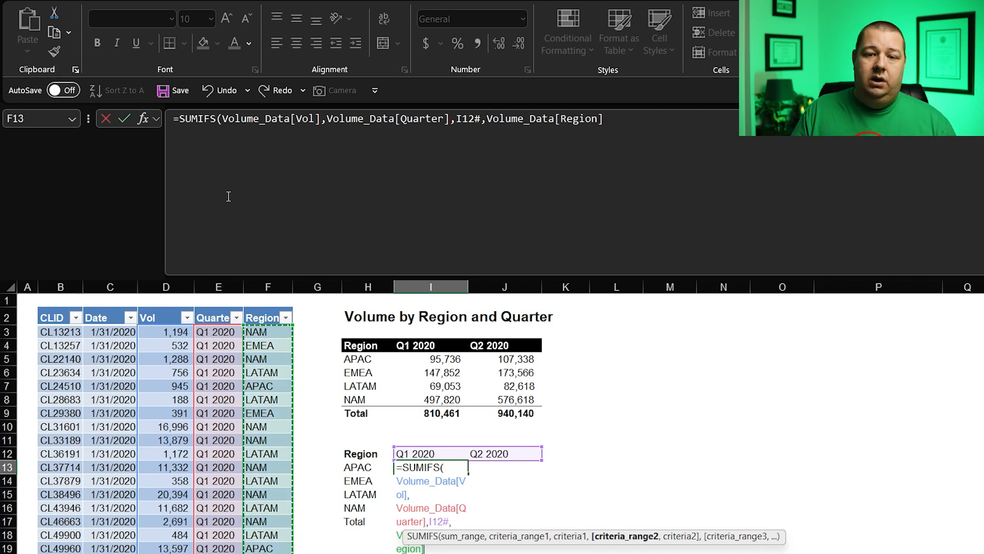
pyautogui.click(360, 467)
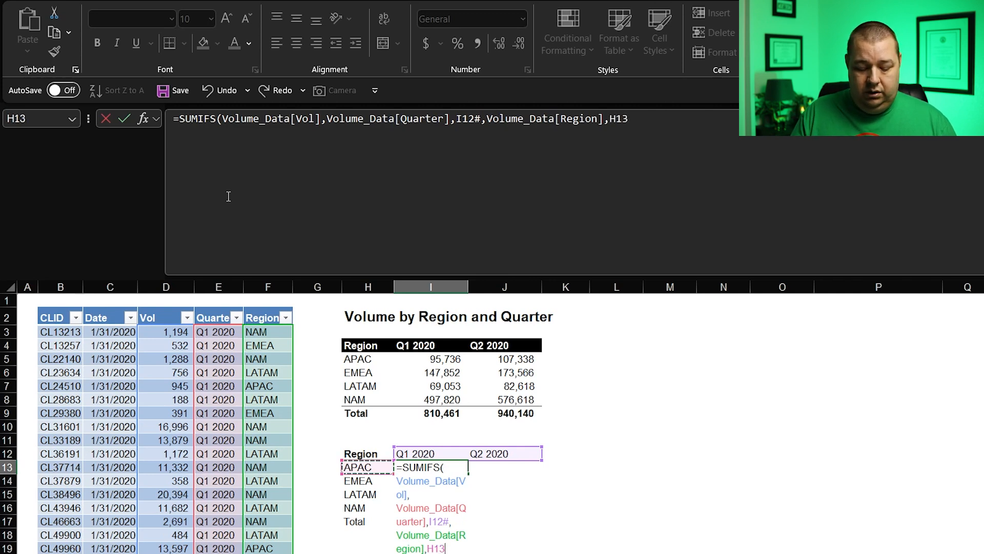
pyautogui.write('#)')
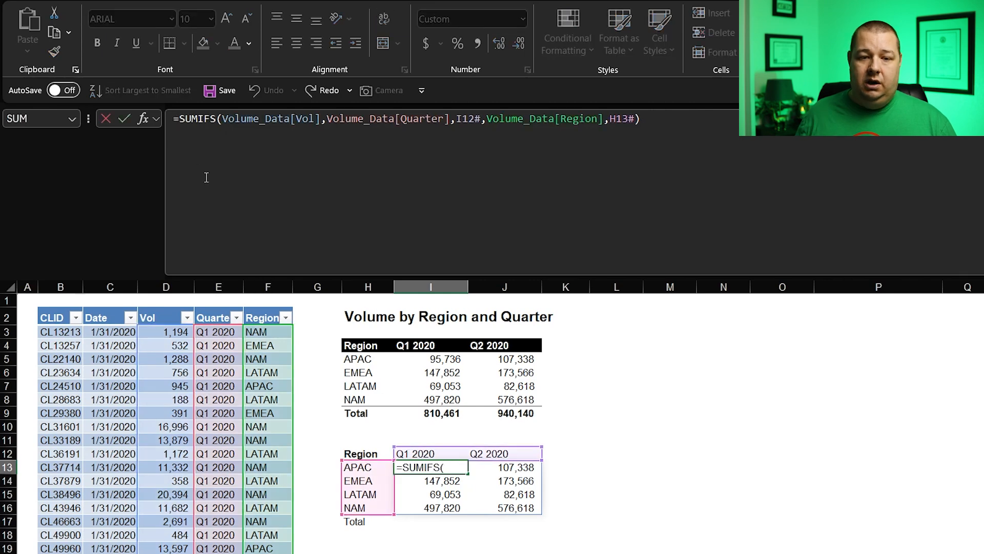
# Step: Wrap I13 in VSTACK with SUMIFS(Volume_Data[Vol],Volume_Data[Quarter],I12#) so a Total row of 810,461 and 940,140 stacks below
pyautogui.write('vst')
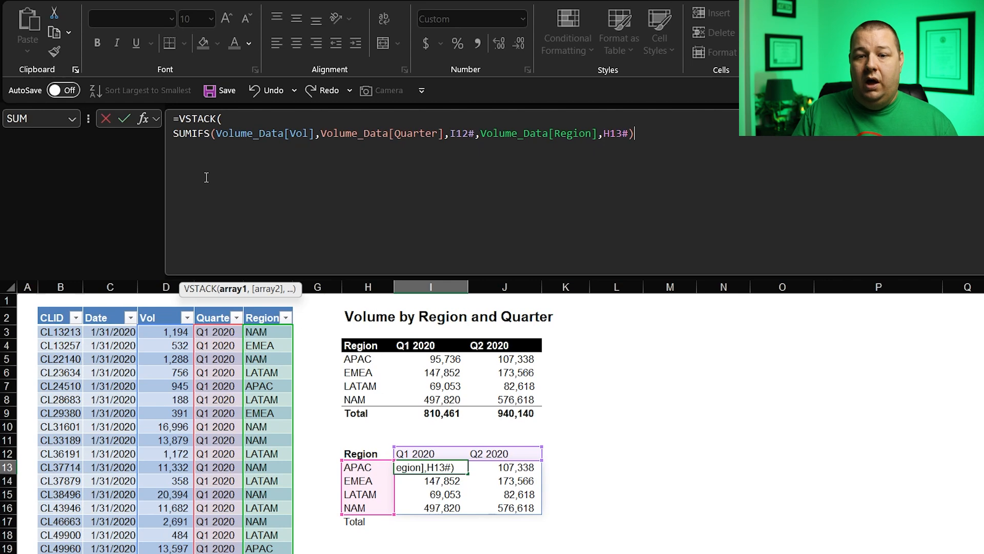
pyautogui.write(',')
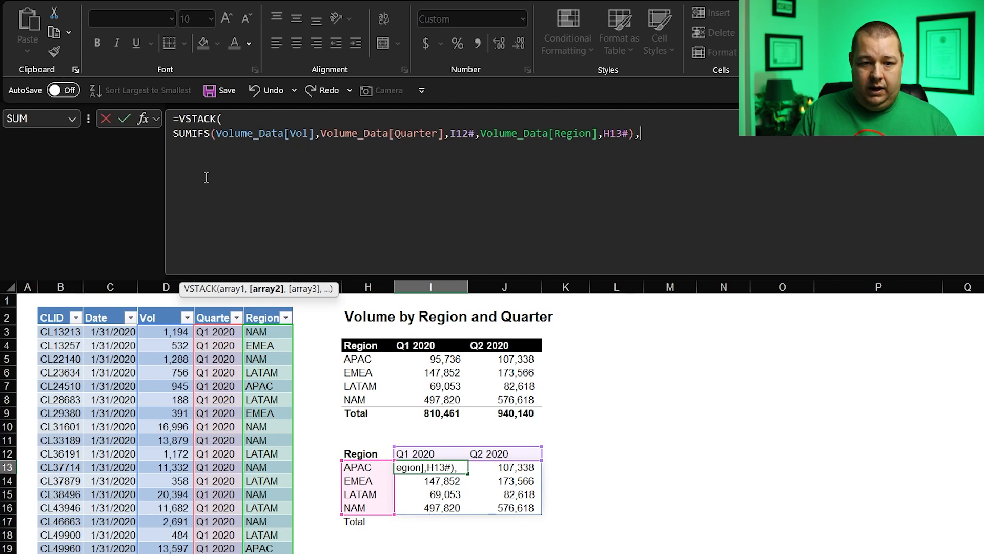
pyautogui.write('s')
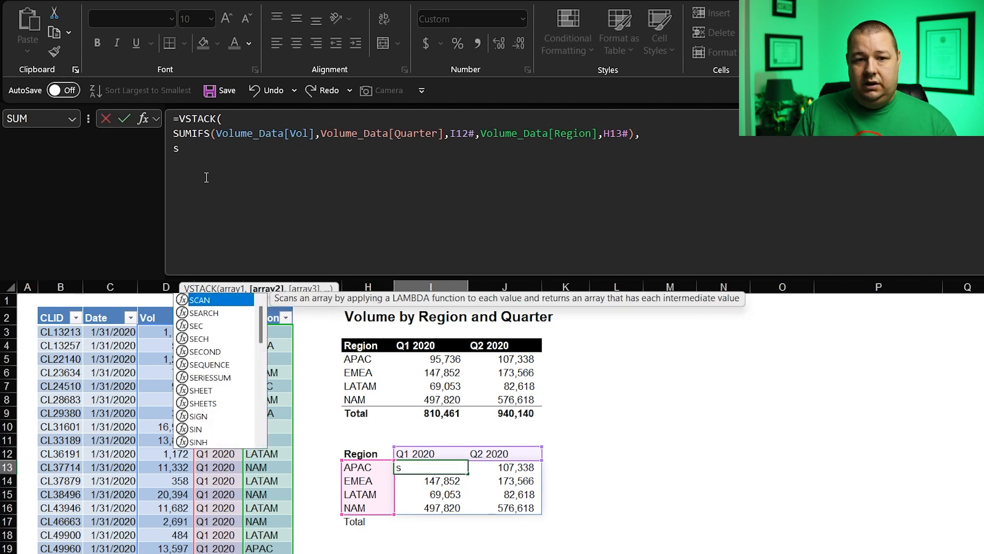
pyautogui.write('umi')
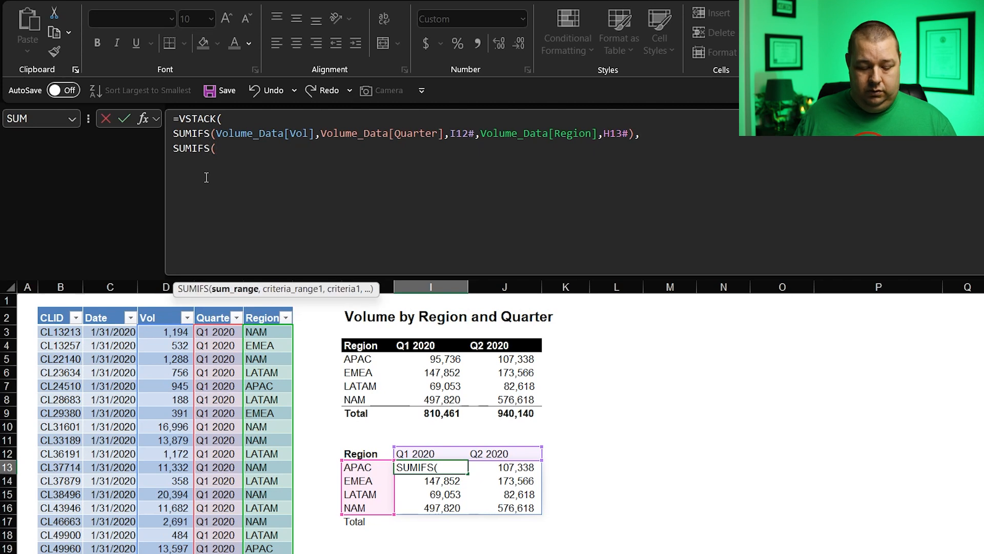
pyautogui.write('Volume_Data[Vol]')
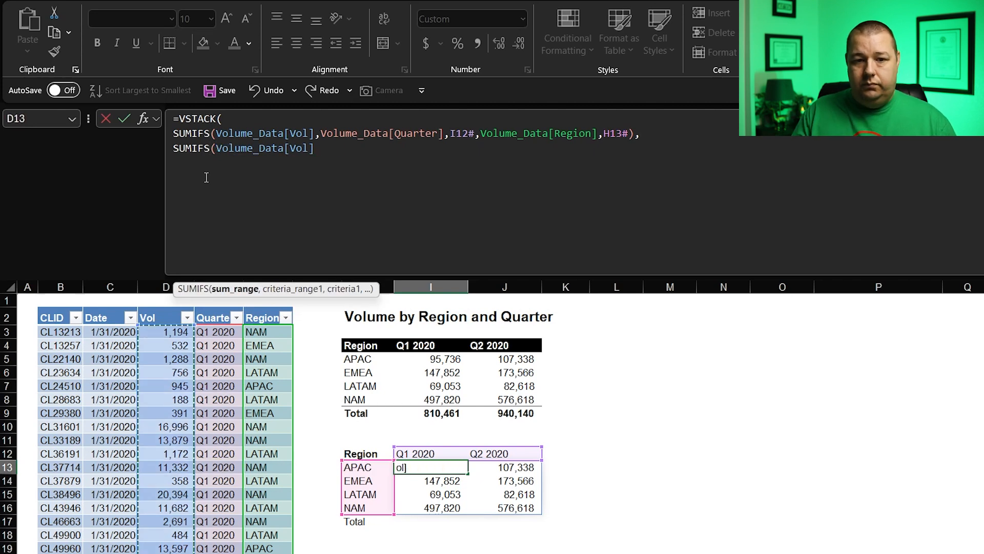
pyautogui.write(',')
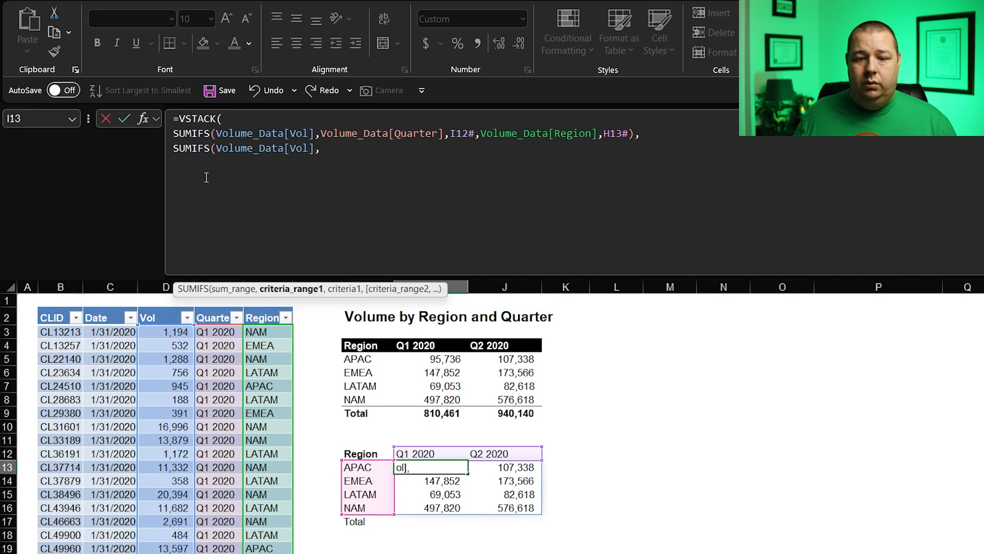
pyautogui.write('Volume_Data[@Quarter]')
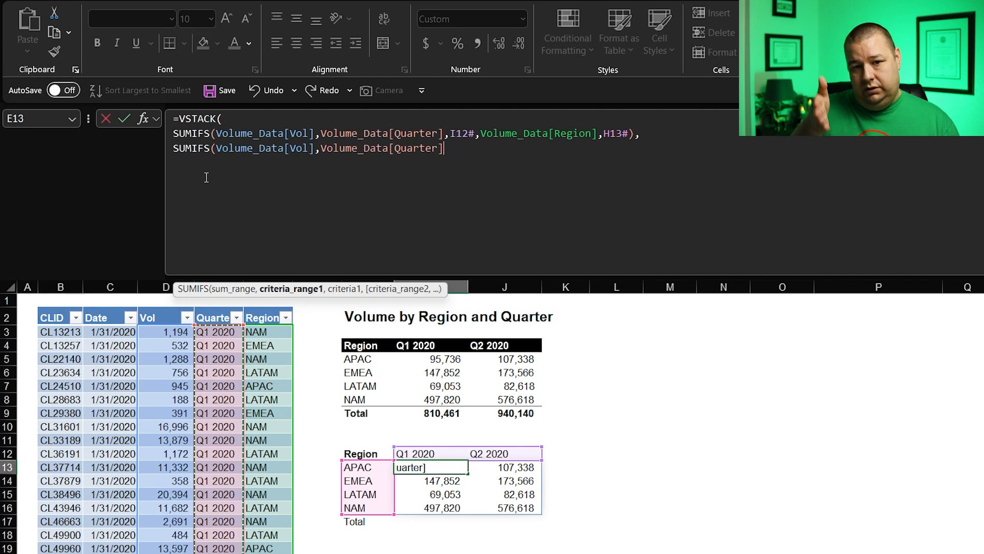
pyautogui.write(',I12')
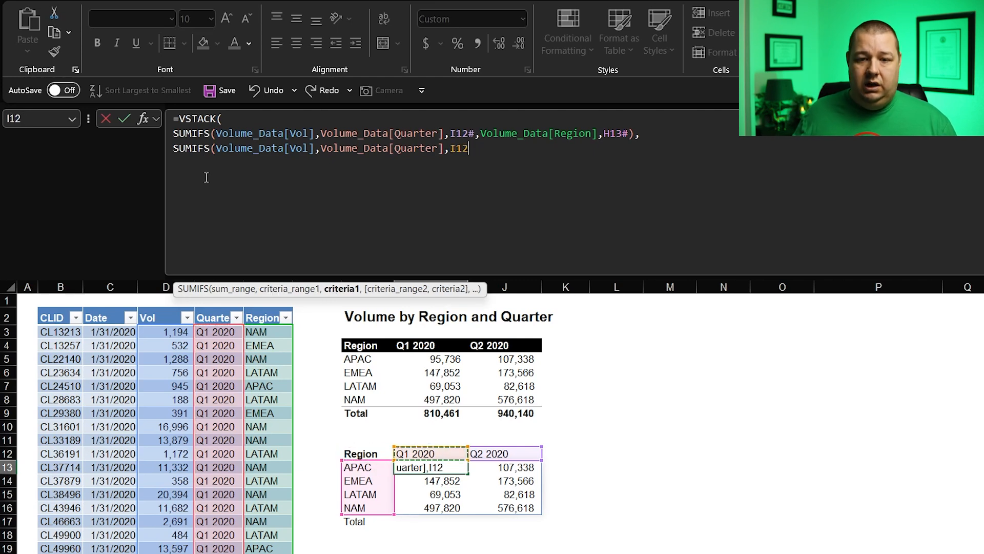
pyautogui.write('#')
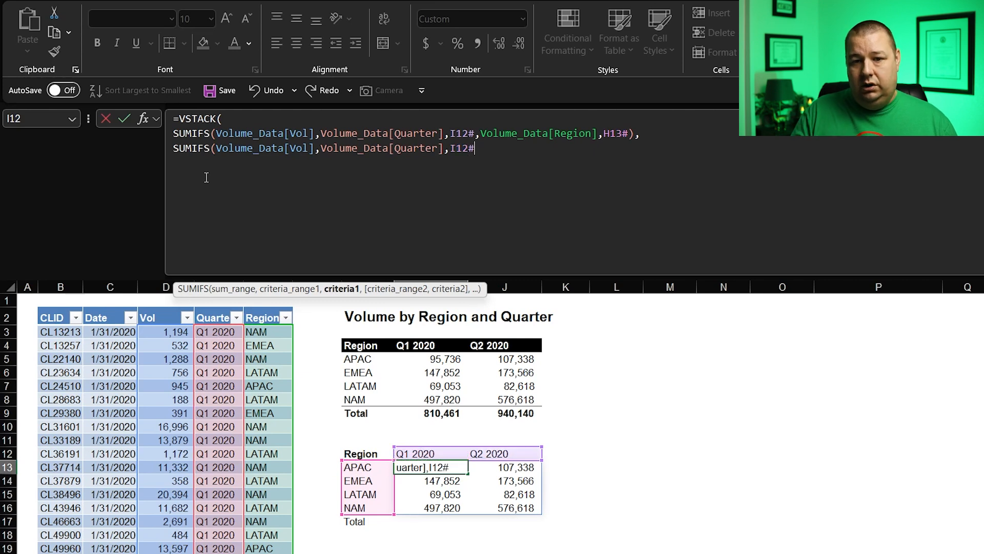
pyautogui.write(')')
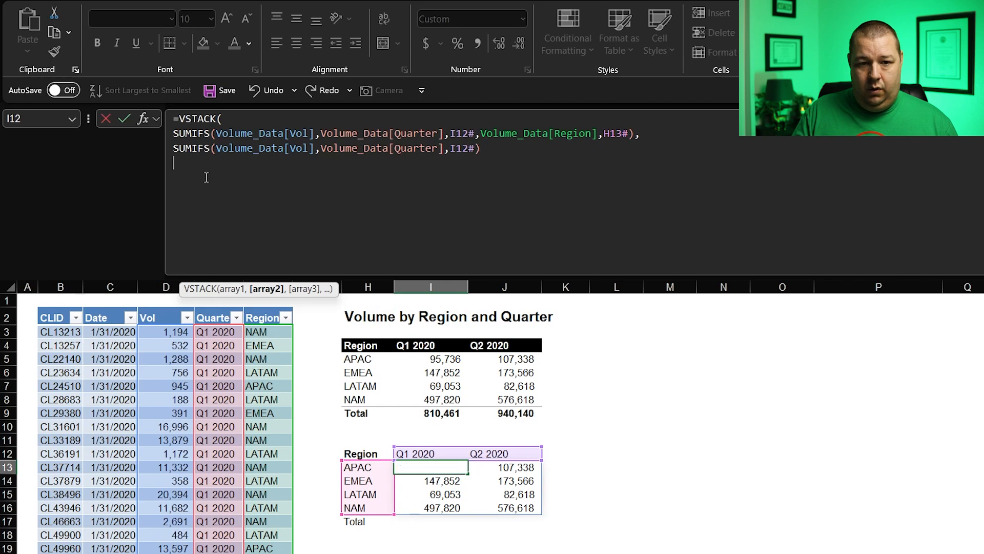
pyautogui.write(')')
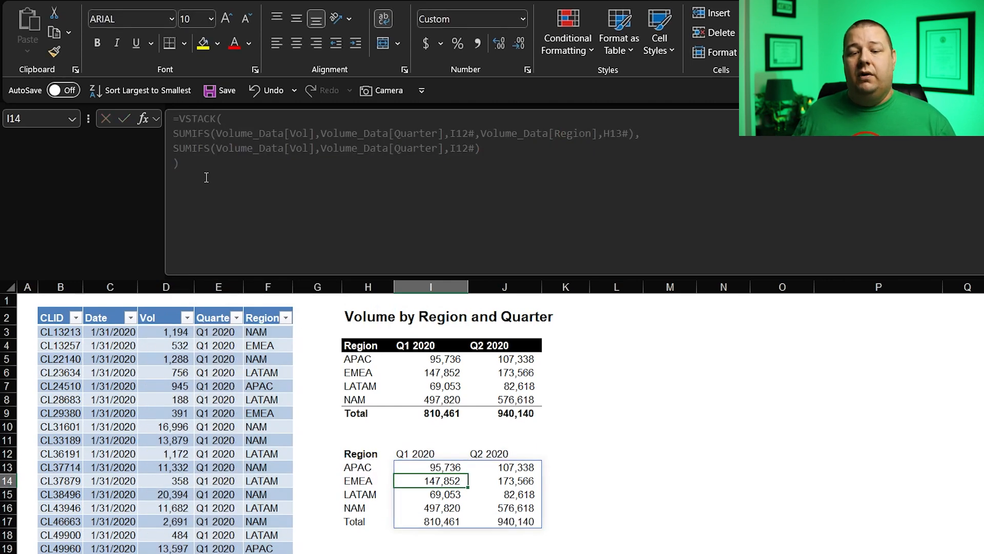
pyautogui.click(504, 480)
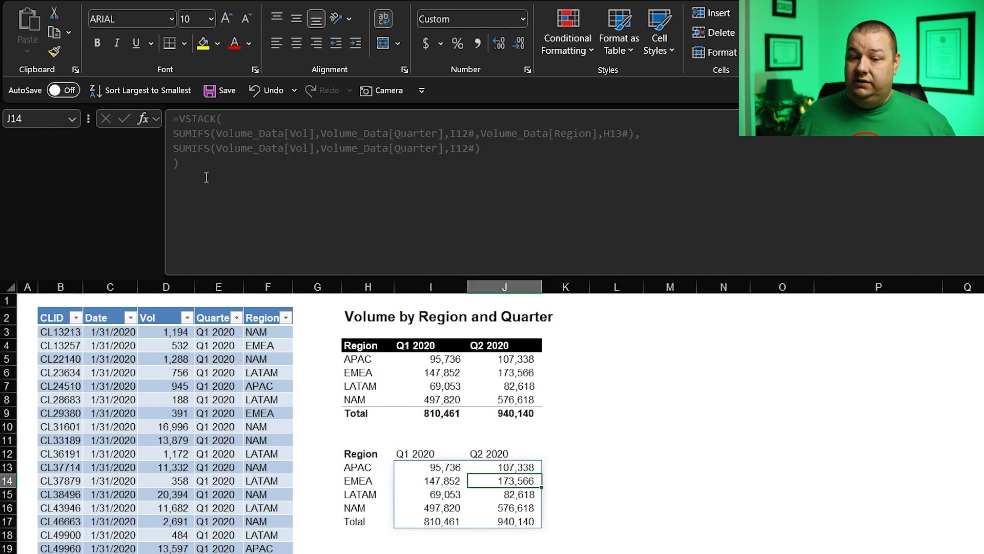
pyautogui.click(431, 467)
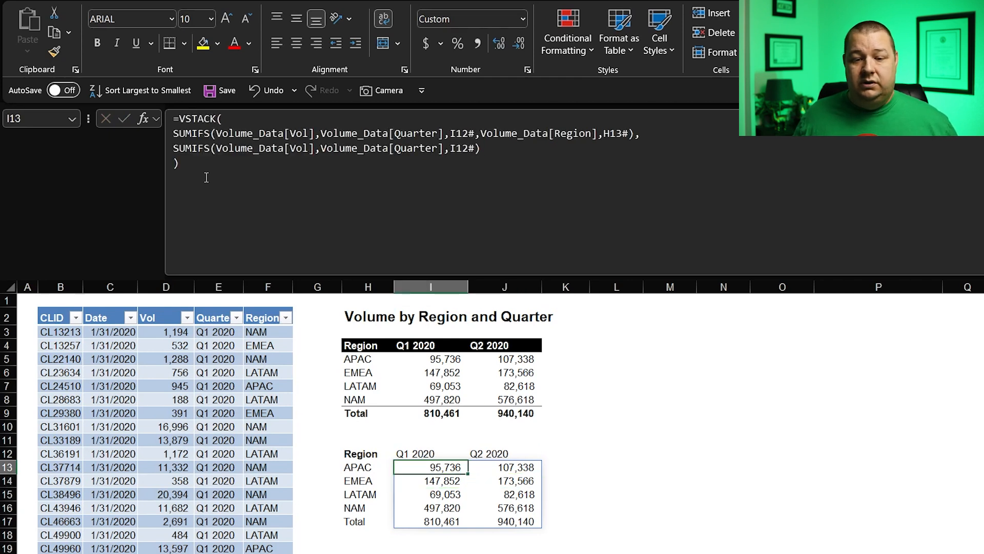
pyautogui.click(431, 452)
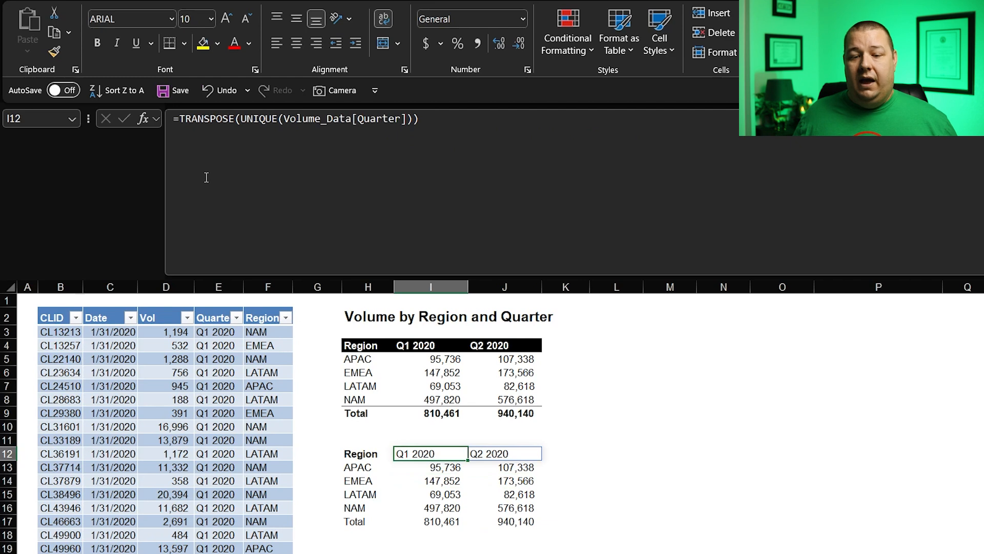
pyautogui.click(368, 453)
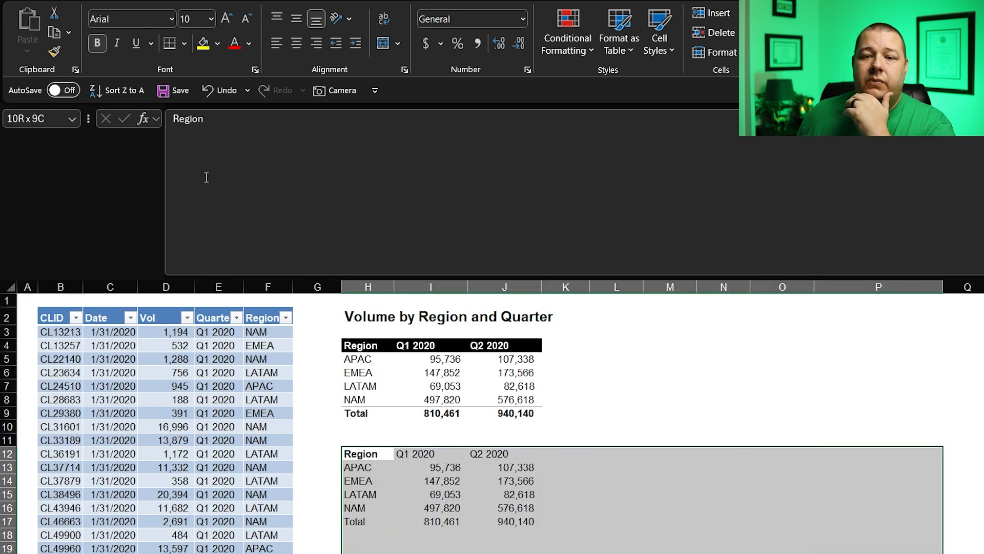
pyautogui.moveTo(501, 124)
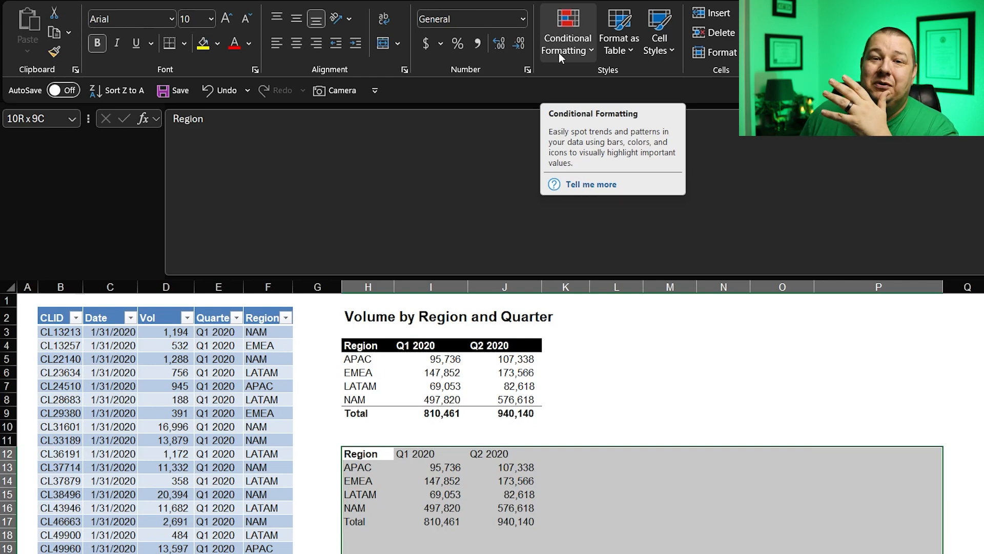
pyautogui.moveTo(577, 59)
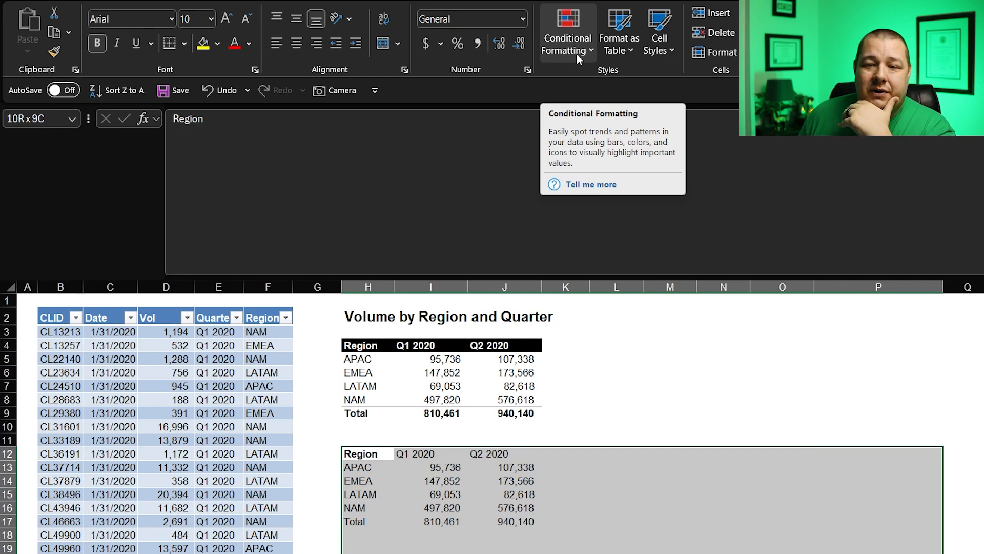
# Step: With H12:P21 selected, show the Home Conditional Formatting options
pyautogui.click(566, 34)
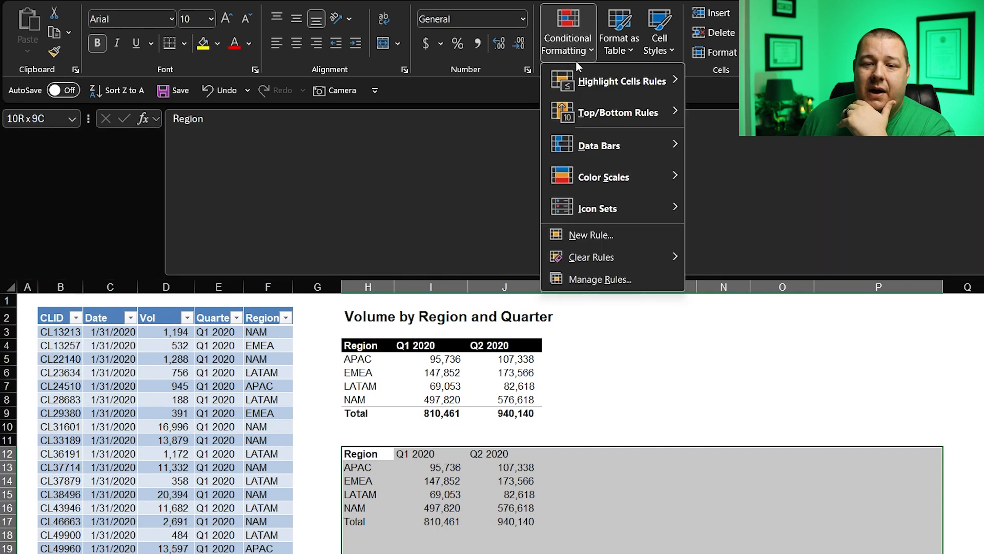
pyautogui.moveTo(589, 235)
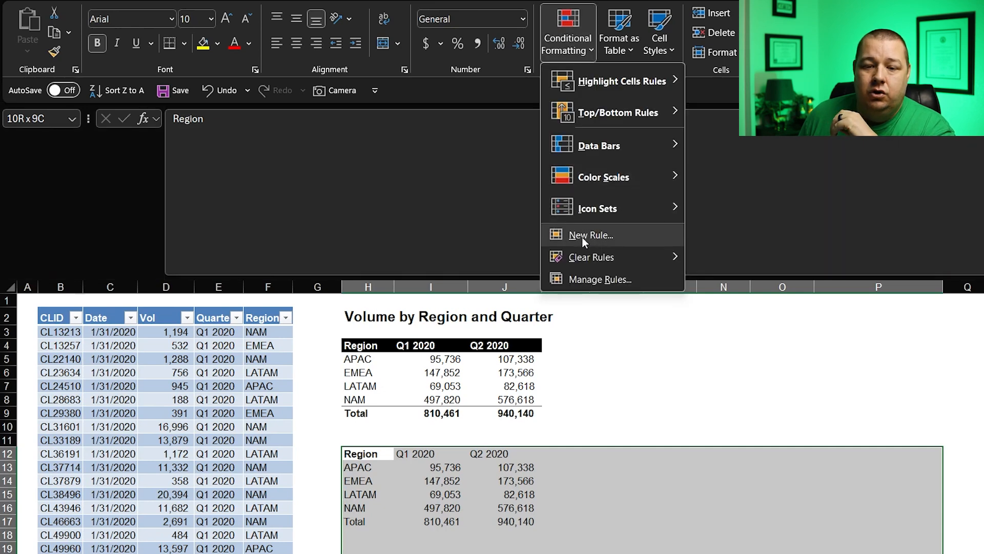
# Step: Start a New Rule set to 'Use a formula to determine which cells to format'
pyautogui.click(588, 235)
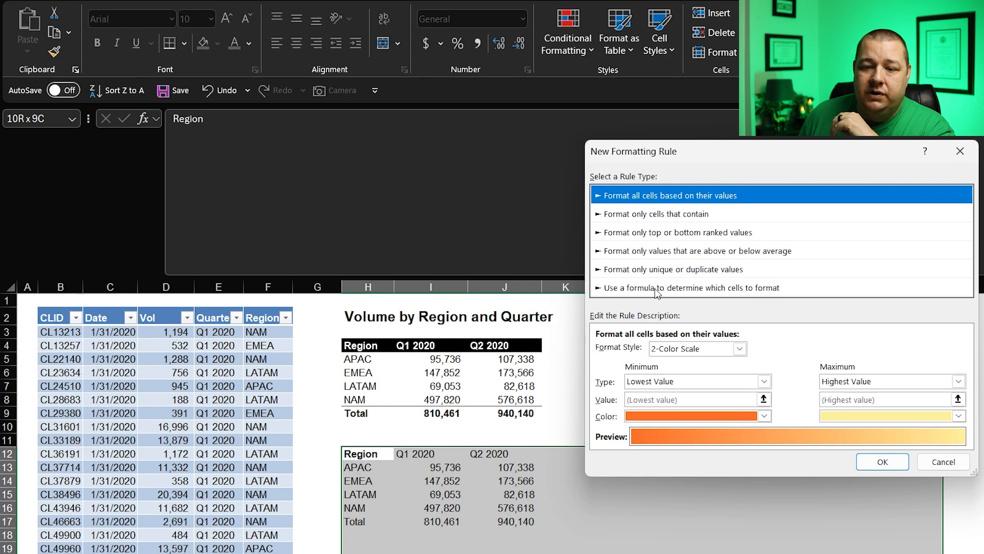
pyautogui.click(692, 287)
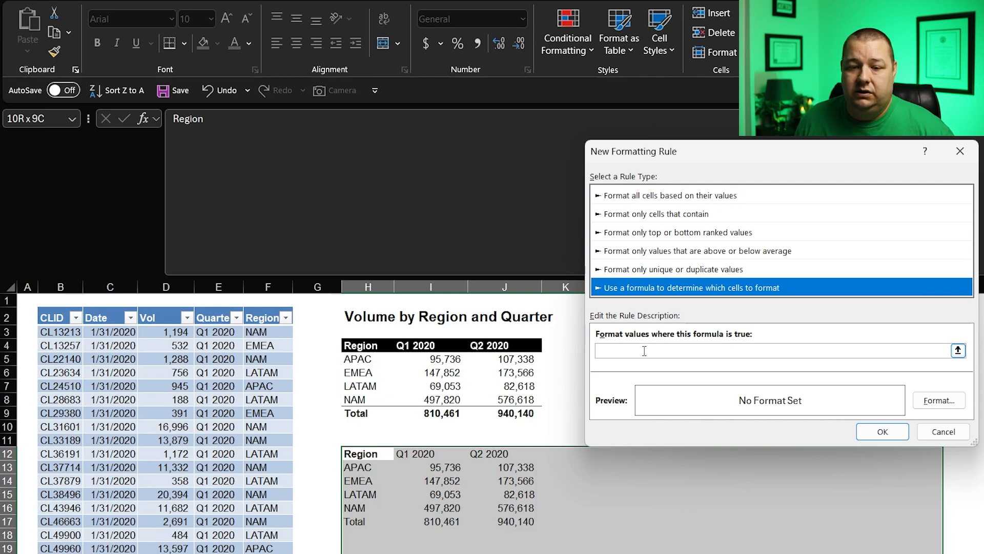
pyautogui.moveTo(651, 535)
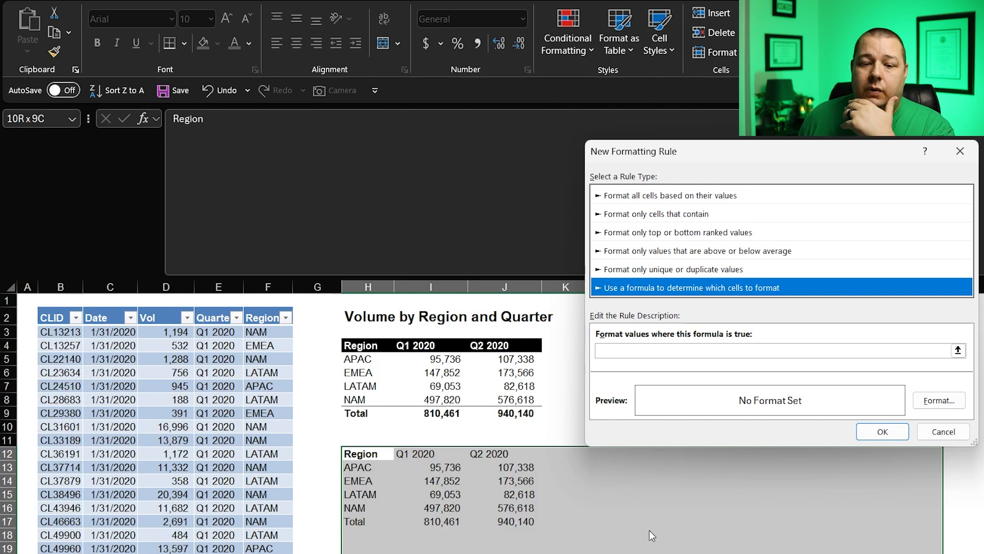
pyautogui.moveTo(659, 538)
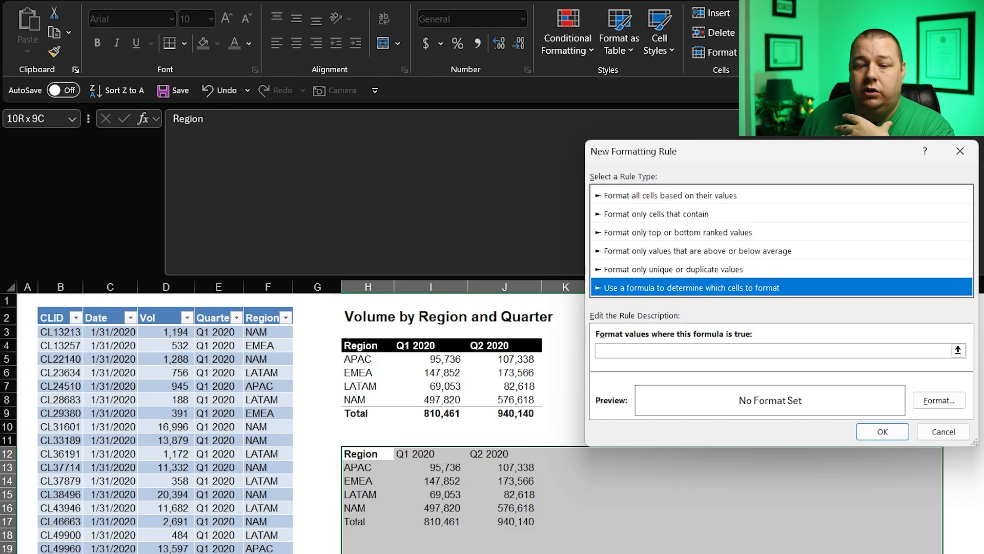
pyautogui.moveTo(367, 538)
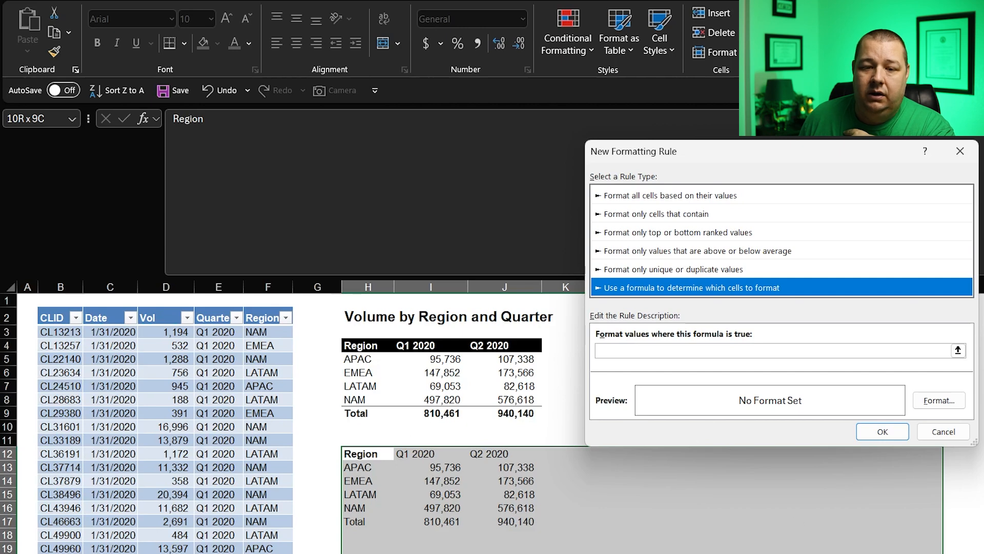
pyautogui.moveTo(366, 540)
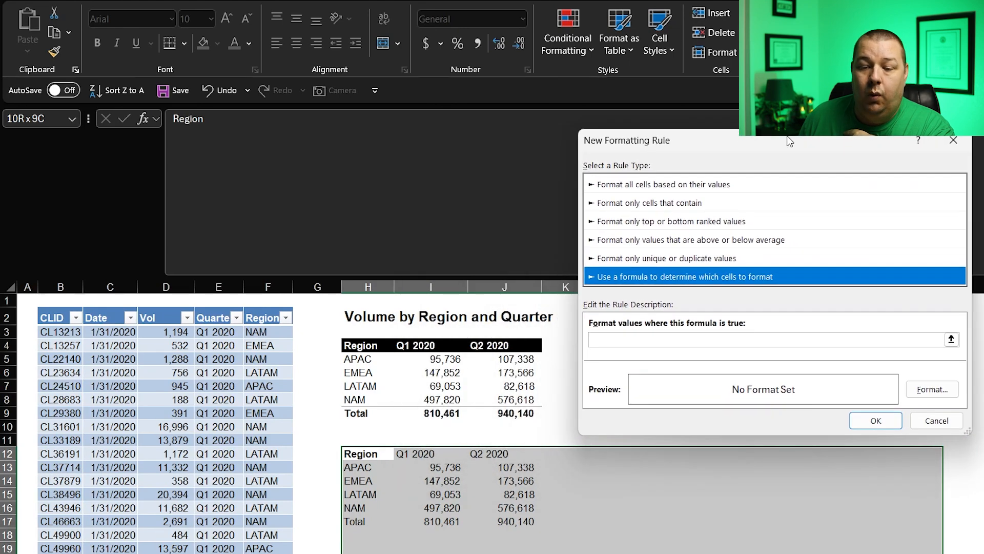
pyautogui.moveTo(815, 420)
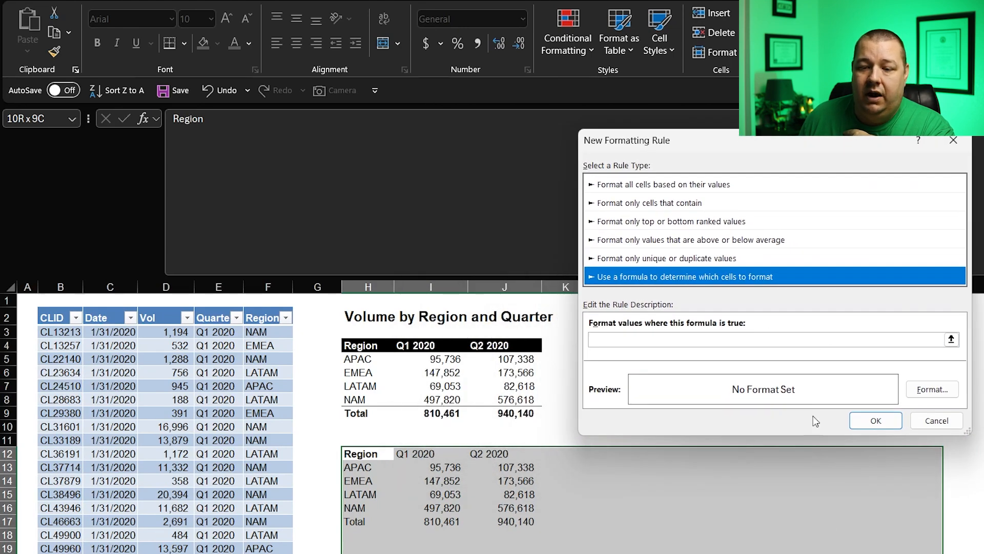
pyautogui.moveTo(830, 483)
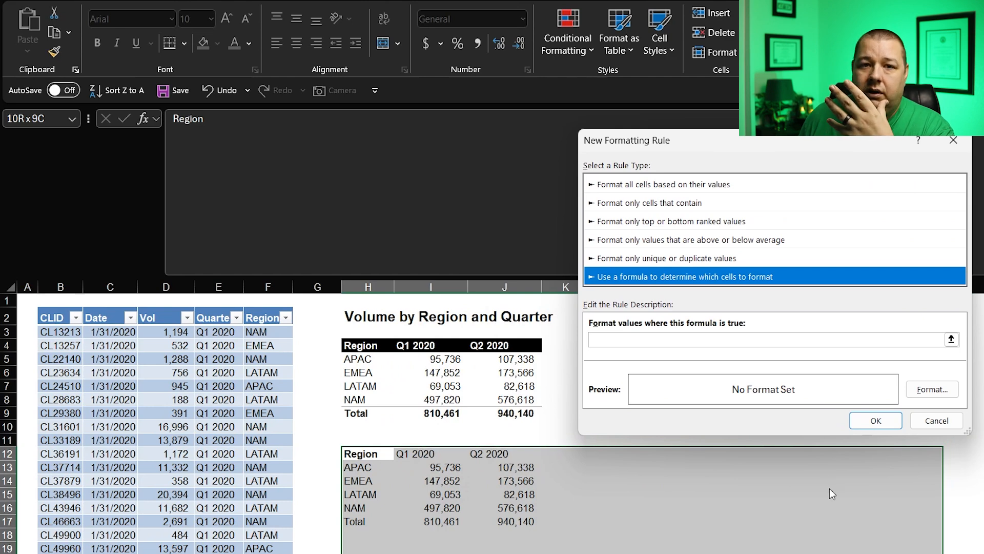
pyautogui.moveTo(672, 431)
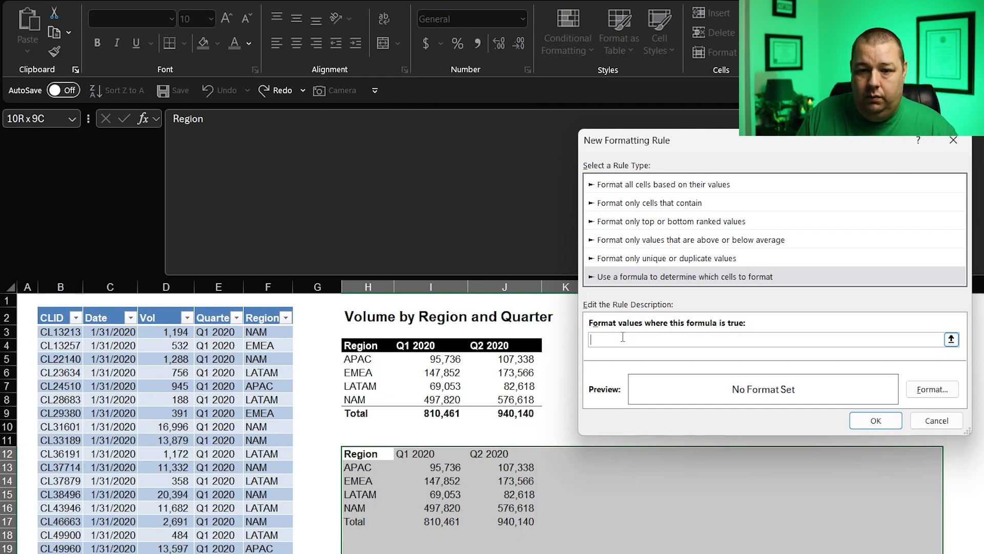
# Step: Enter the rule formula =AND($H12="Region",H12<>"") to target non-blank cells on the Region header row
pyautogui.write('=AND')
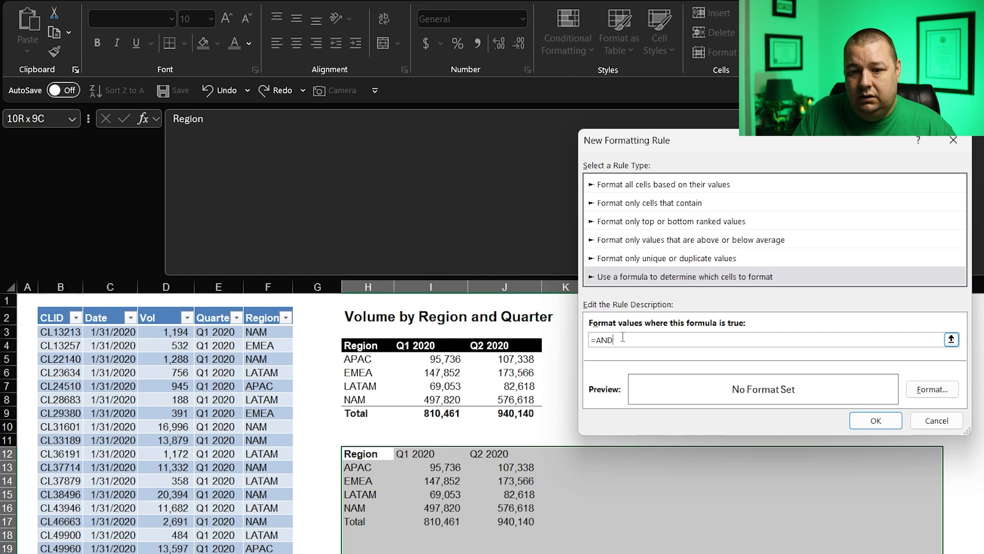
pyautogui.write('(')
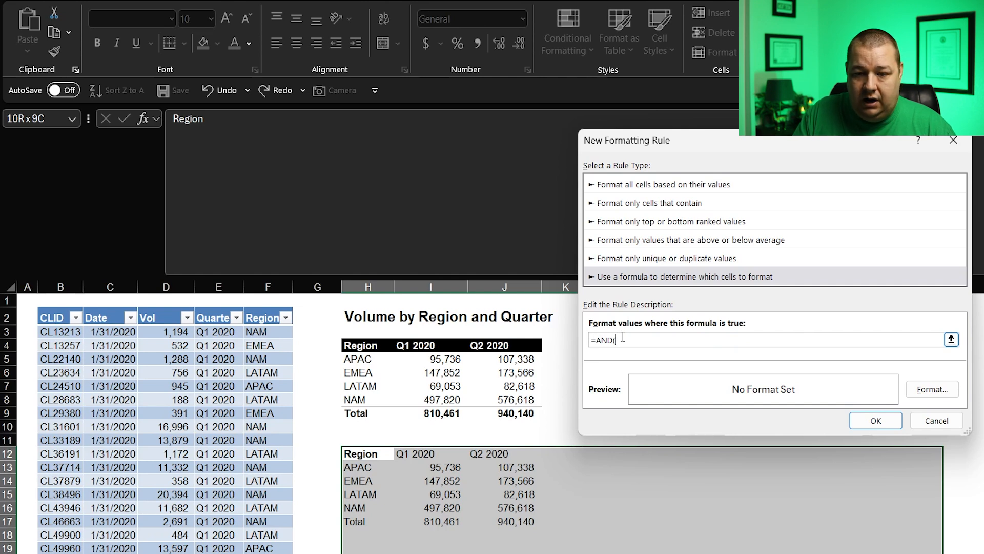
pyautogui.write('$H')
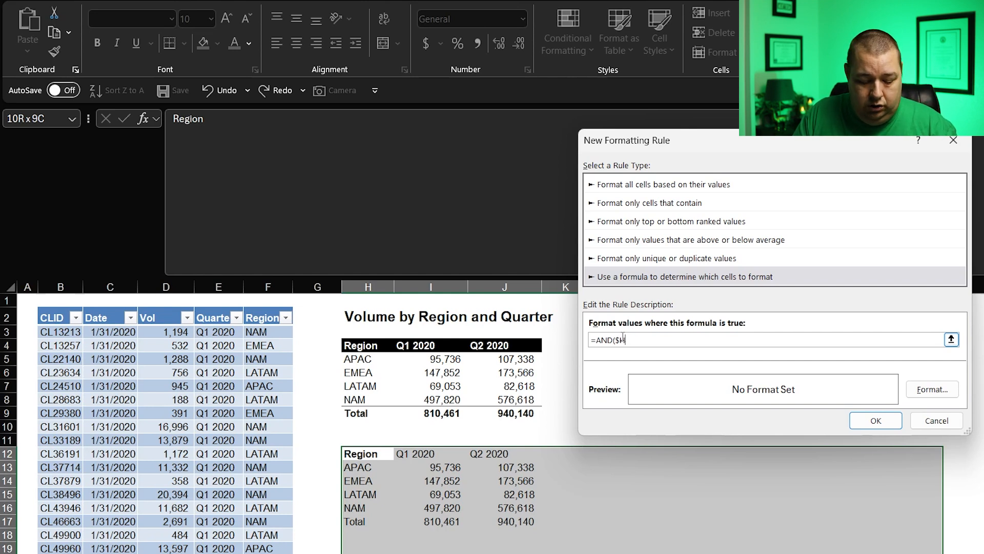
pyautogui.write('12')
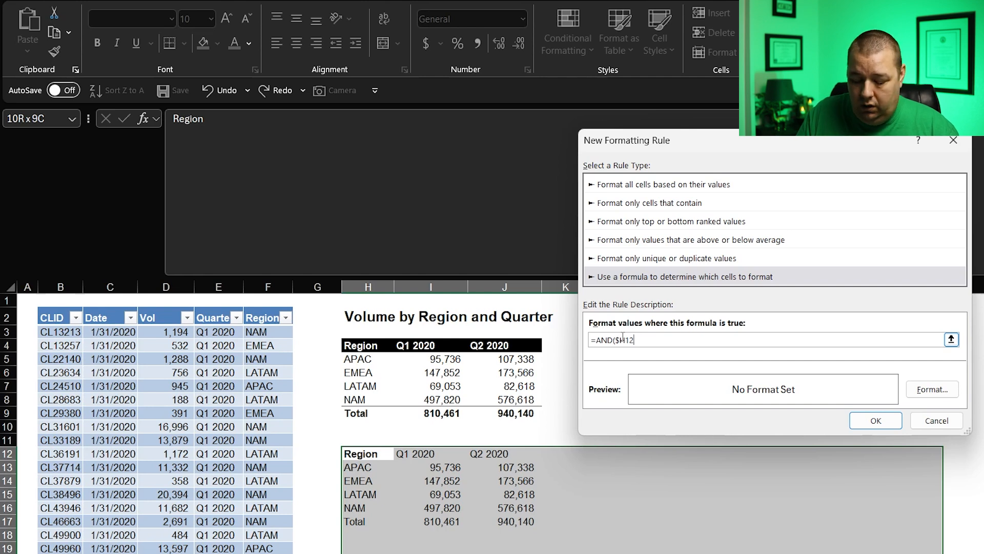
pyautogui.write('="R')
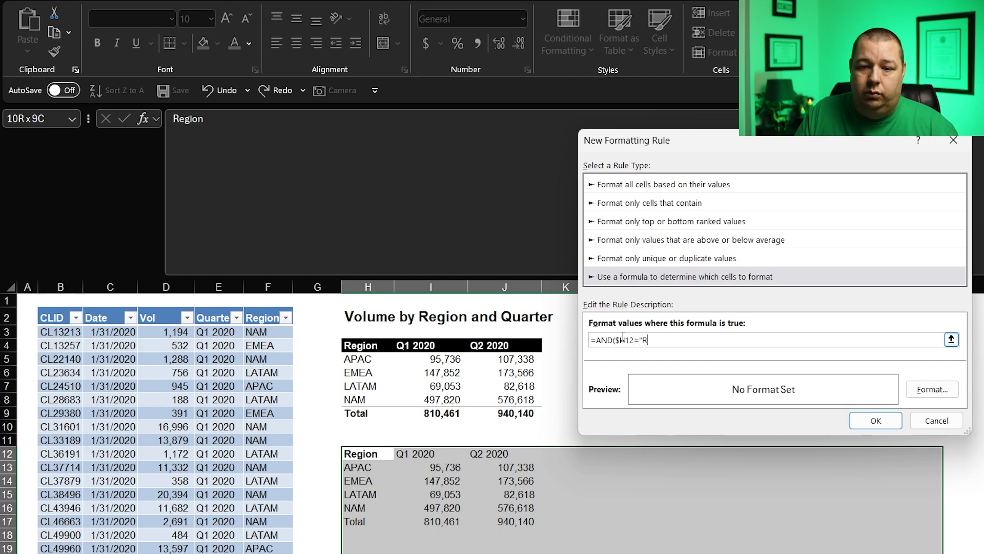
pyautogui.write('egion')
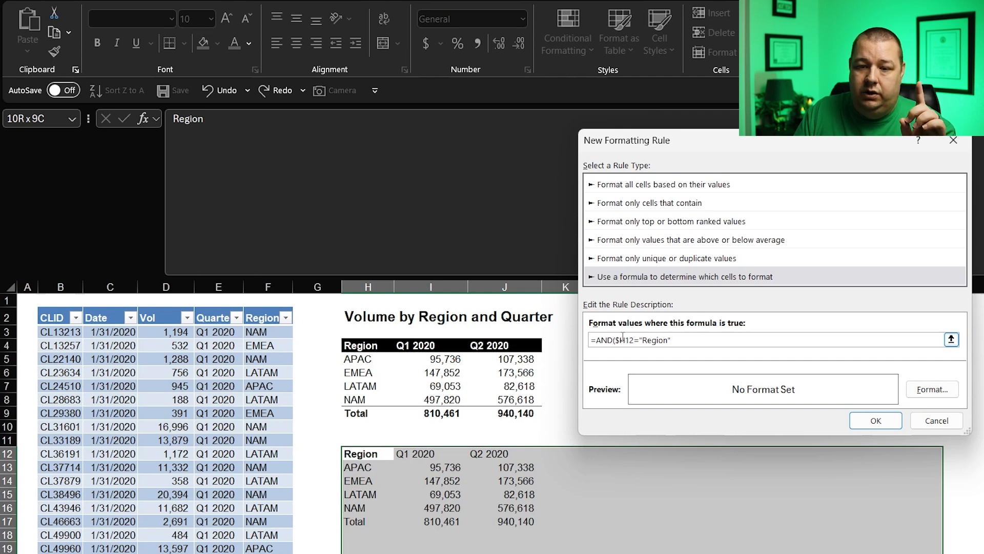
pyautogui.write(',')
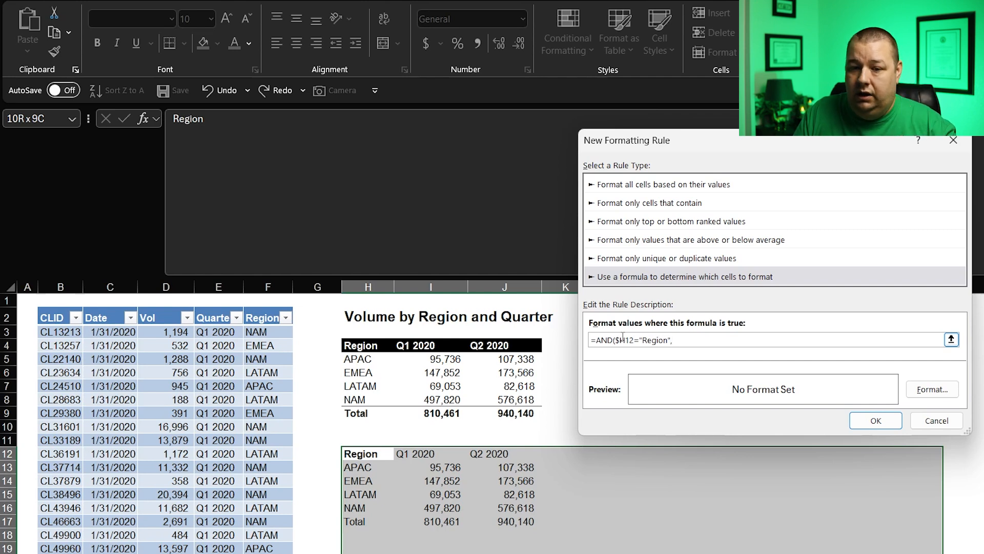
pyautogui.write('H12')
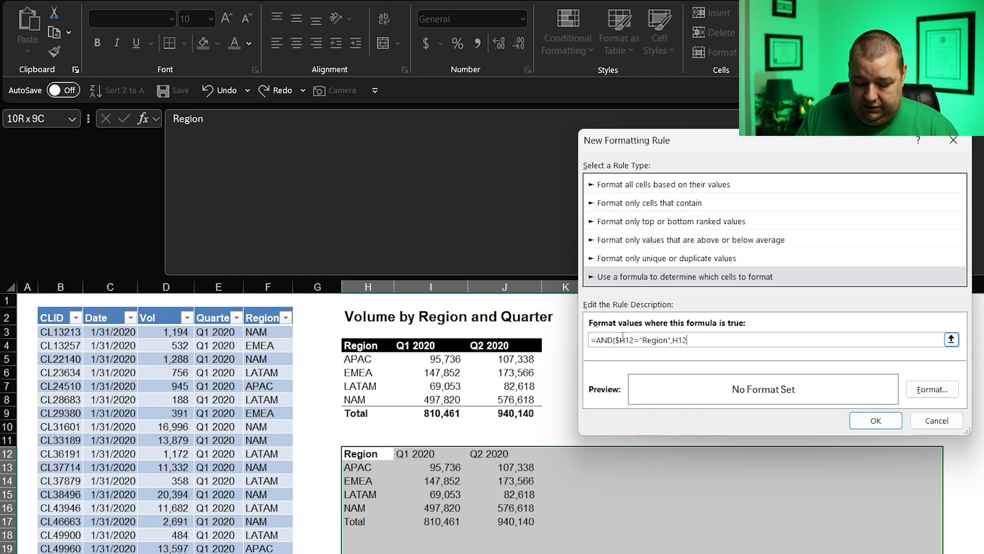
pyautogui.write('<>""')
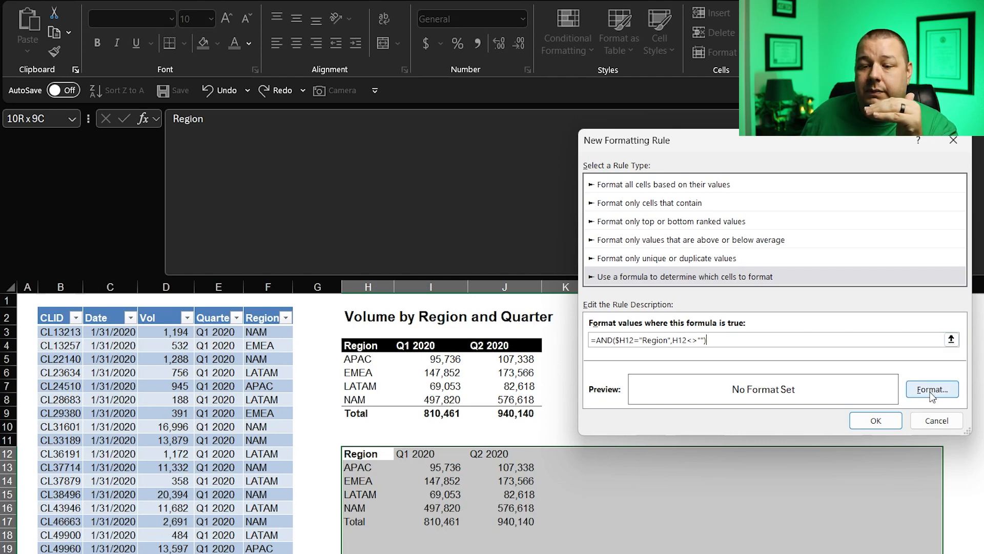
# Step: Format the Region rule with bold white font on black fill and apply it
pyautogui.click(932, 389)
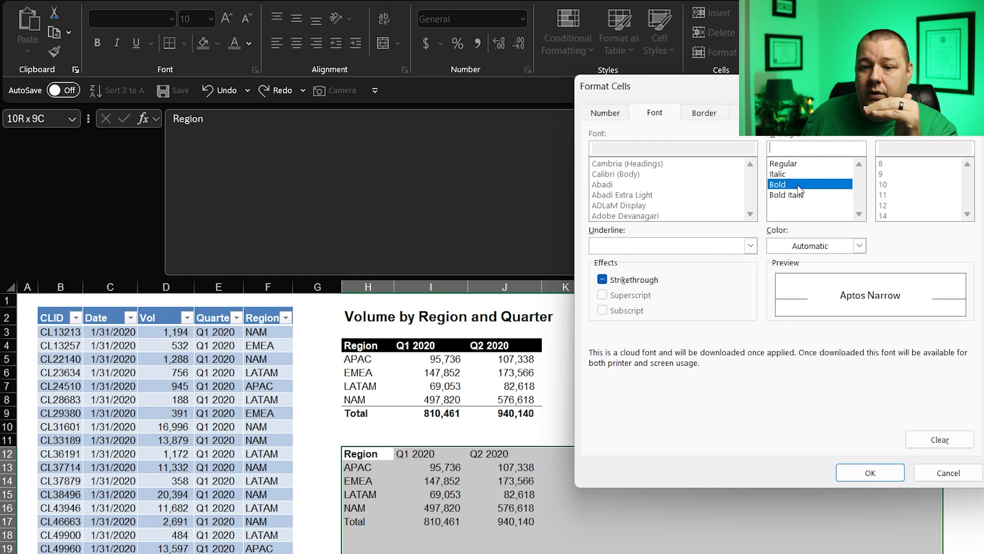
pyautogui.click(732, 113)
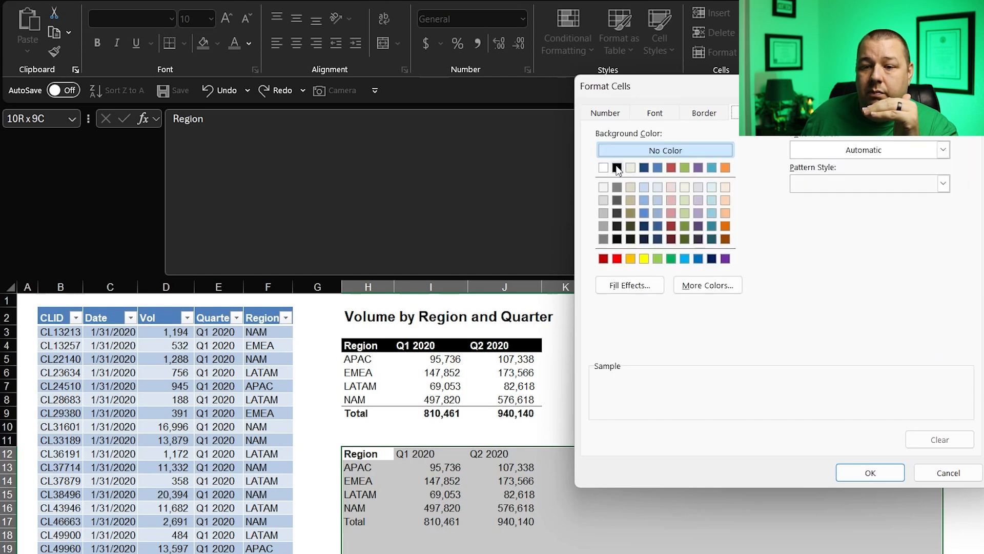
pyautogui.click(654, 113)
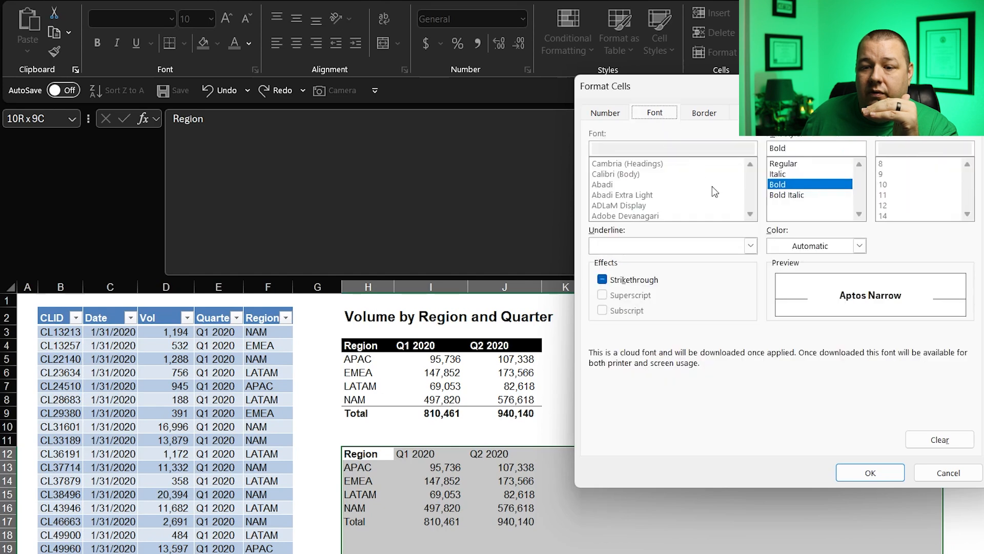
pyautogui.click(859, 245)
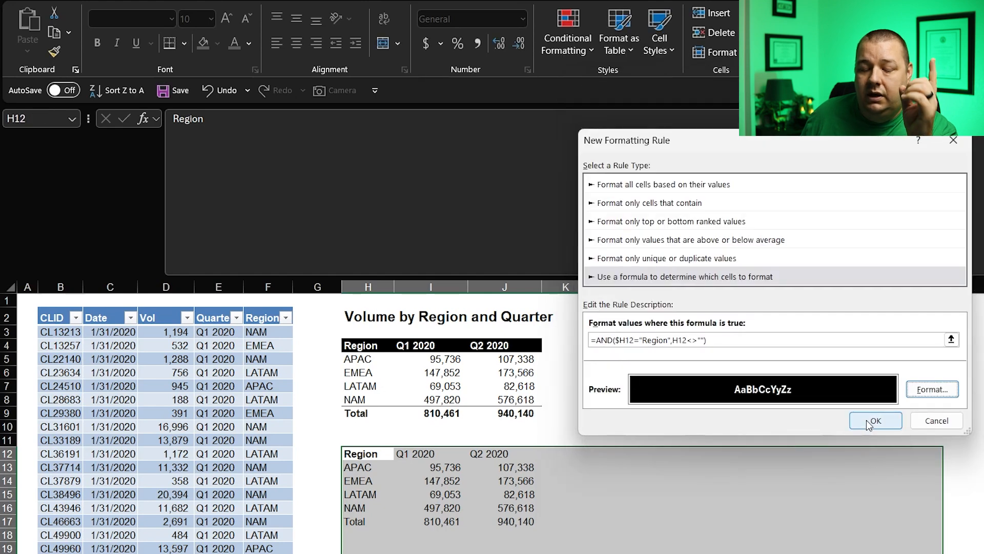
pyautogui.click(875, 420)
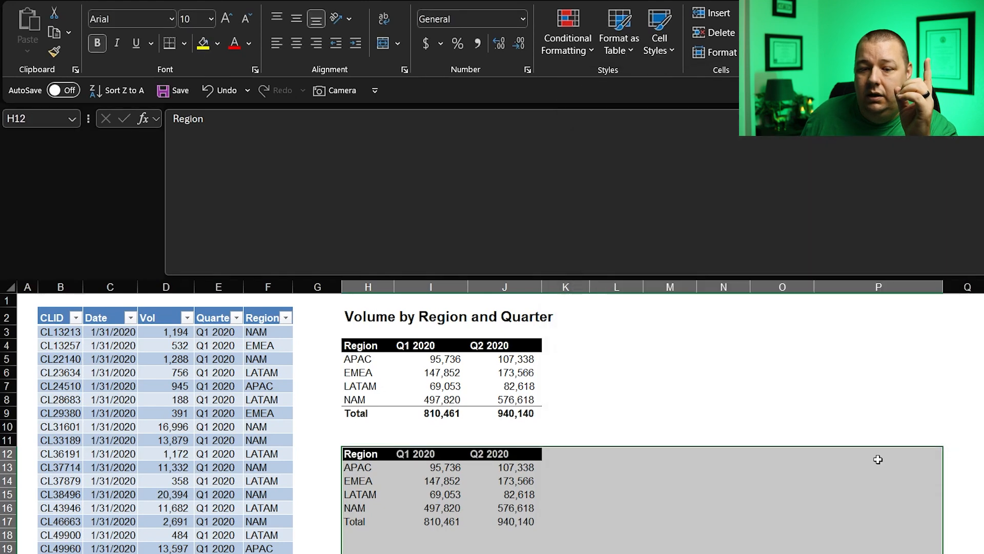
pyautogui.moveTo(552, 408)
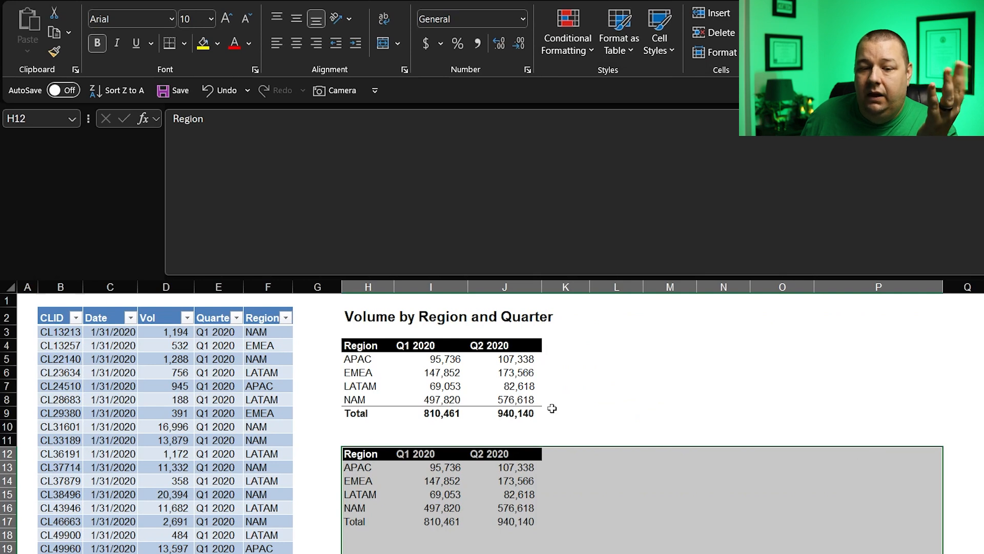
pyautogui.moveTo(512, 457)
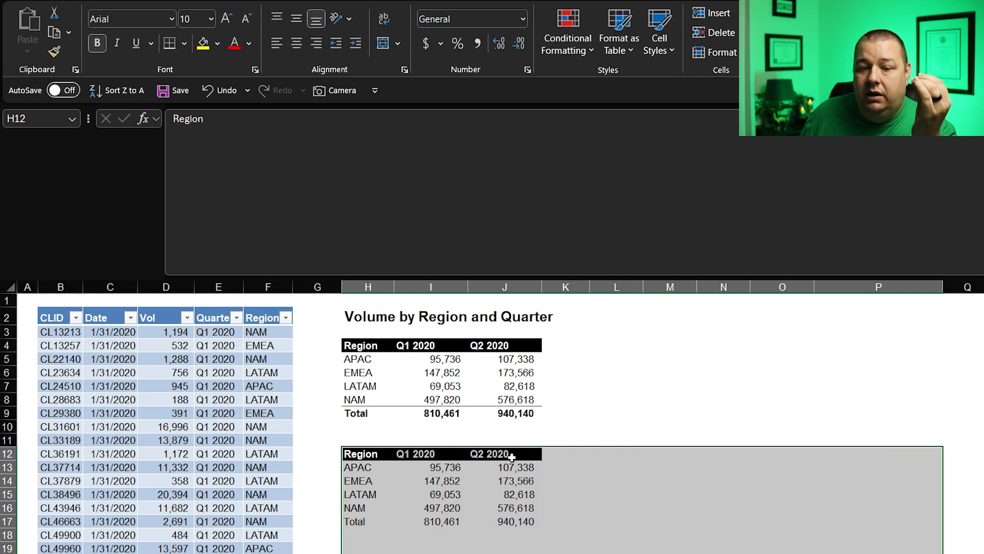
pyautogui.moveTo(625, 491)
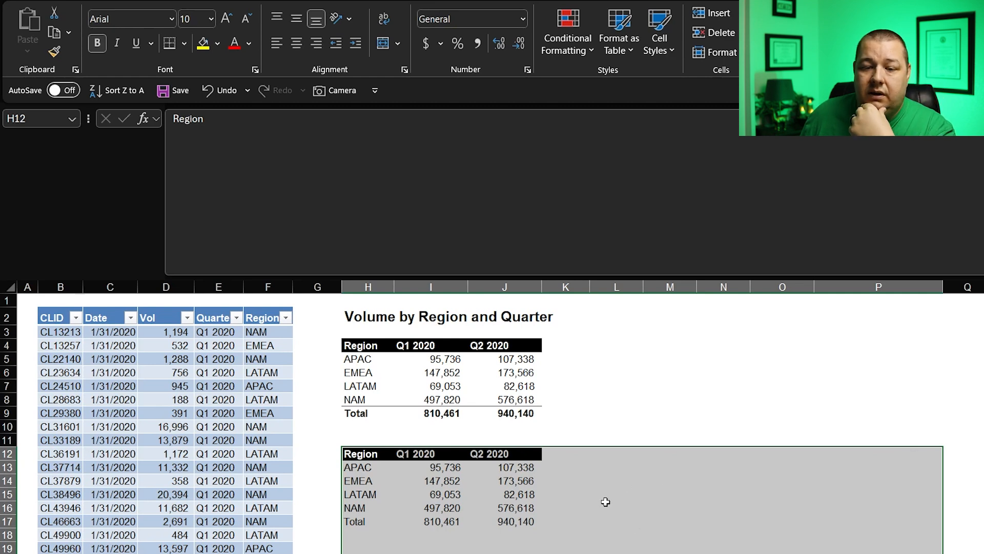
pyautogui.moveTo(583, 104)
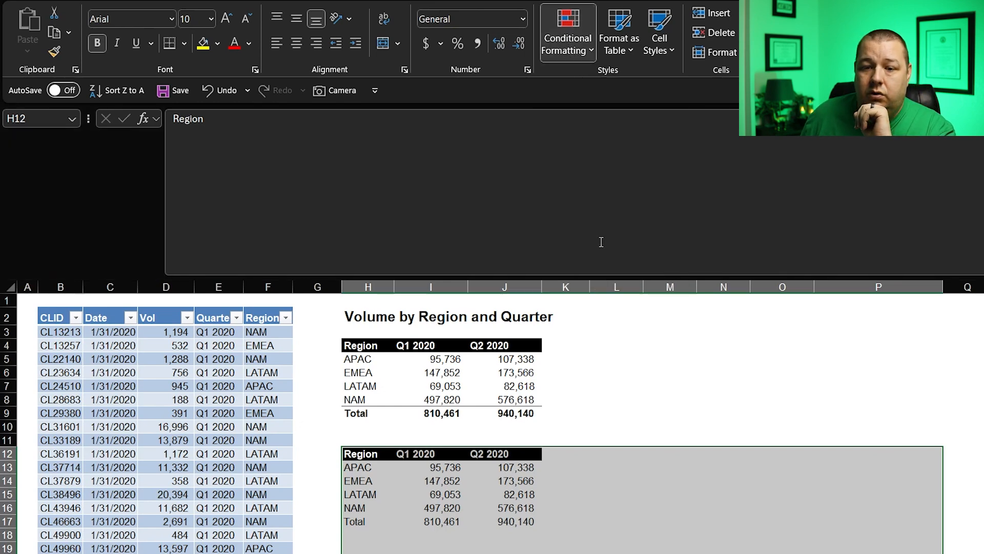
# Step: Create a new formula rule reading =AND($H12="Total",H12<>"")
pyautogui.click(566, 44)
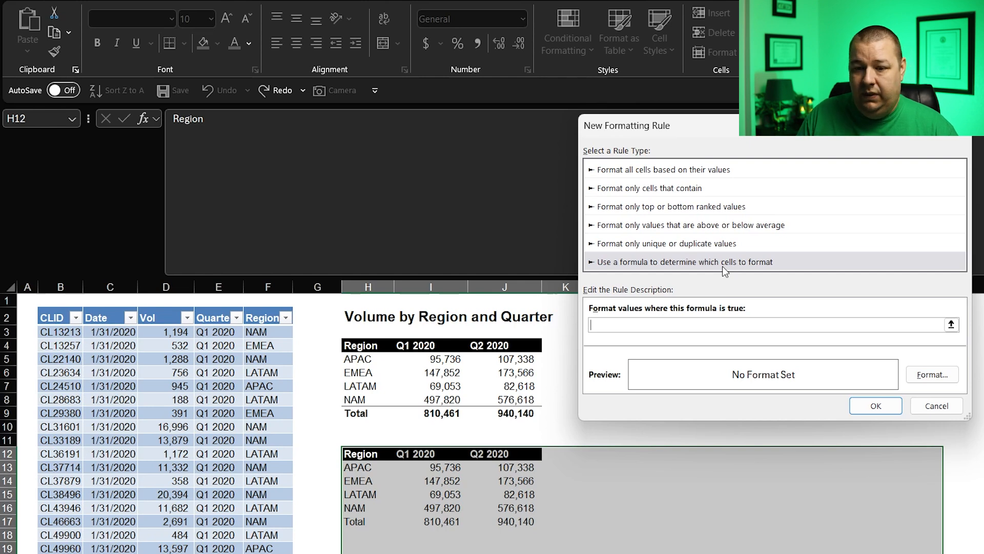
pyautogui.write('=')
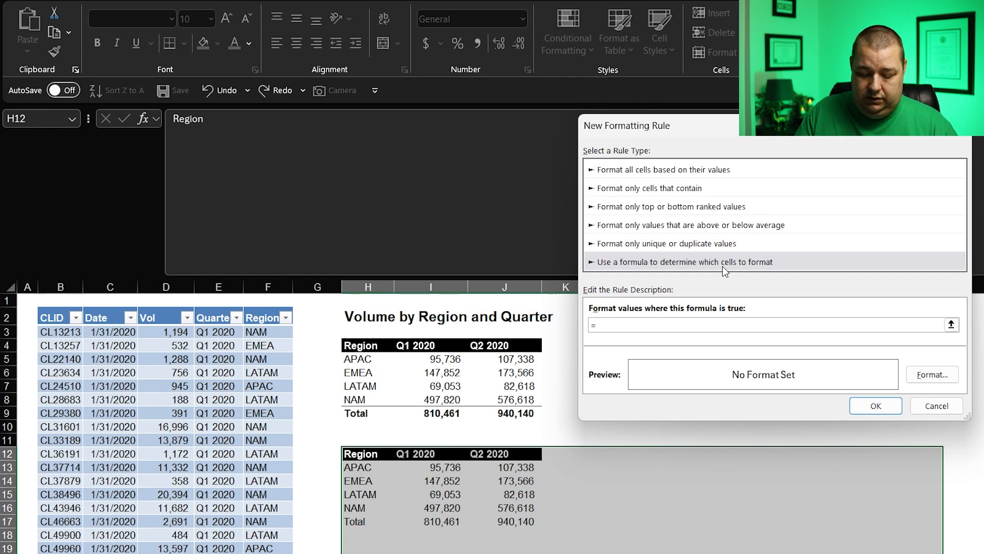
pyautogui.write('AND(')
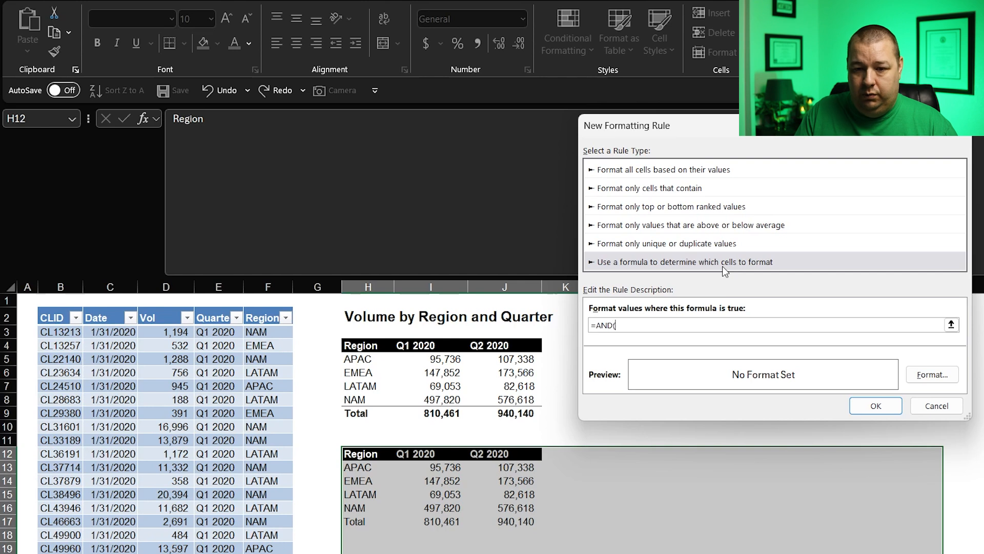
pyautogui.write('($')
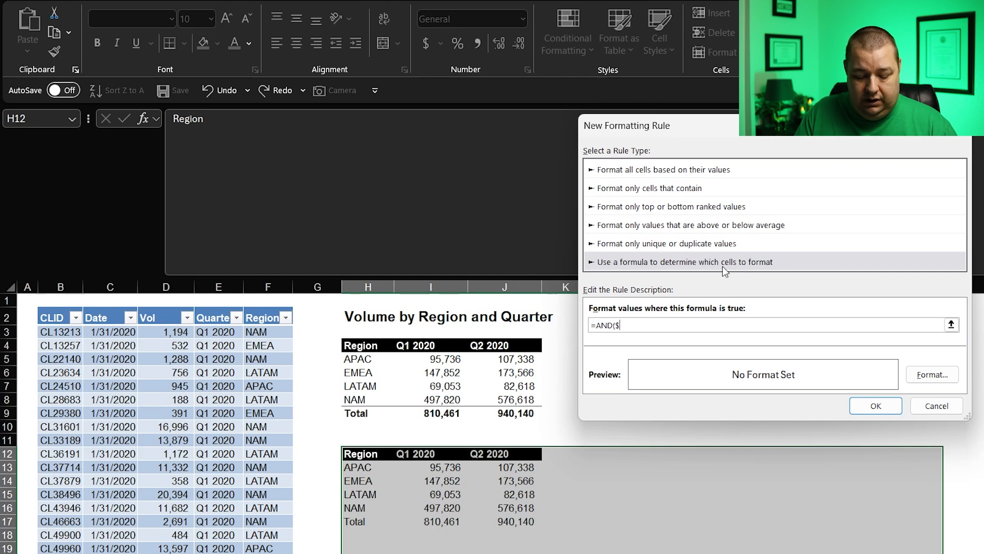
pyautogui.write('H12')
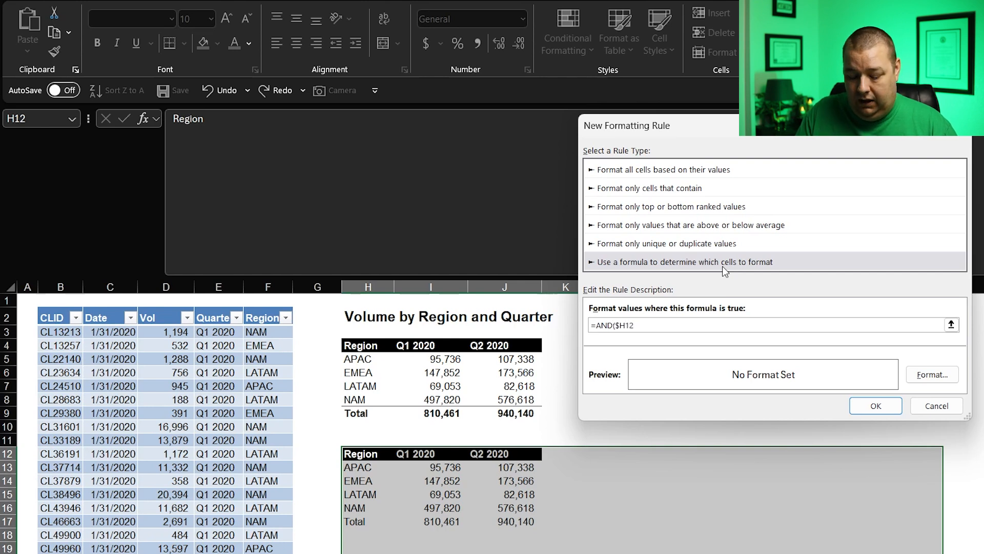
pyautogui.write('="')
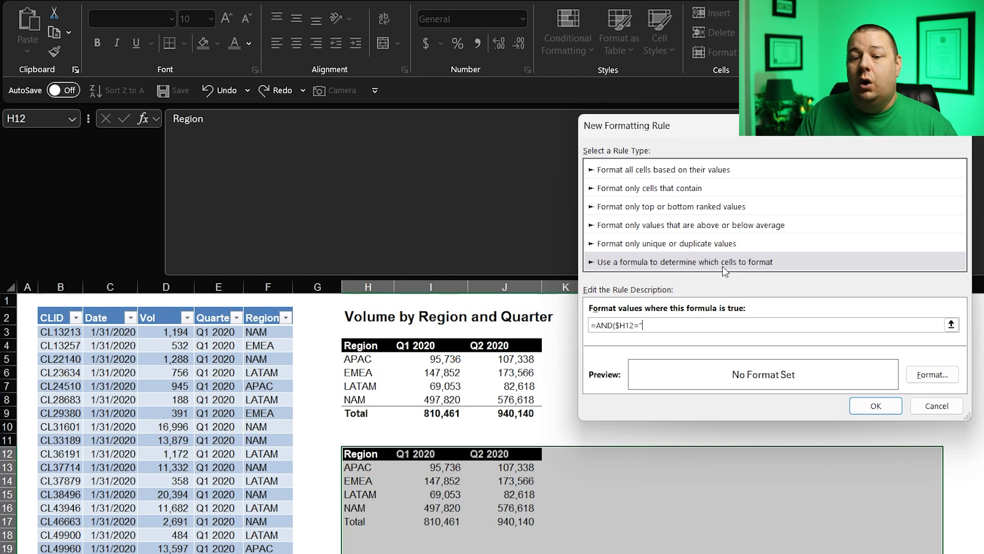
pyautogui.write('Total"')
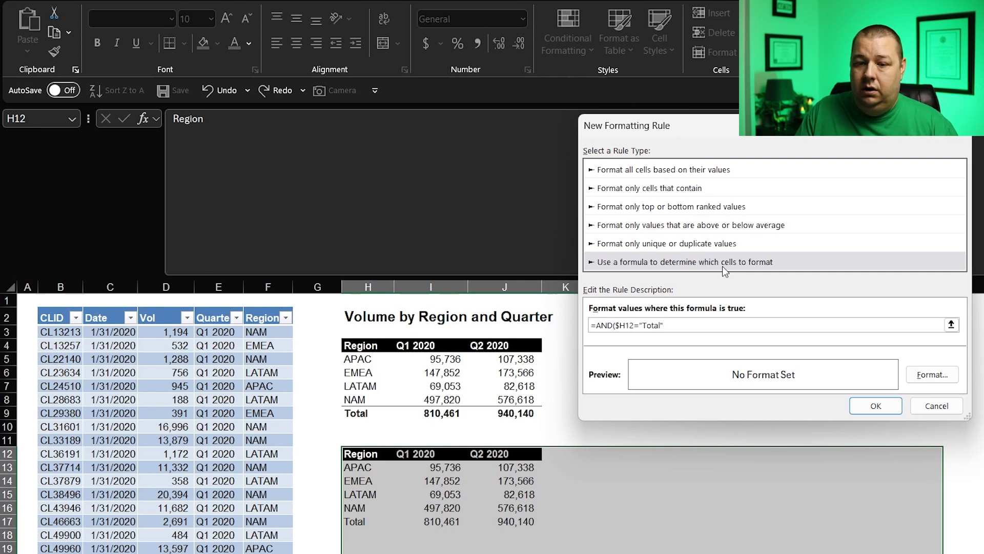
pyautogui.write(',H')
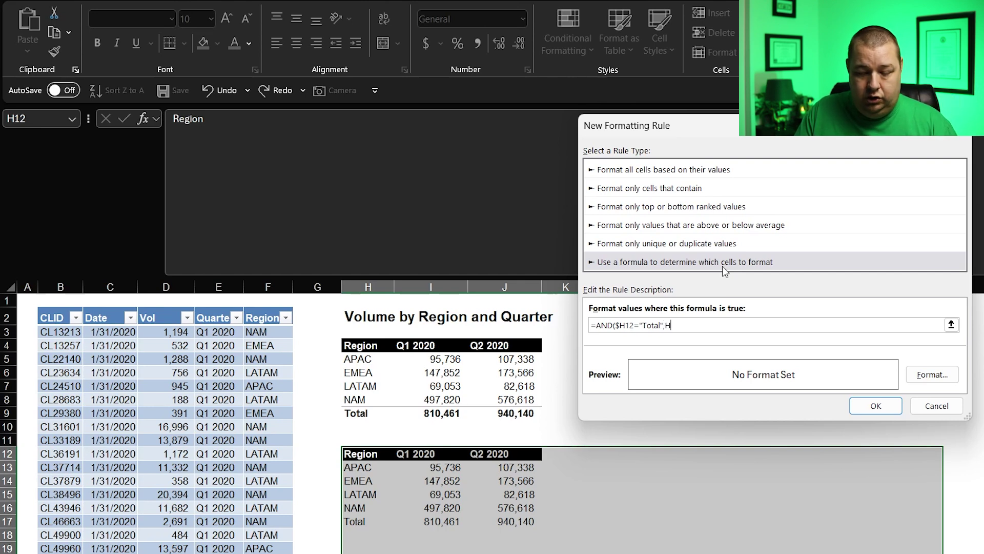
pyautogui.write('12')
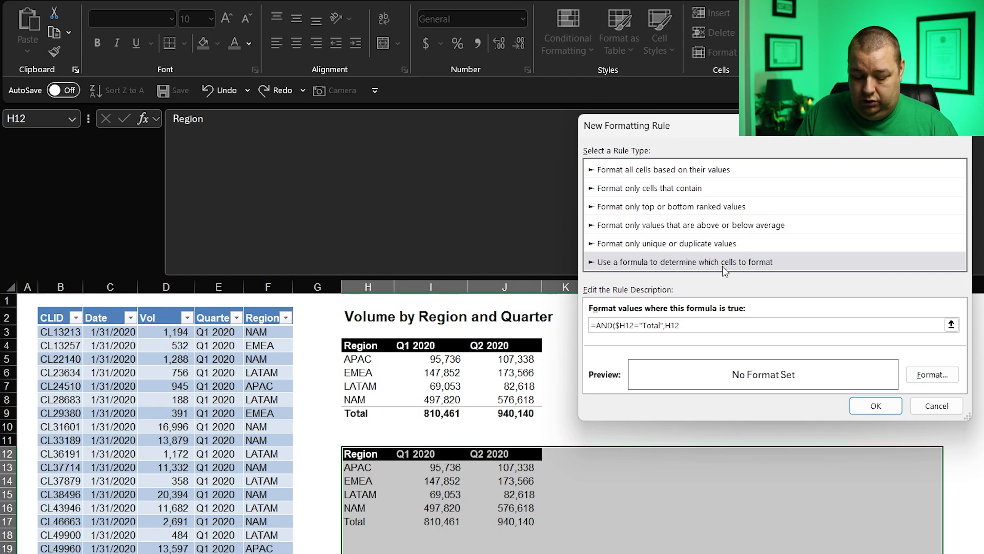
pyautogui.write('<>""')
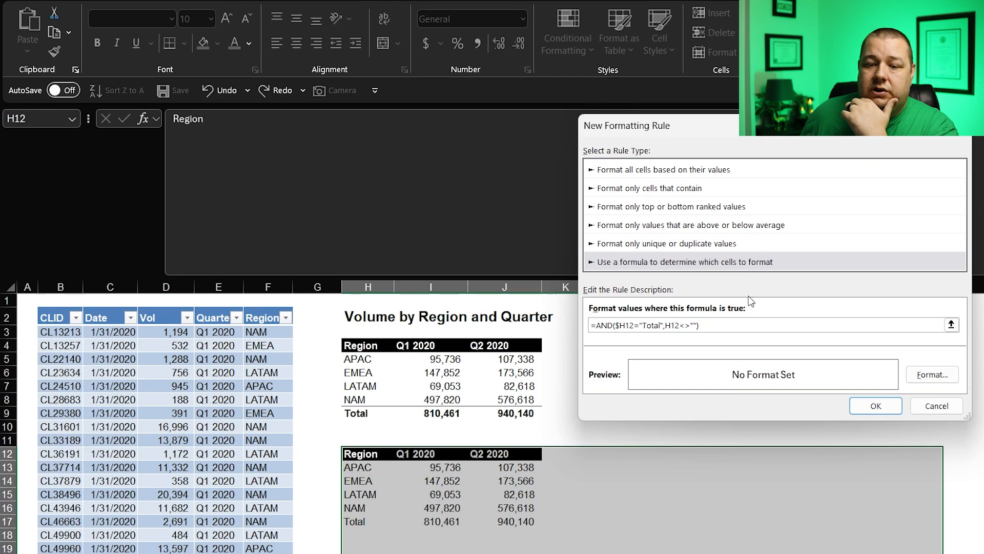
# Step: Format the Total rule with bold font and a top border, then apply it
pyautogui.click(932, 374)
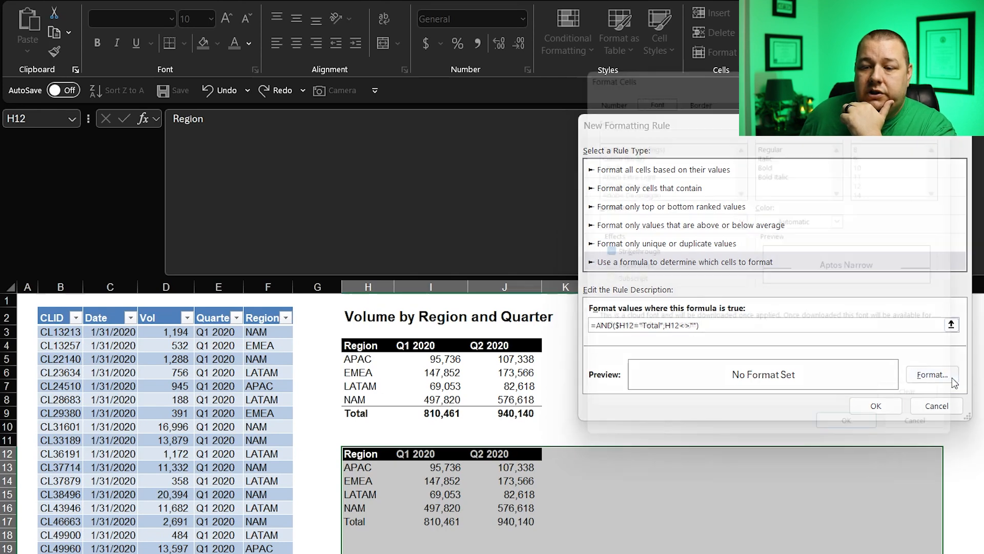
pyautogui.click(932, 375)
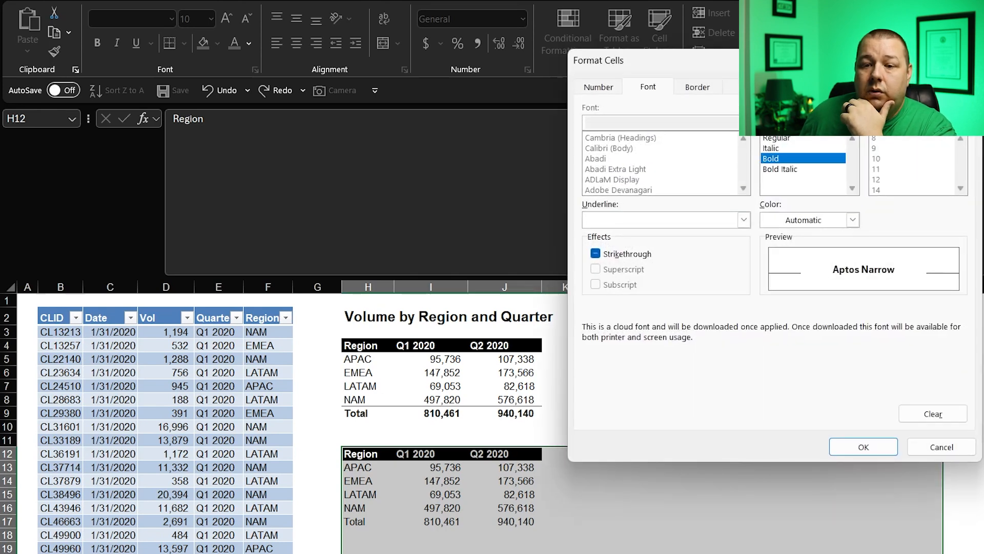
pyautogui.click(697, 86)
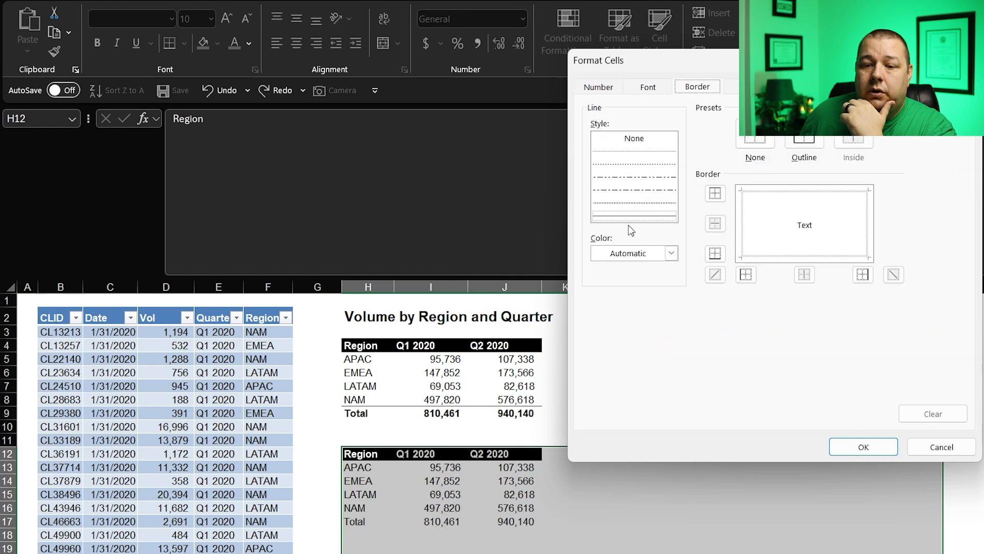
pyautogui.click(715, 194)
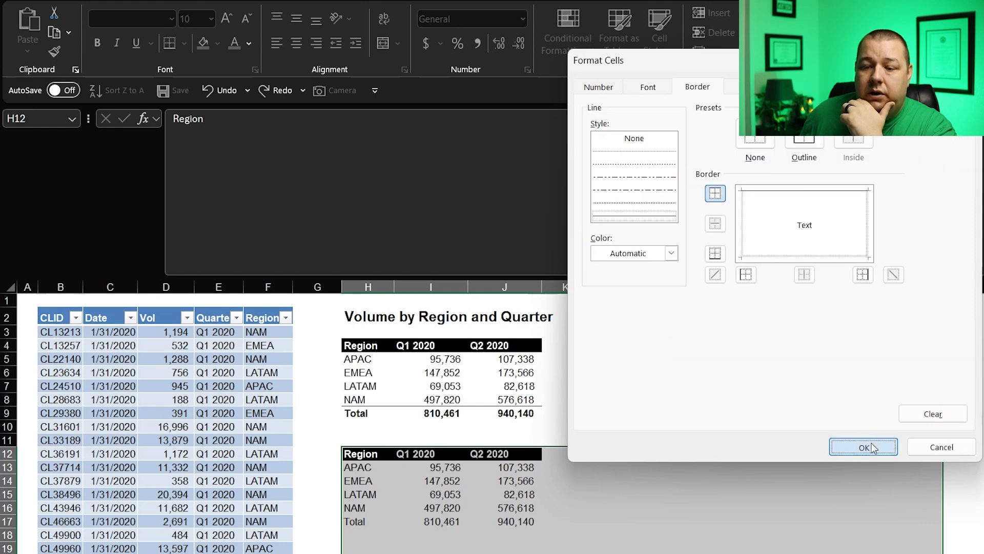
pyautogui.click(863, 447)
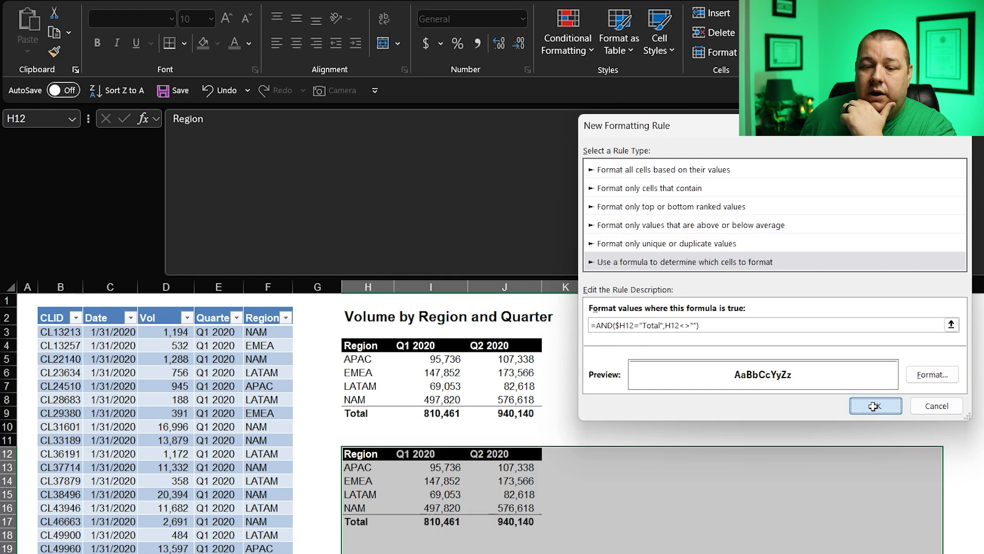
pyautogui.click(875, 406)
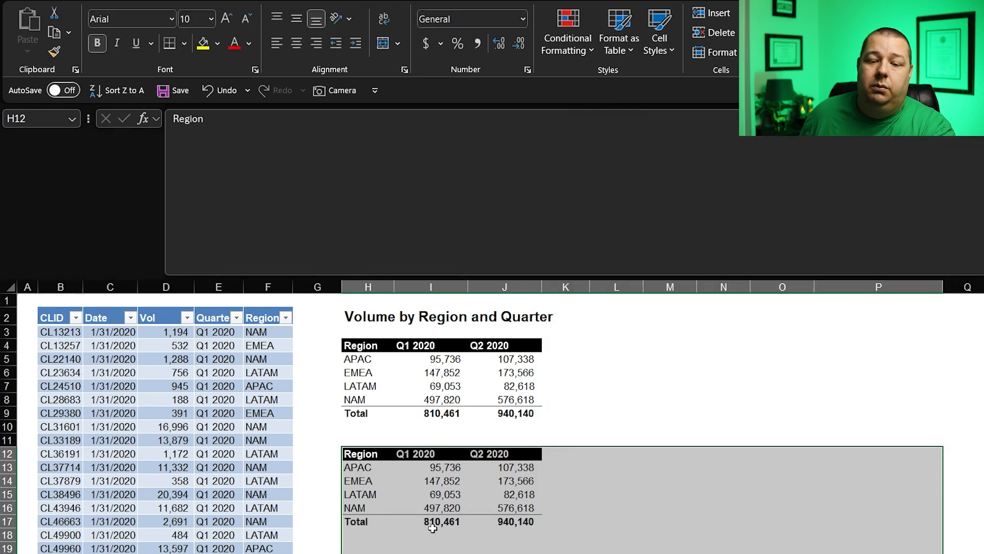
pyautogui.moveTo(642, 412)
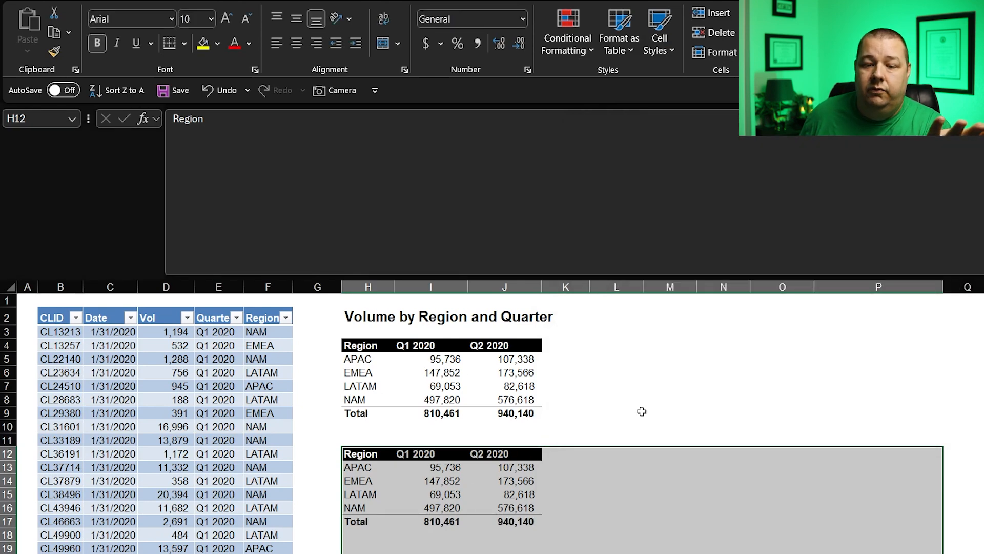
# Step: Paste the Q3 and Q4 2020 rows into the data table and view the expanded tables
pyautogui.click(617, 412)
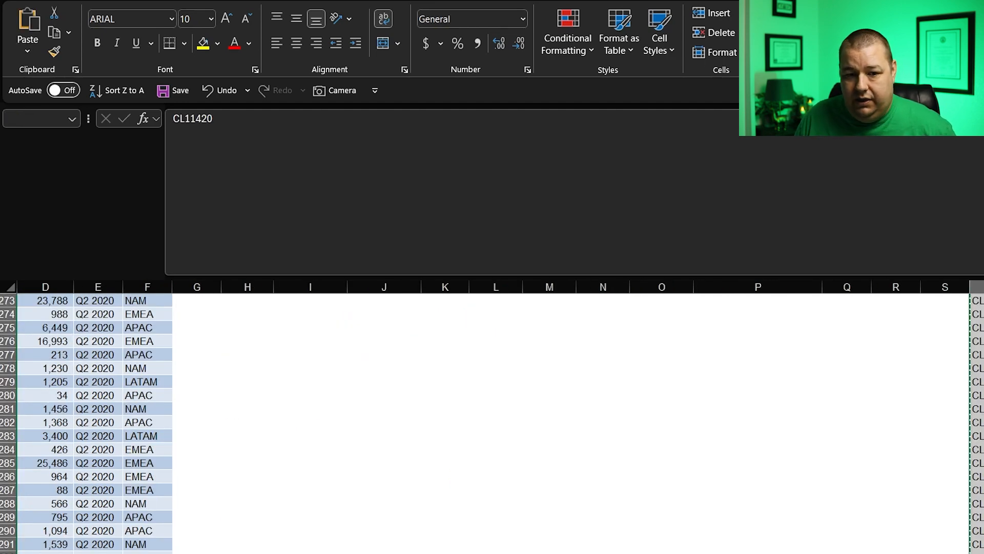
pyautogui.hscroll(-3)
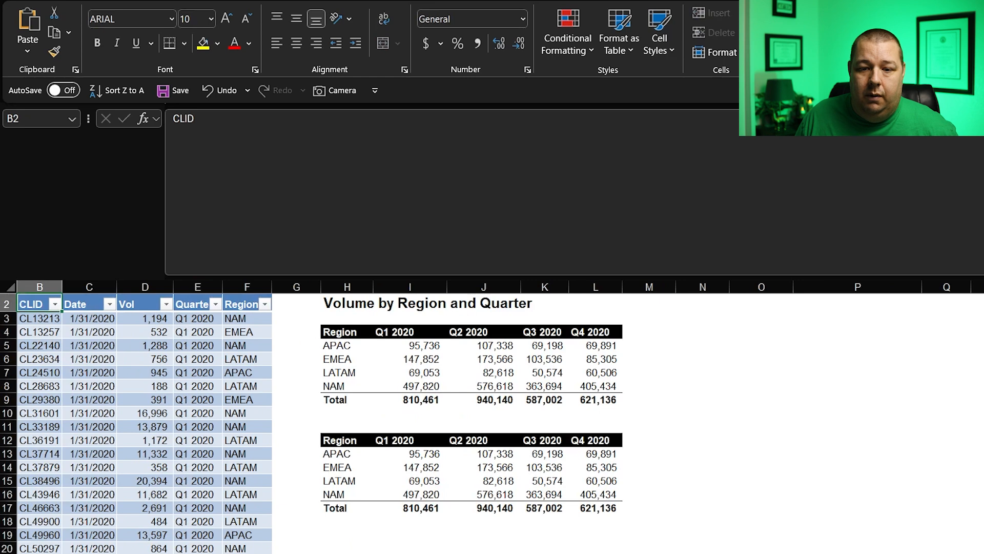
pyautogui.click(346, 318)
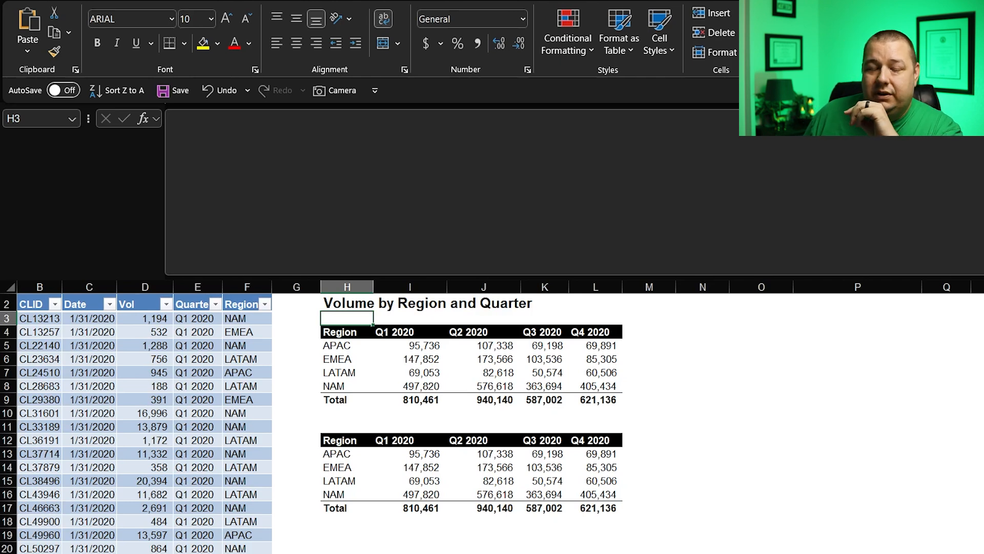
pyautogui.click(346, 331)
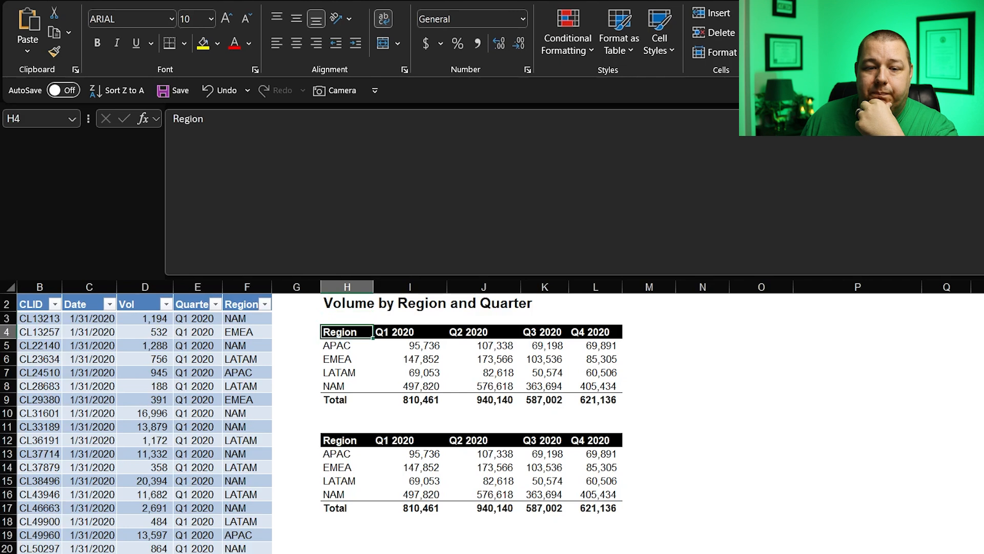
pyautogui.click(295, 359)
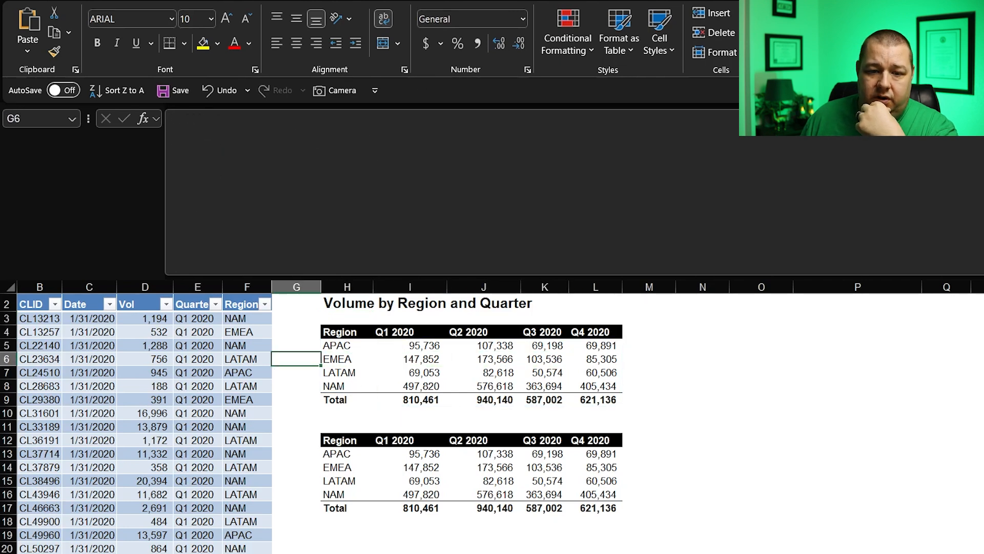
pyautogui.click(246, 359)
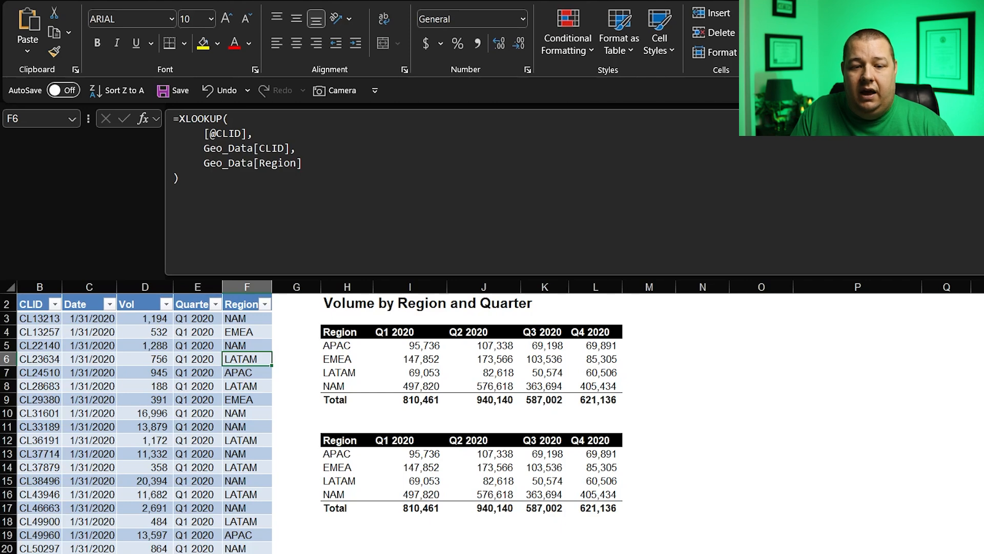
pyautogui.write('SAM')
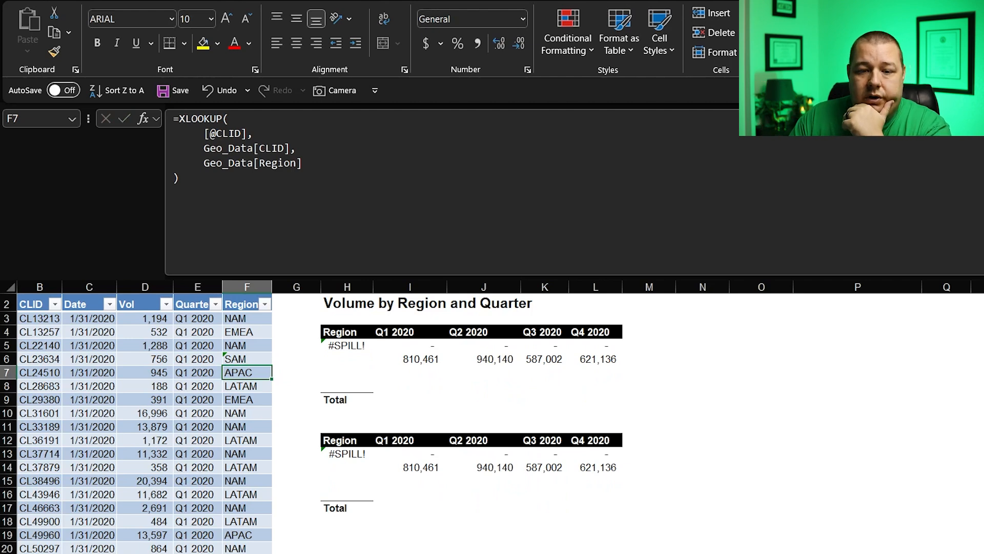
pyautogui.click(346, 373)
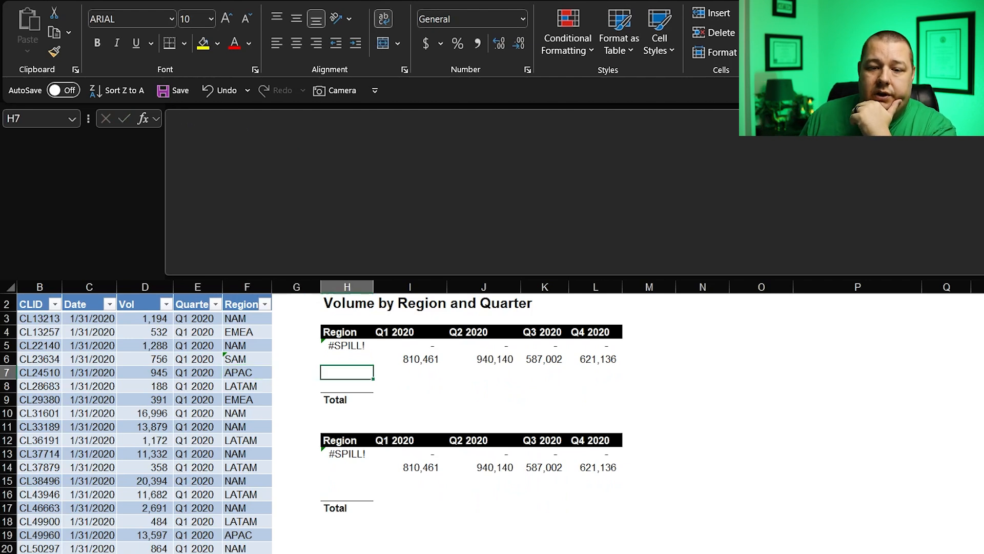
pyautogui.click(409, 359)
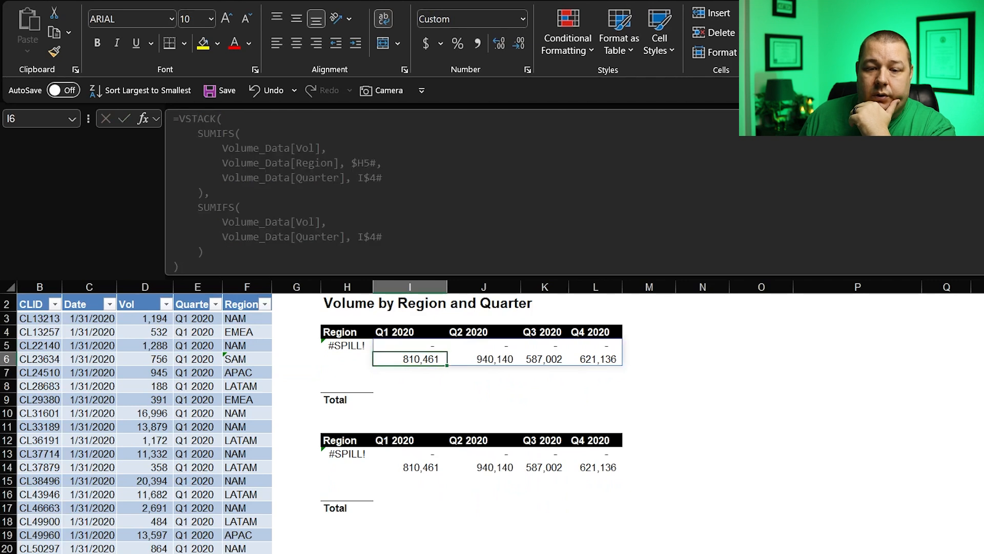
pyautogui.click(346, 345)
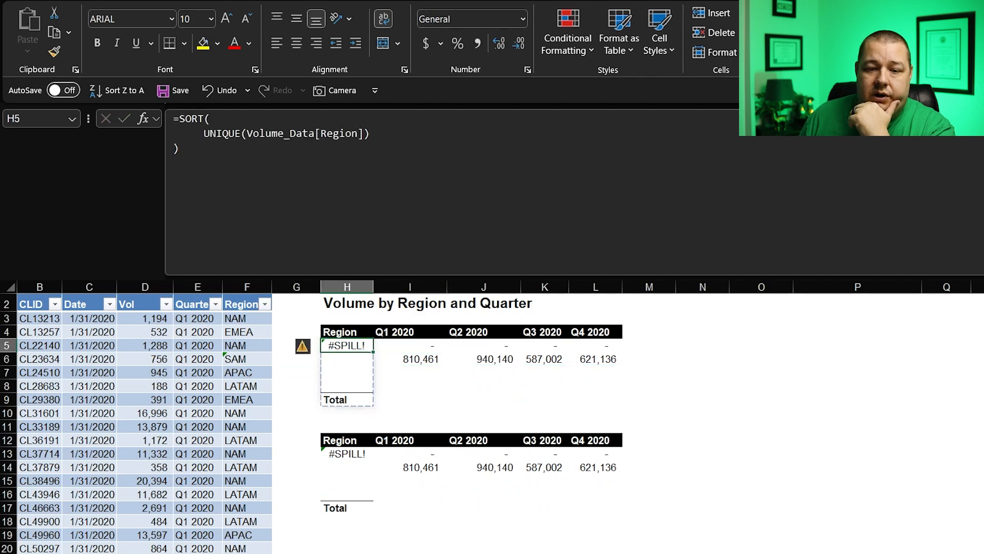
pyautogui.click(345, 399)
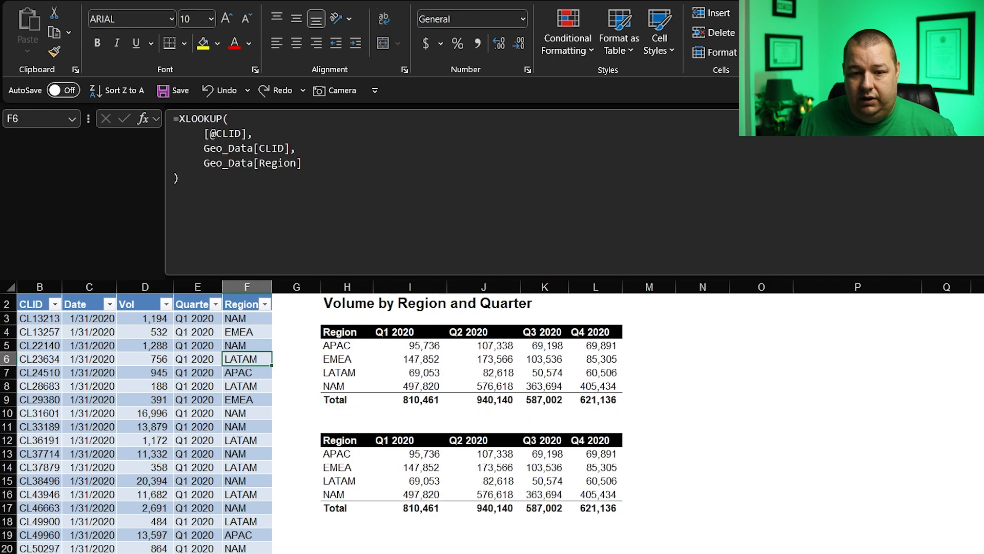
# Step: Clear the static Total label in H17
pyautogui.click(347, 453)
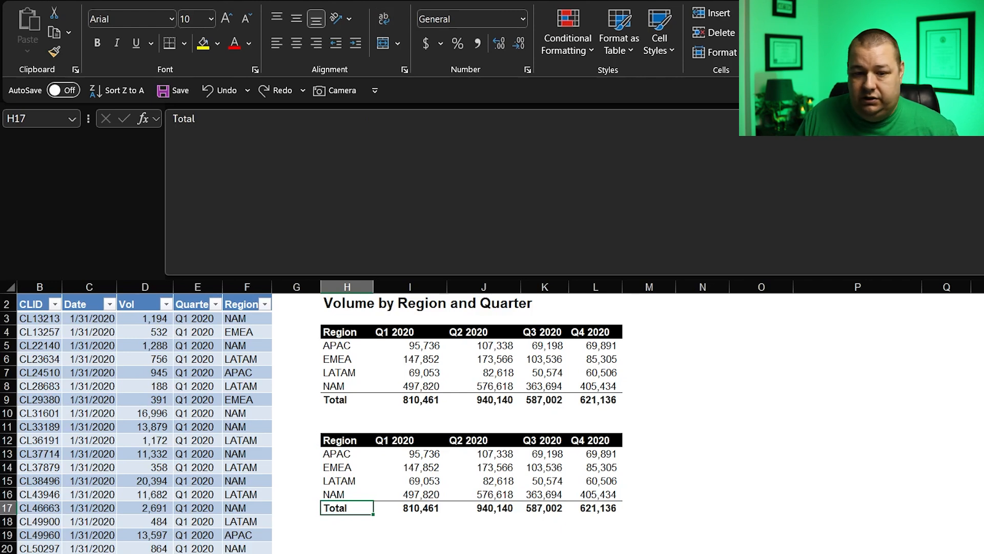
pyautogui.press('Delete')
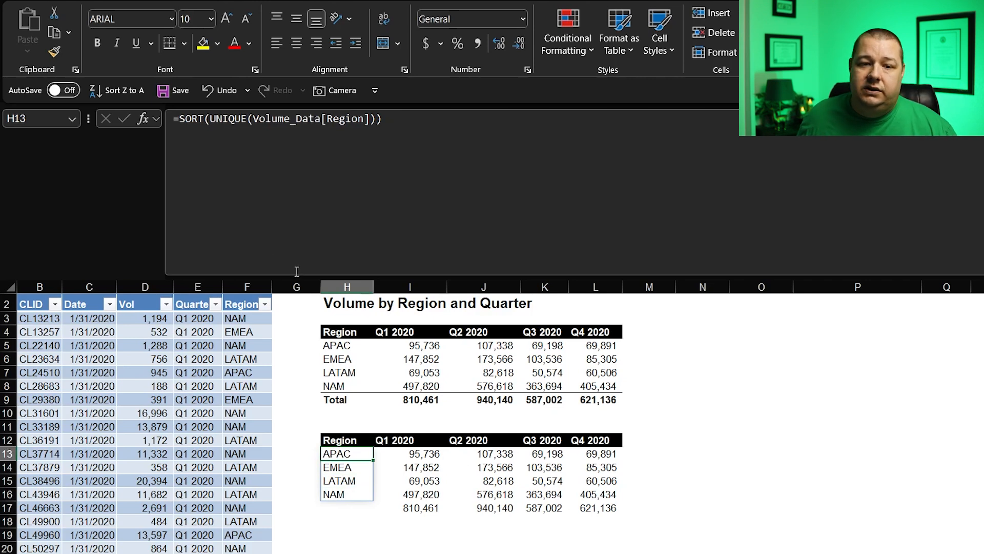
# Step: Change H13 to =VSTACK(SORT(UNIQUE(Volume_Data[Region])),"Total")
pyautogui.write('v')
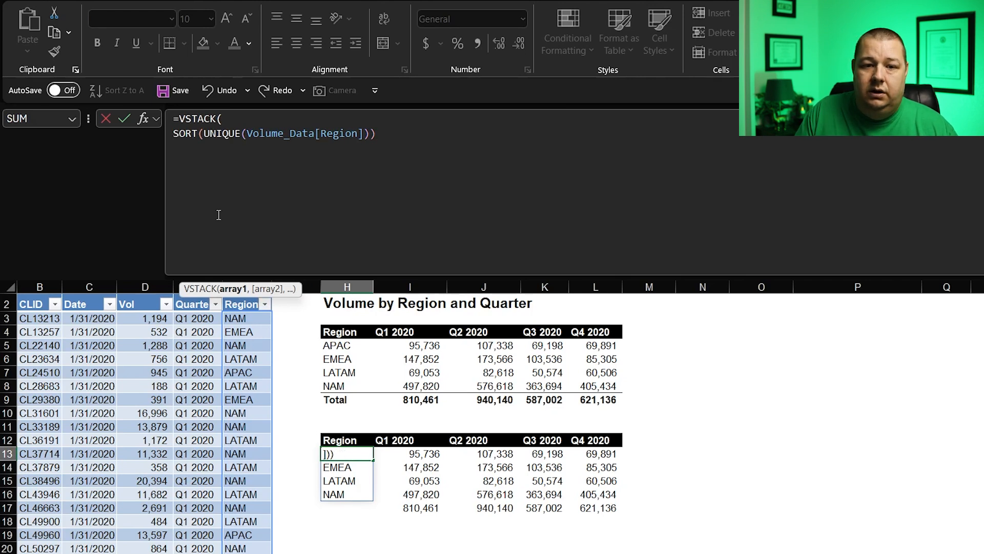
pyautogui.write(',')
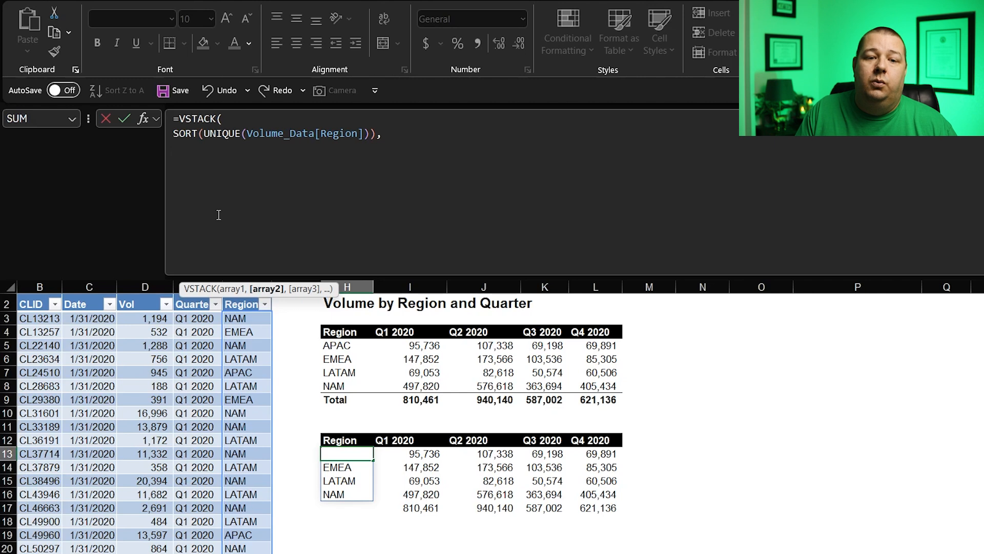
pyautogui.write('"Tota')
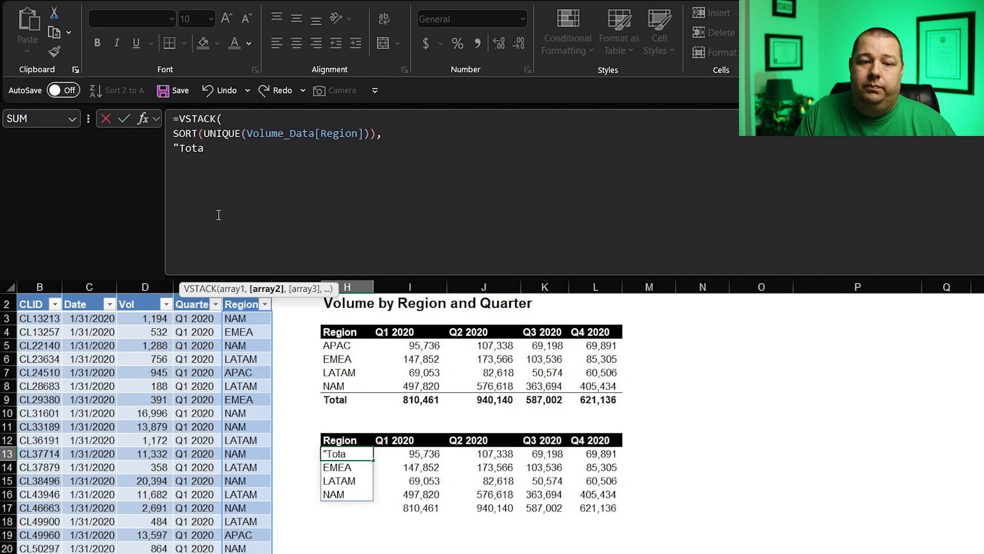
pyautogui.write('l"')
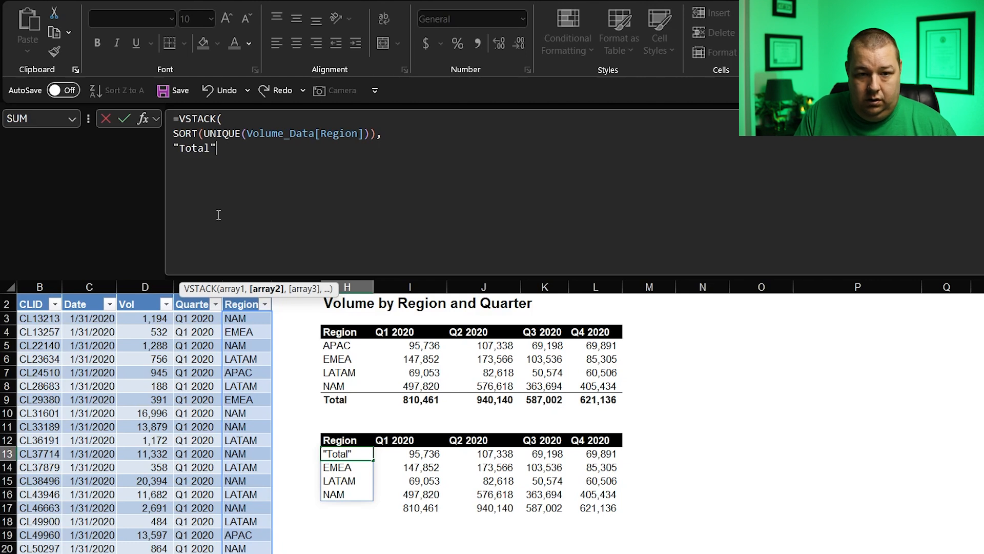
pyautogui.write(')')
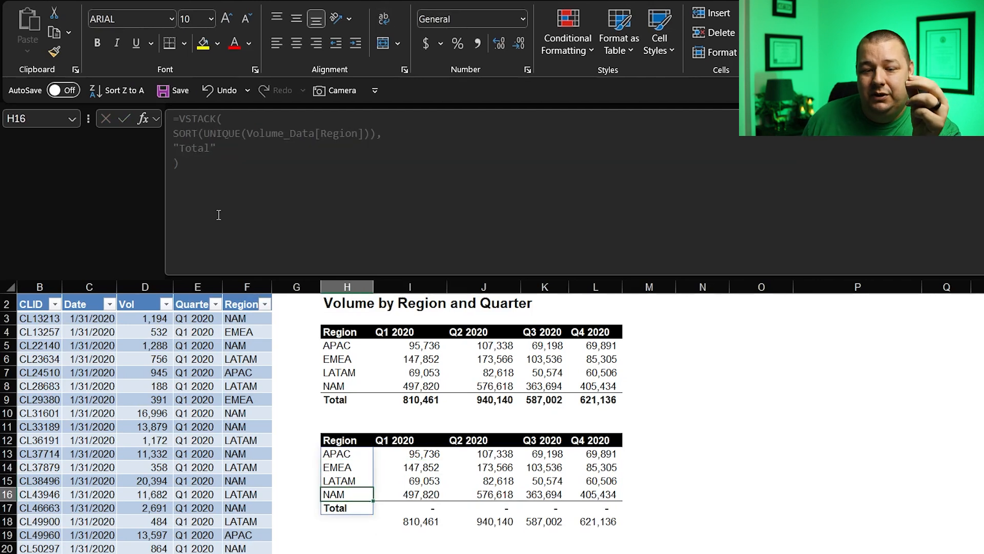
pyautogui.click(409, 521)
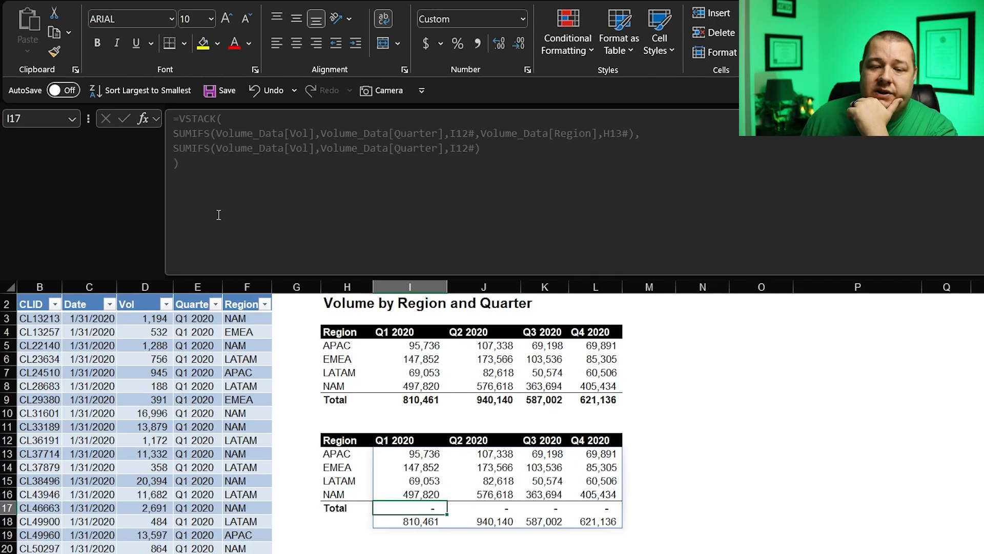
pyautogui.click(544, 508)
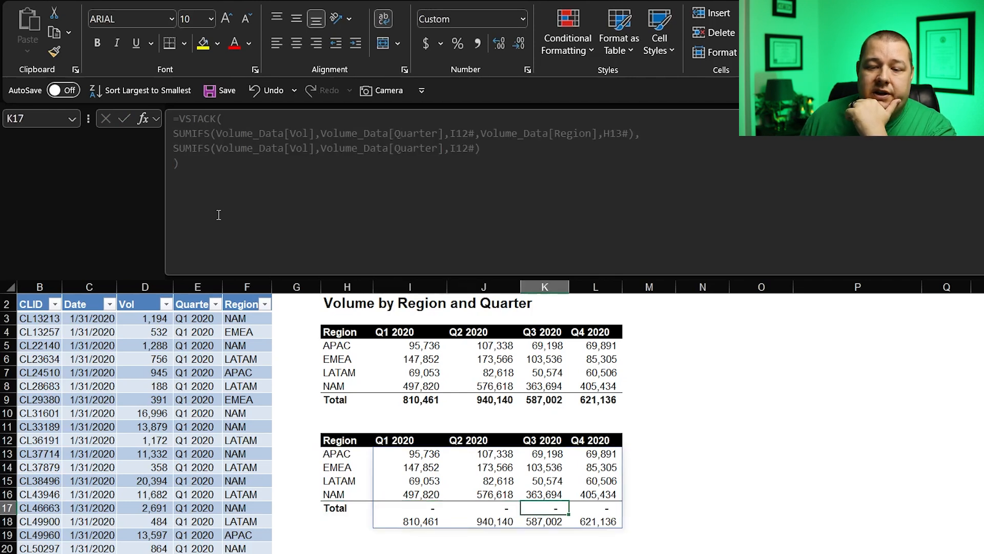
pyautogui.click(411, 507)
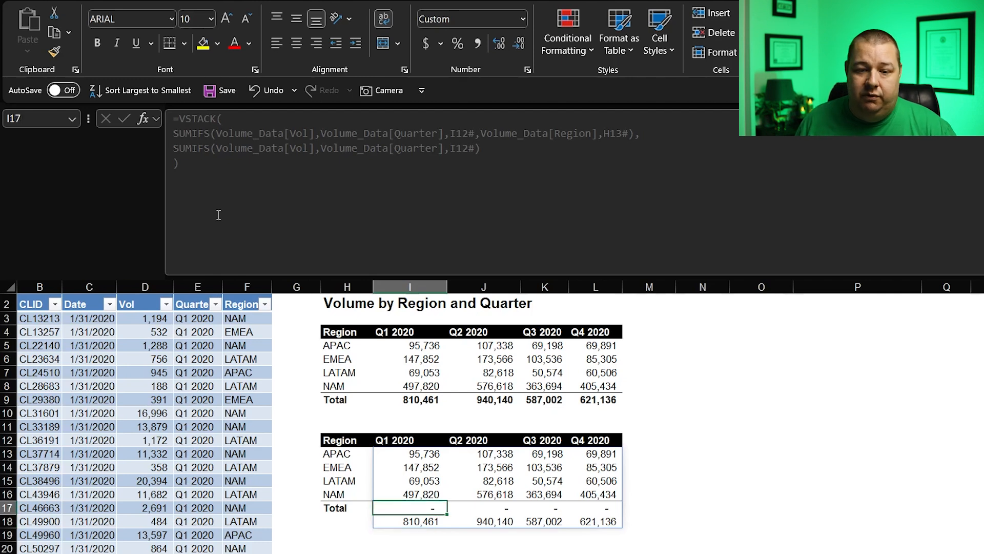
pyautogui.click(409, 453)
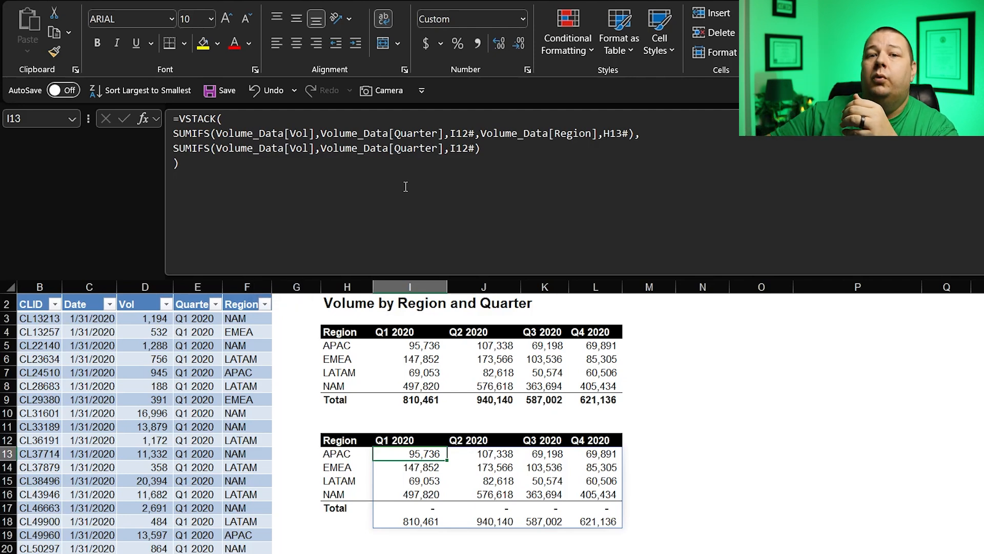
pyautogui.moveTo(409, 287)
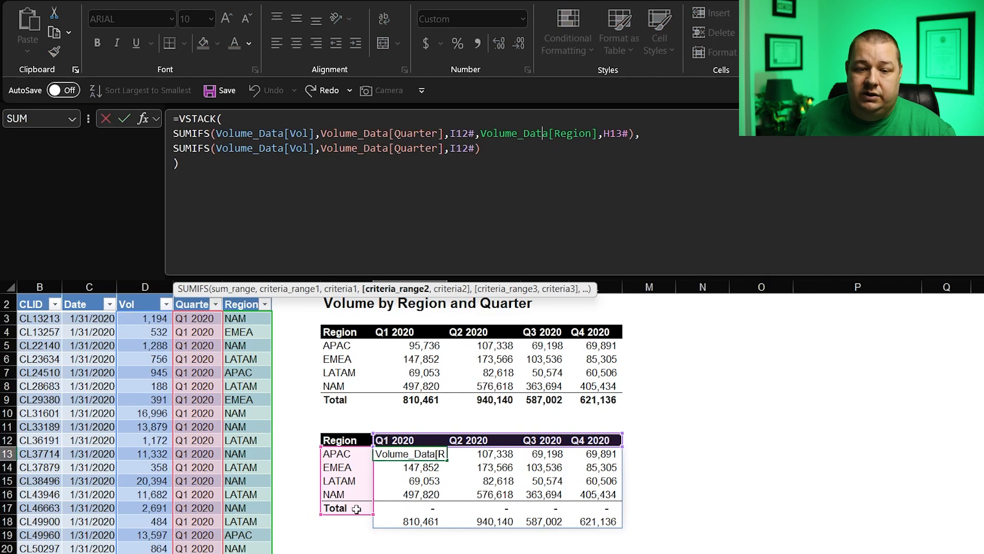
pyautogui.moveTo(394, 511)
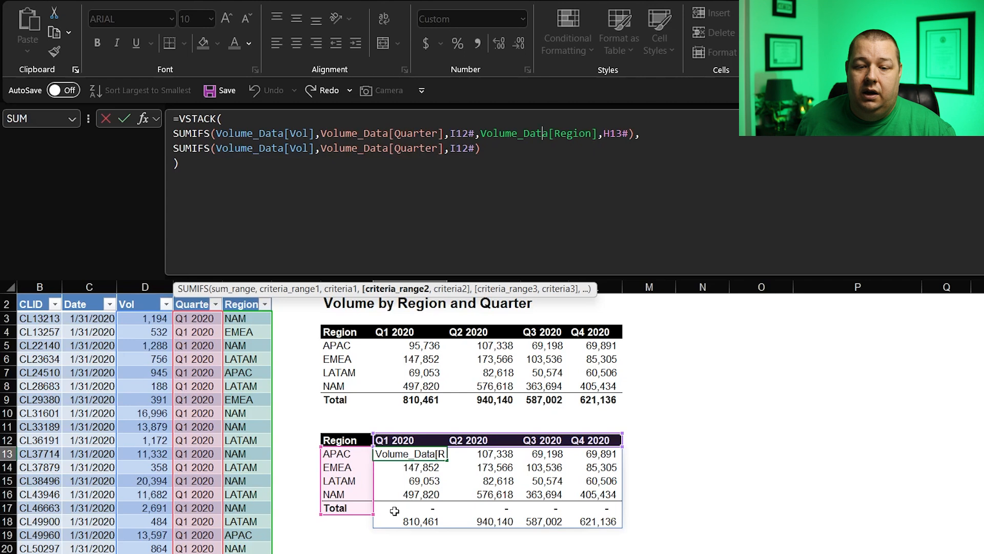
pyautogui.moveTo(551, 179)
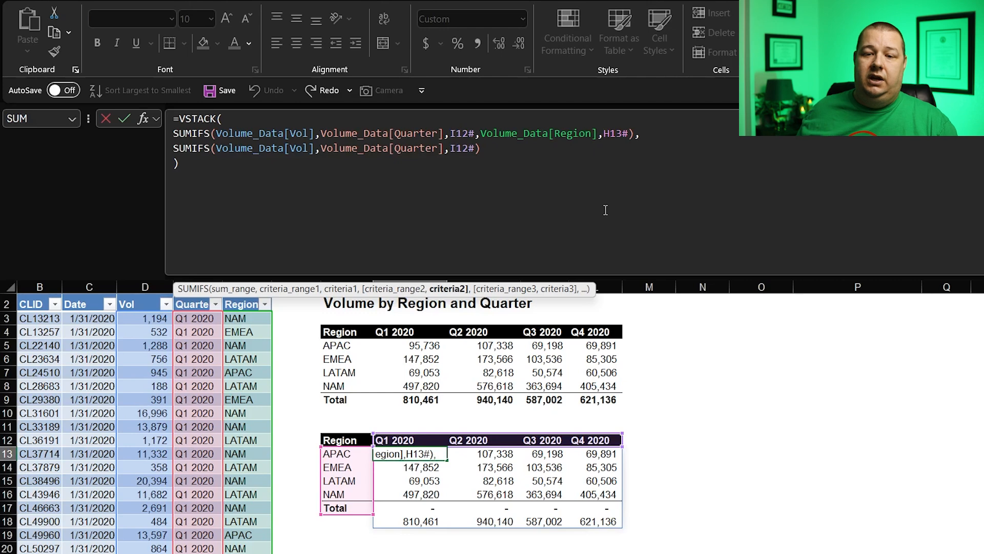
pyautogui.moveTo(583, 182)
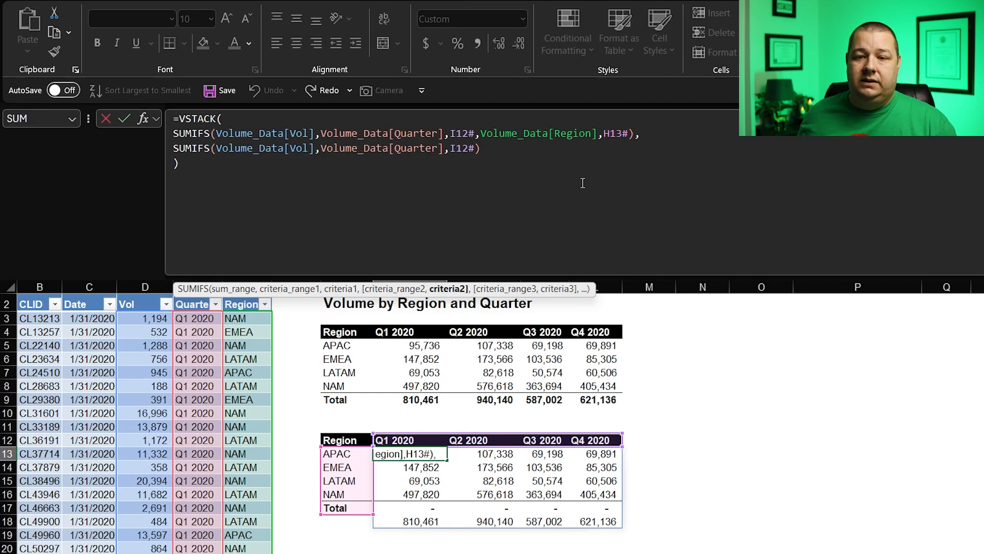
# Step: Wrap the SUMIFS region criteria in I13 as DROP(H13#,-1)
pyautogui.write('dro')
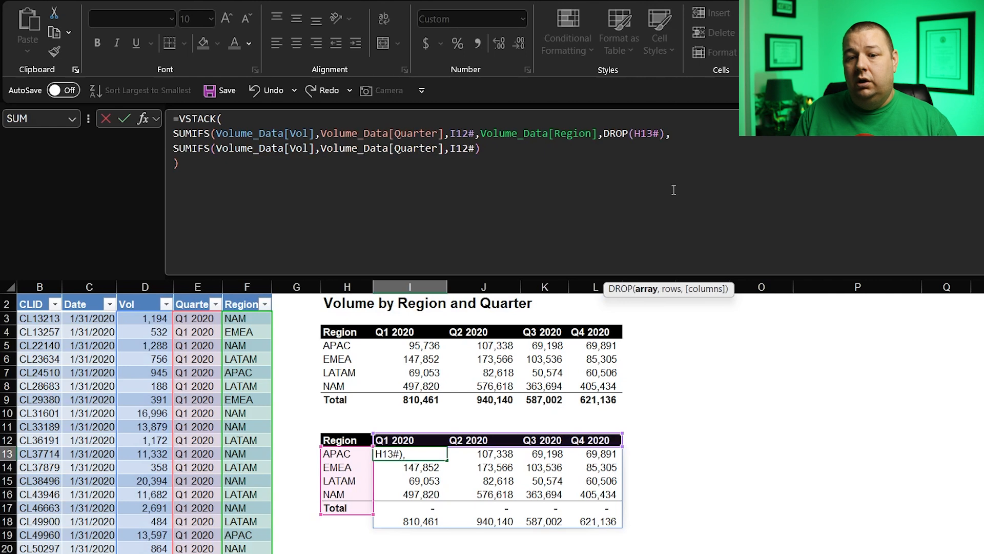
pyautogui.write(',-')
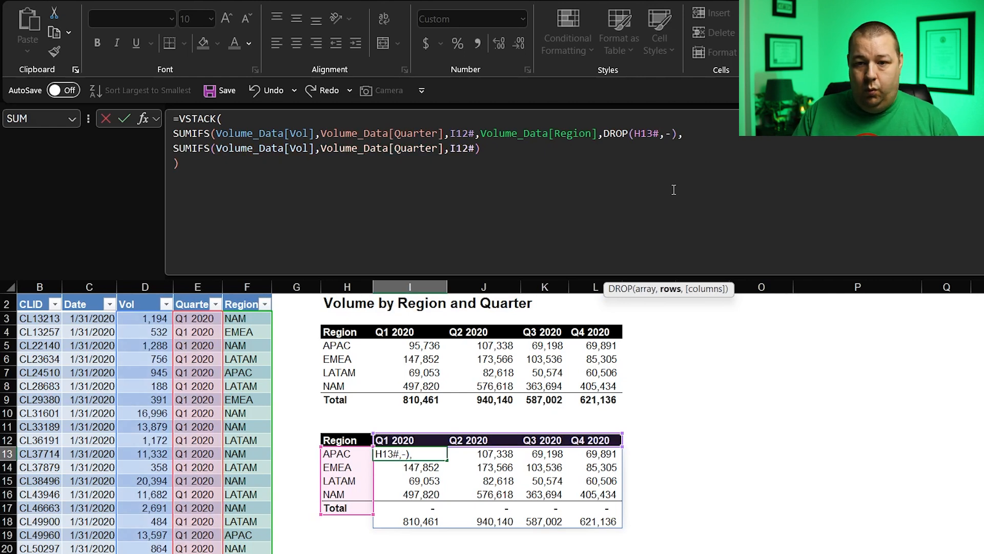
pyautogui.write('1')
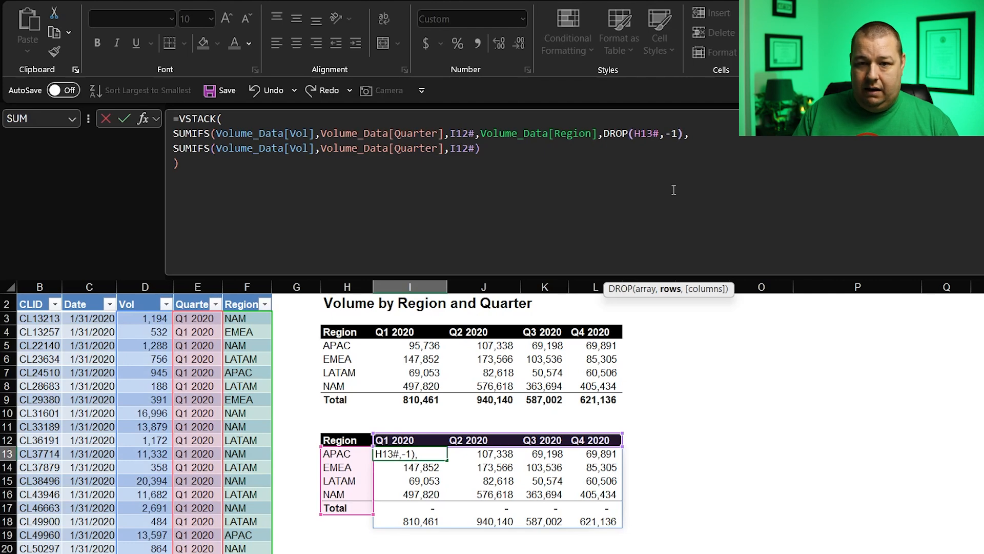
pyautogui.write(')')
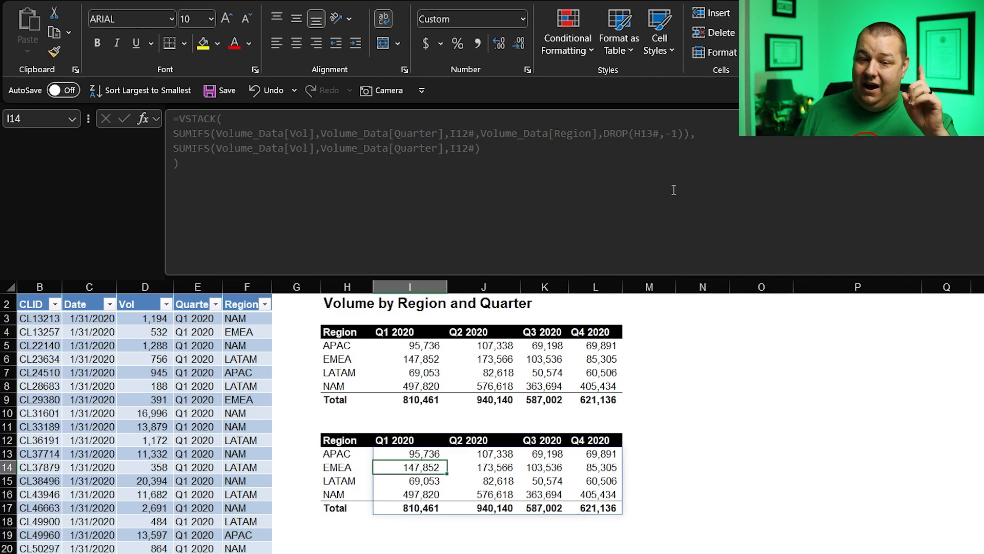
# Step: Set one record's Region to SAM and select H5 showing #SPILL! in the top table
pyautogui.click(246, 440)
pyautogui.write('SAM')
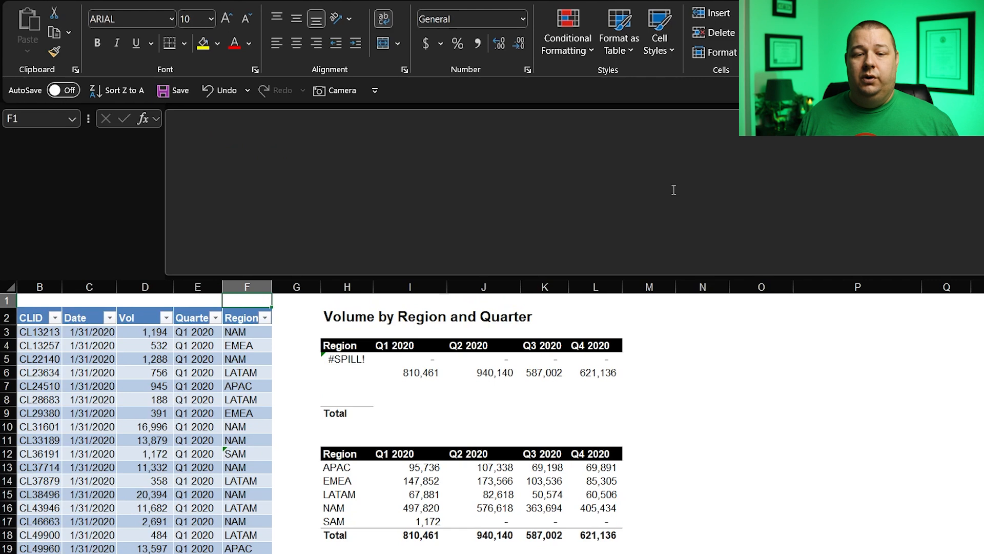
pyautogui.click(346, 359)
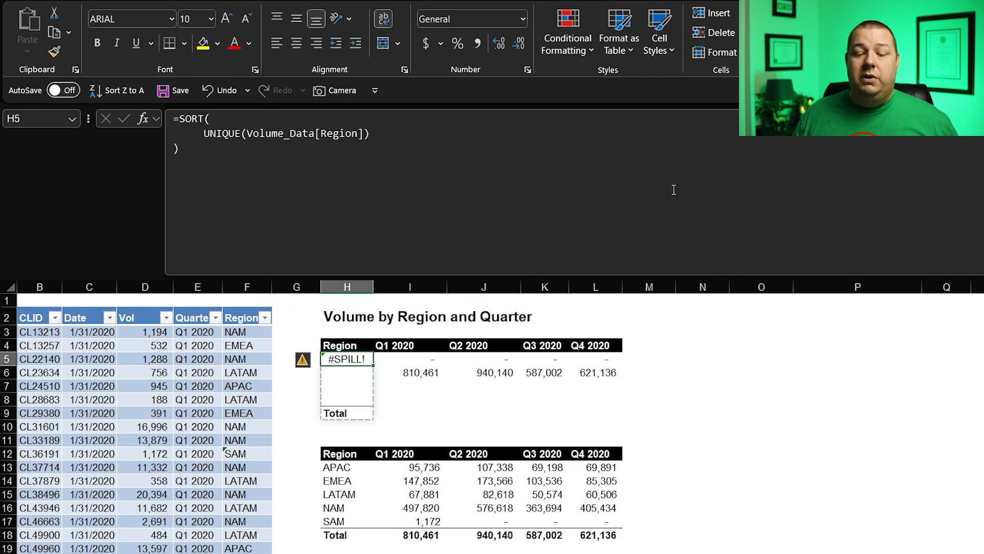